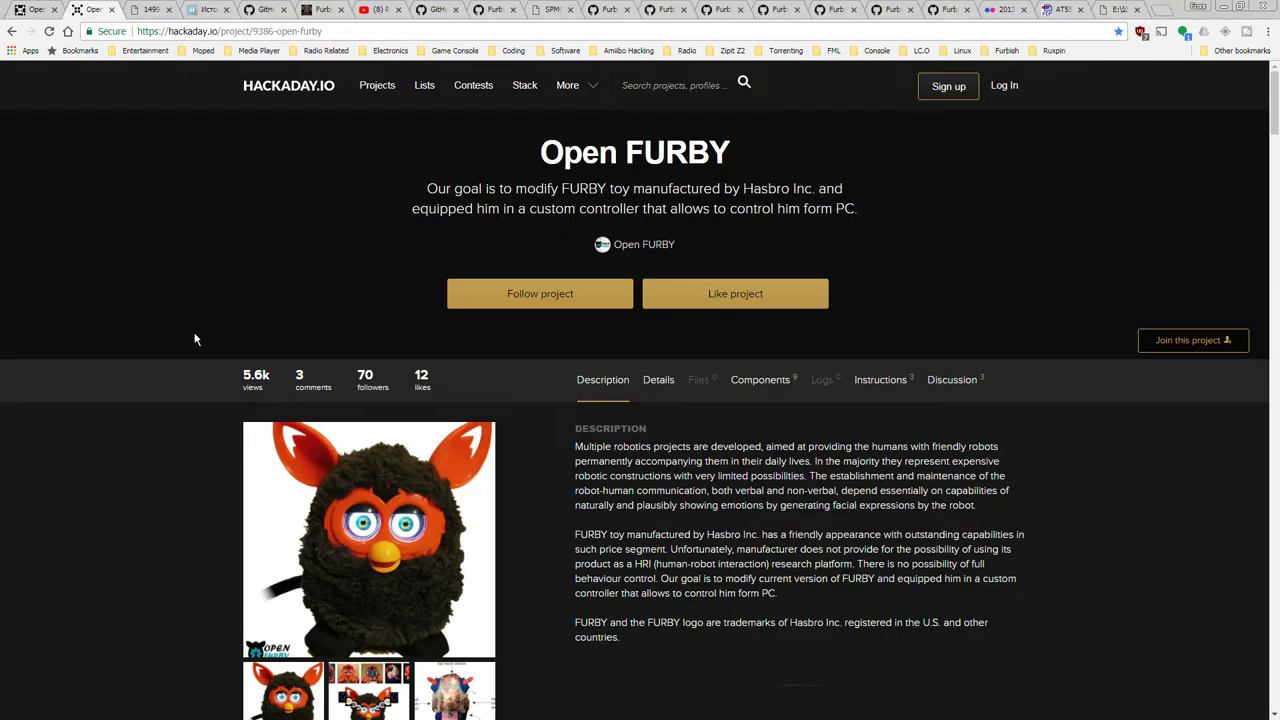
# - Scroll down the Open FURBY project page and open its photo gallery at the first Furby picture
pyautogui.scroll(-3)
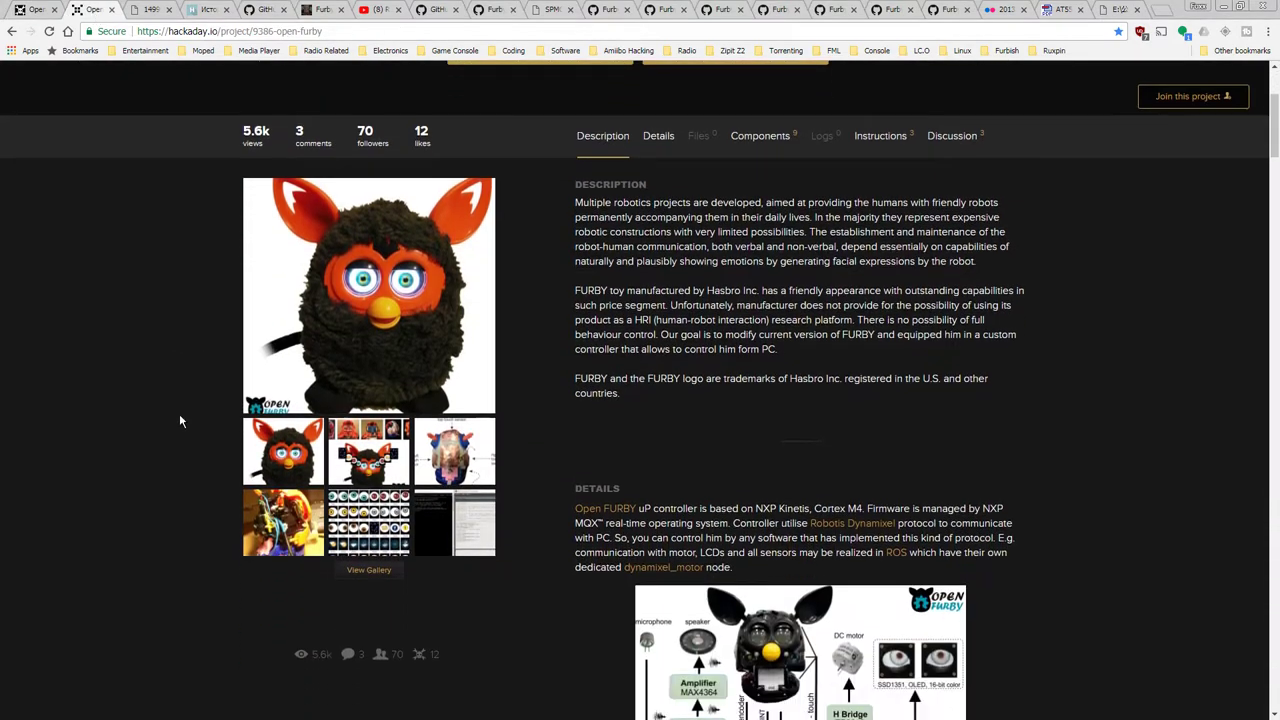
pyautogui.click(369, 569)
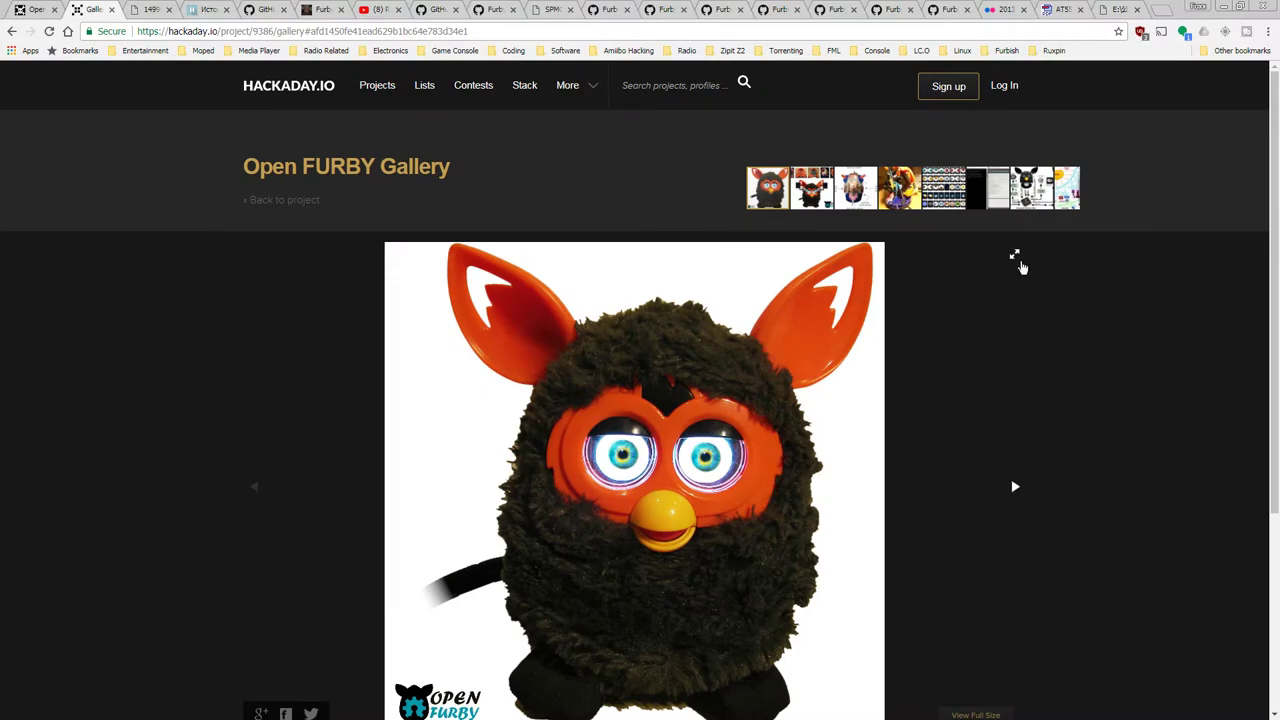
# - Page through the Open FURBY gallery full screen, then bring up the Furby patent PDF tab
pyautogui.click(1014, 254)
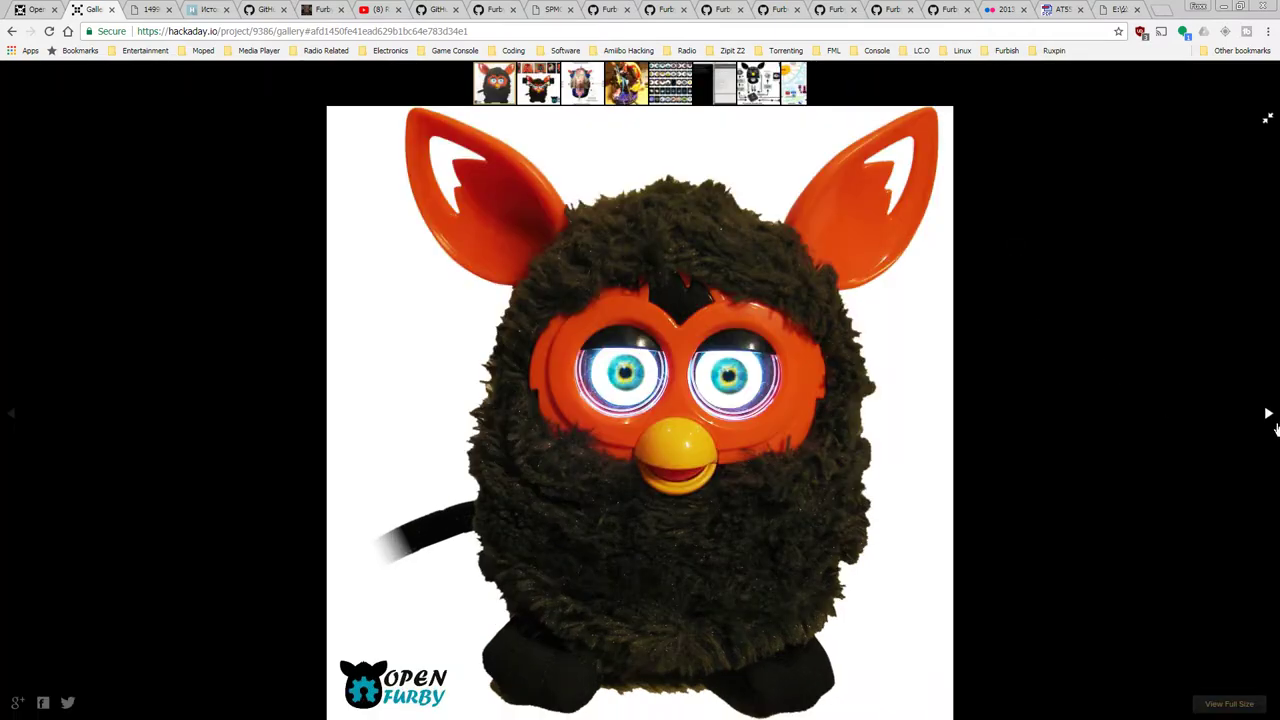
pyautogui.click(1268, 413)
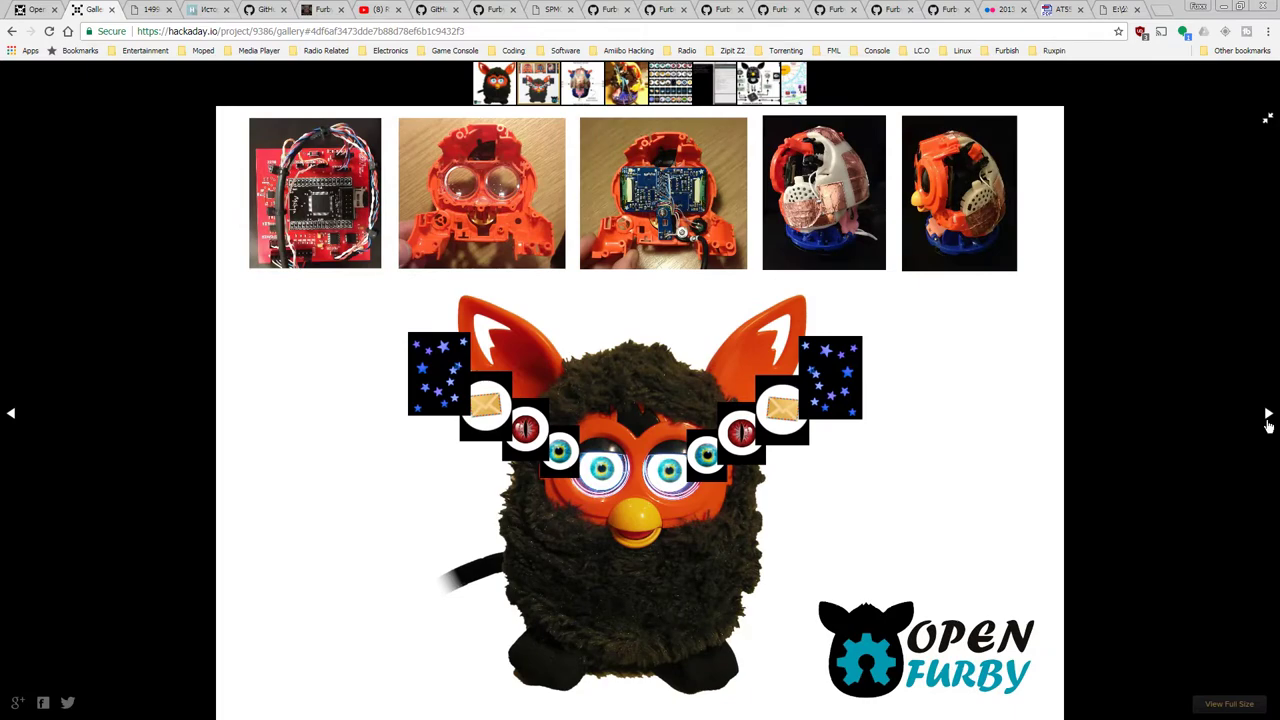
pyautogui.click(1268, 413)
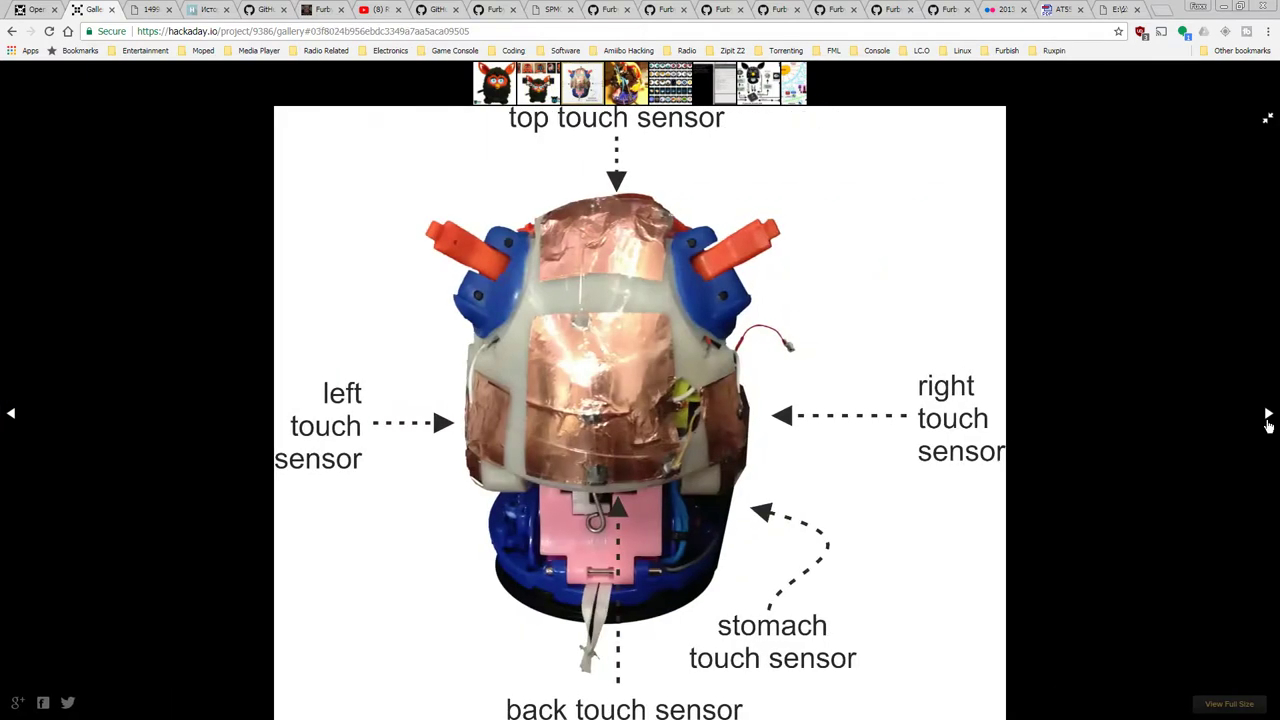
pyautogui.click(1268, 413)
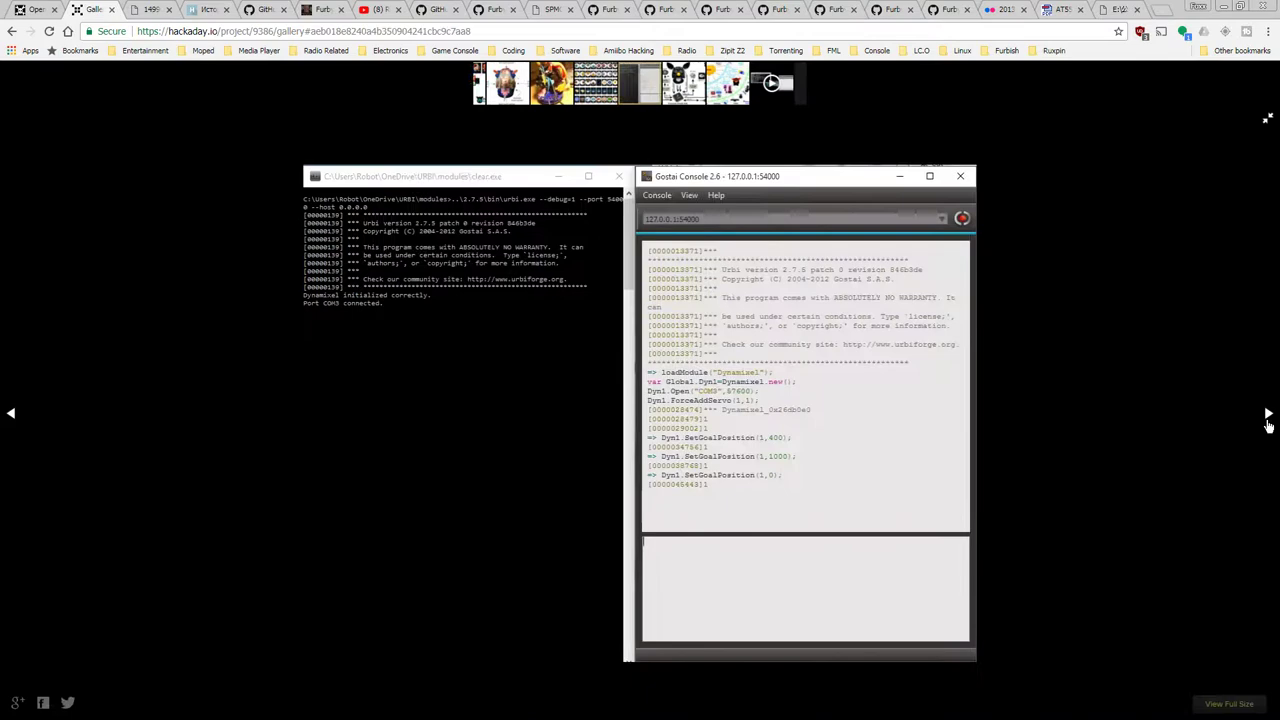
pyautogui.click(1268, 413)
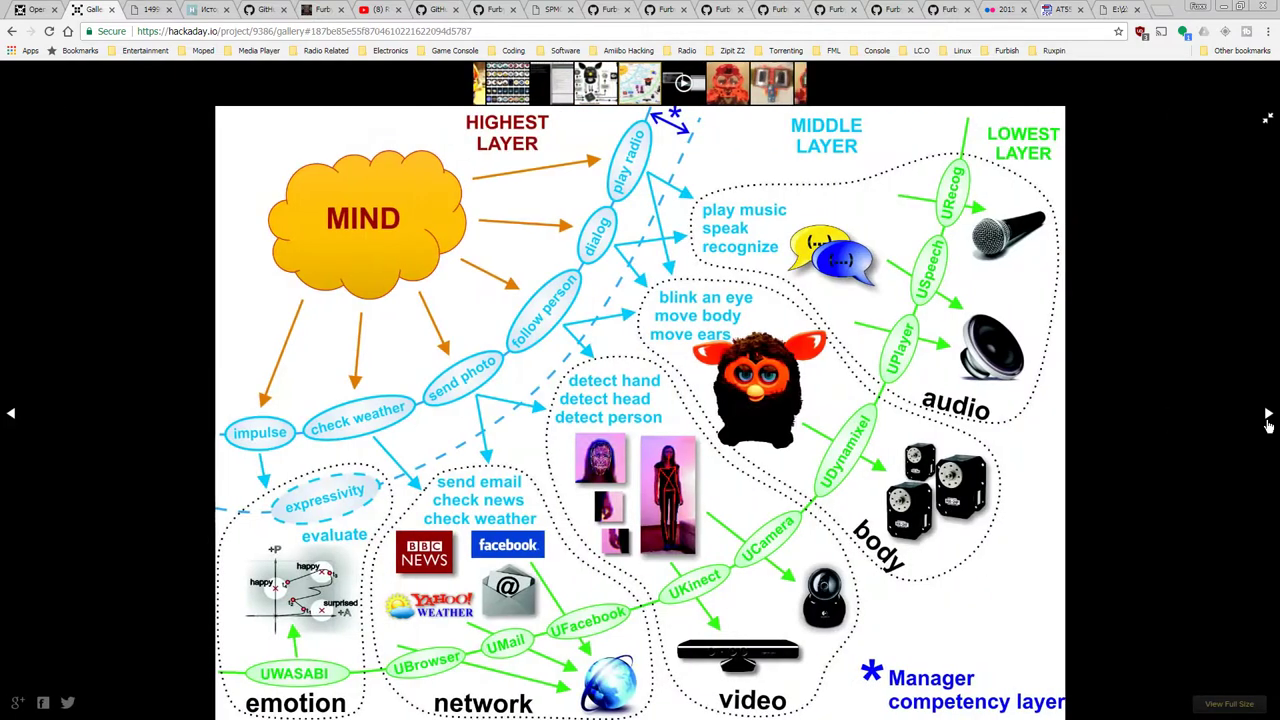
pyautogui.click(1268, 413)
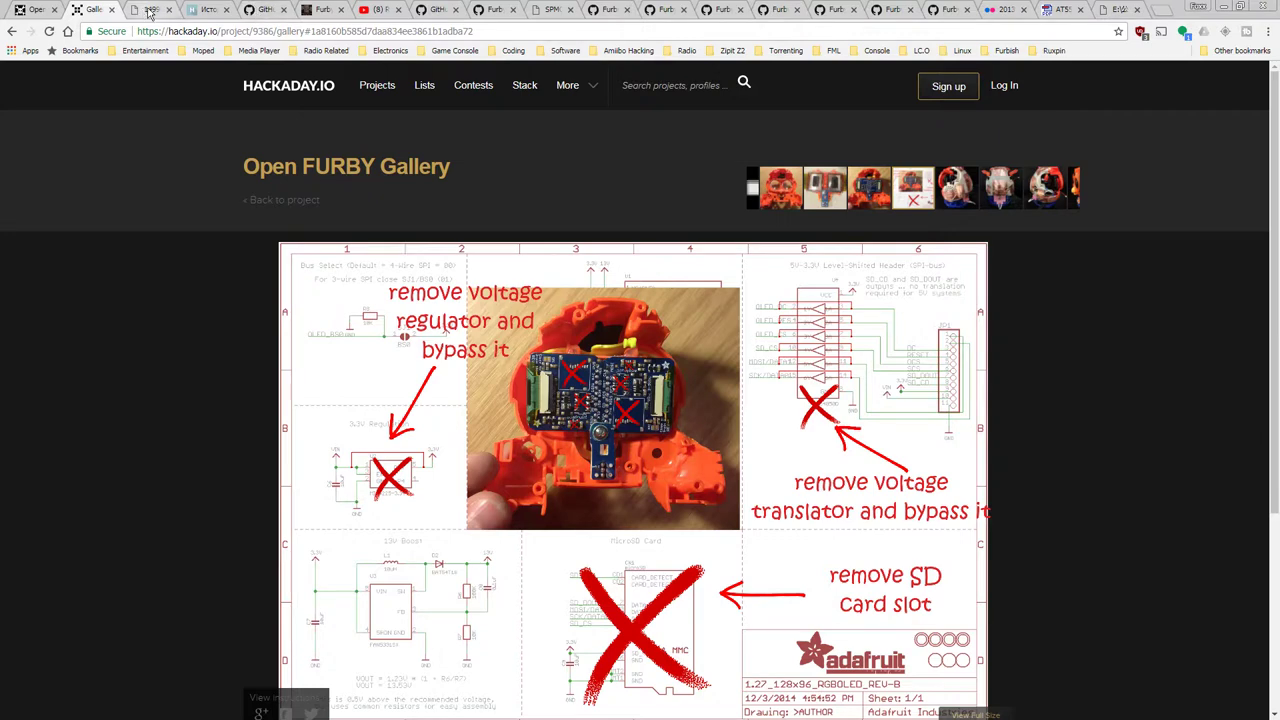
pyautogui.click(150, 9)
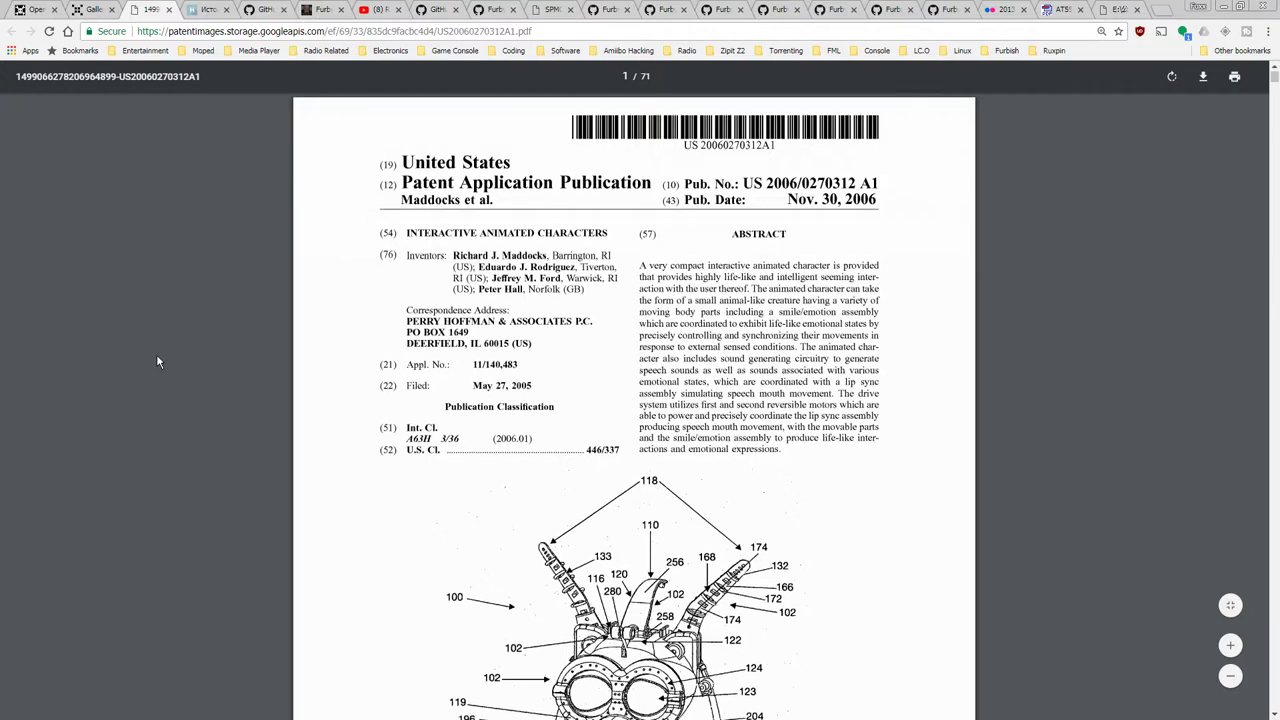
# - Fit the Furby patent to page width and scroll the drawings down to Sheet 11
pyautogui.scroll(-3)
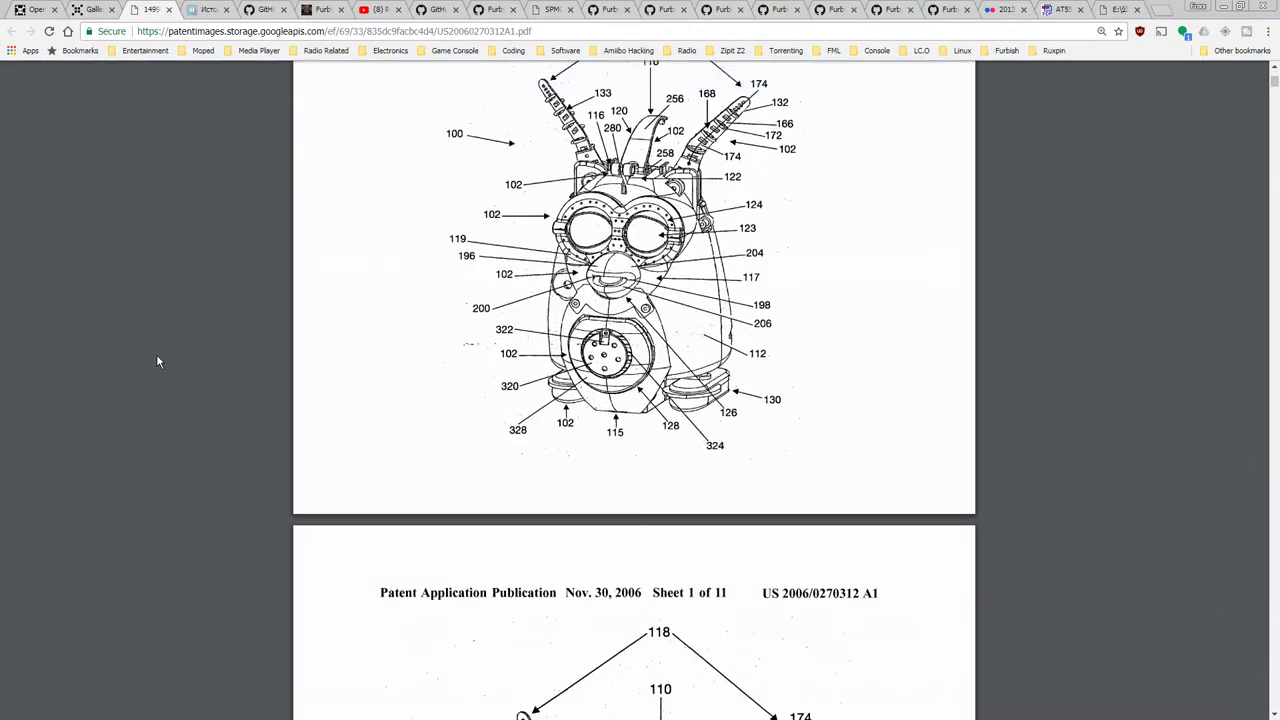
pyautogui.moveTo(567, 416)
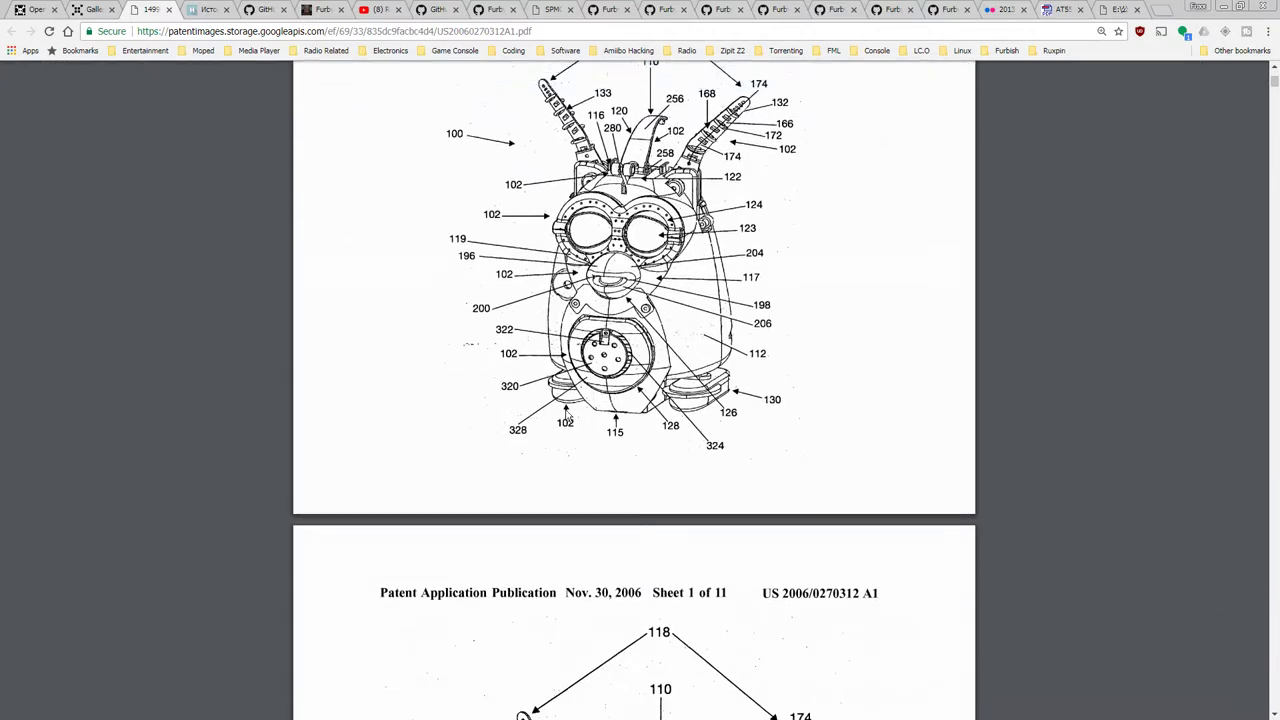
pyautogui.click(1044, 54)
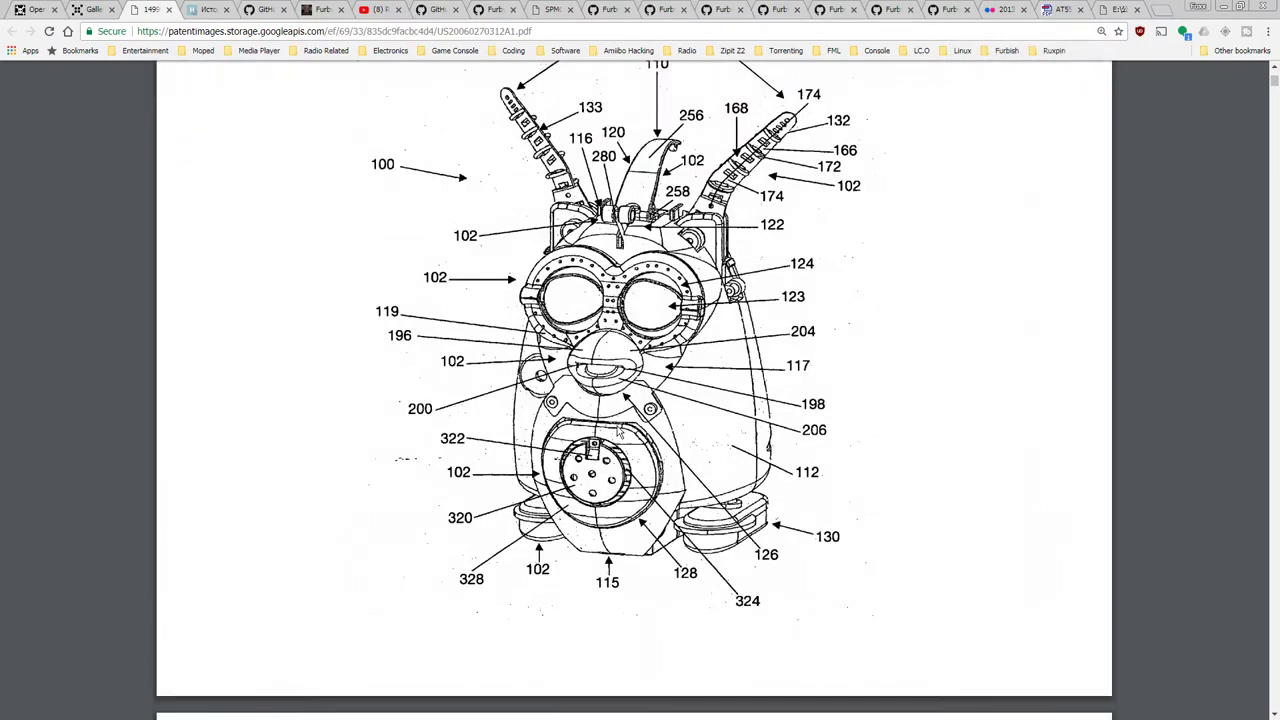
pyautogui.scroll(-3)
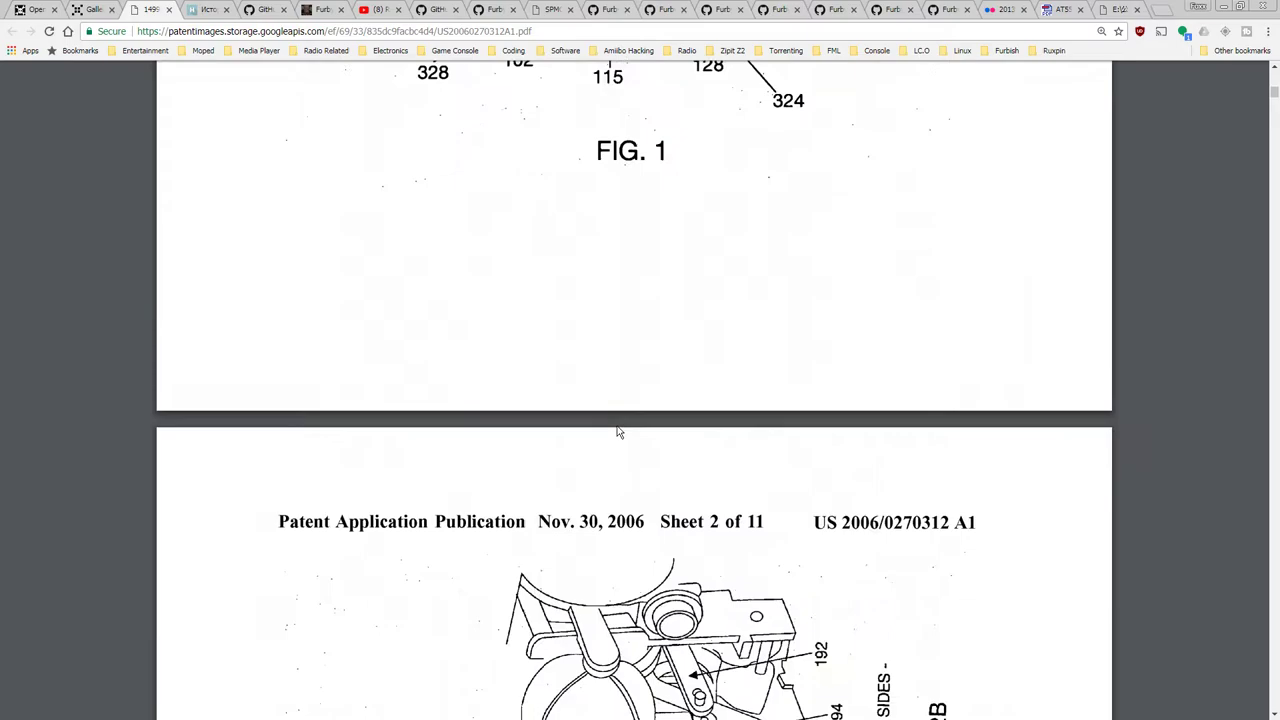
pyautogui.scroll(-3)
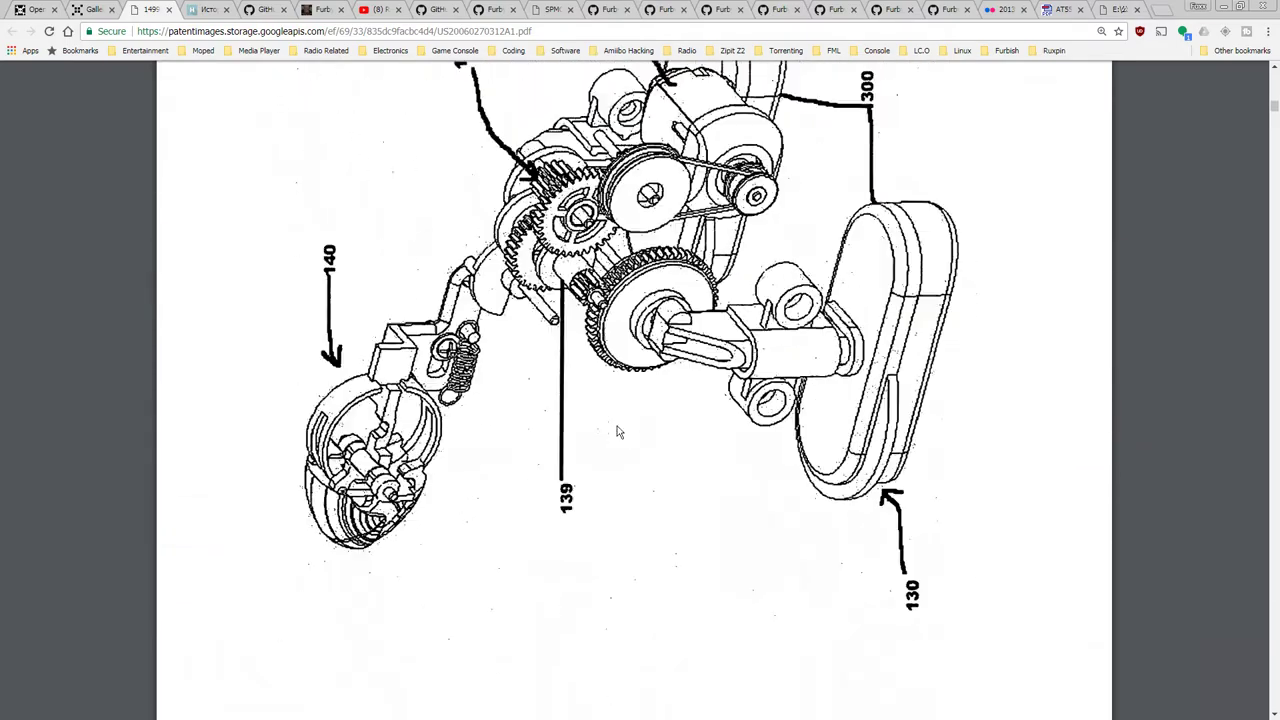
pyautogui.scroll(-3)
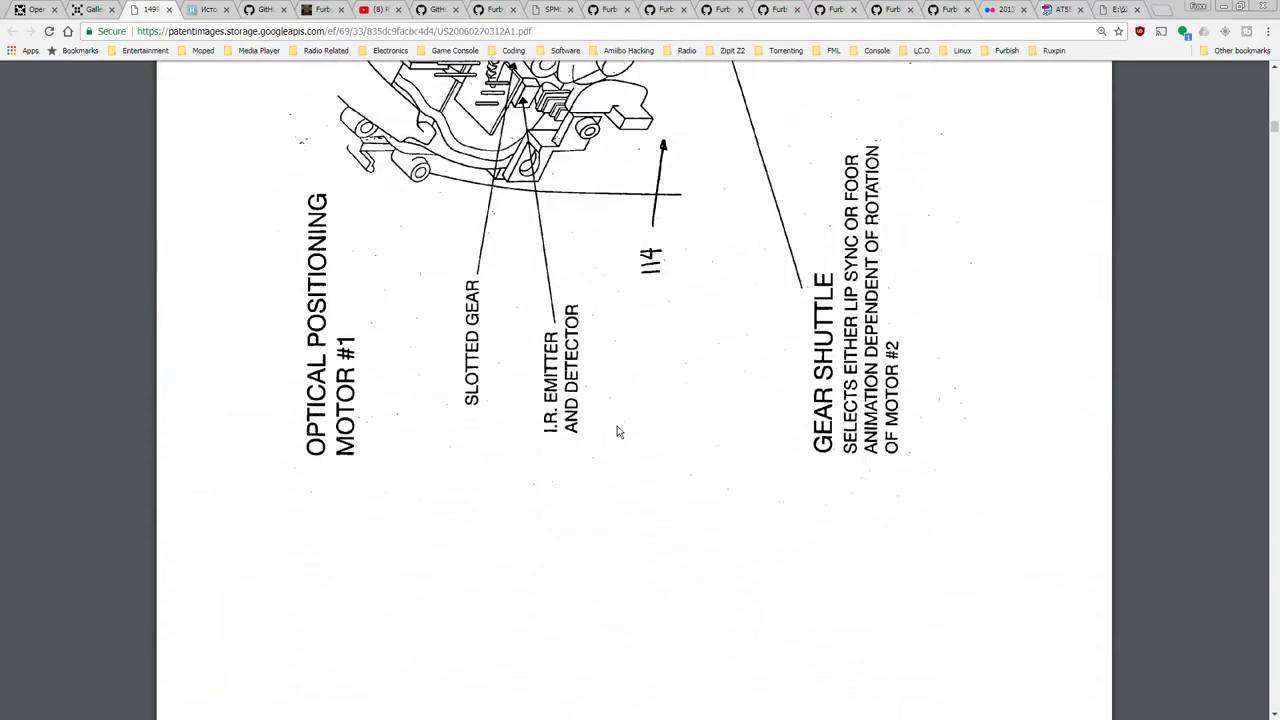
pyautogui.scroll(-3)
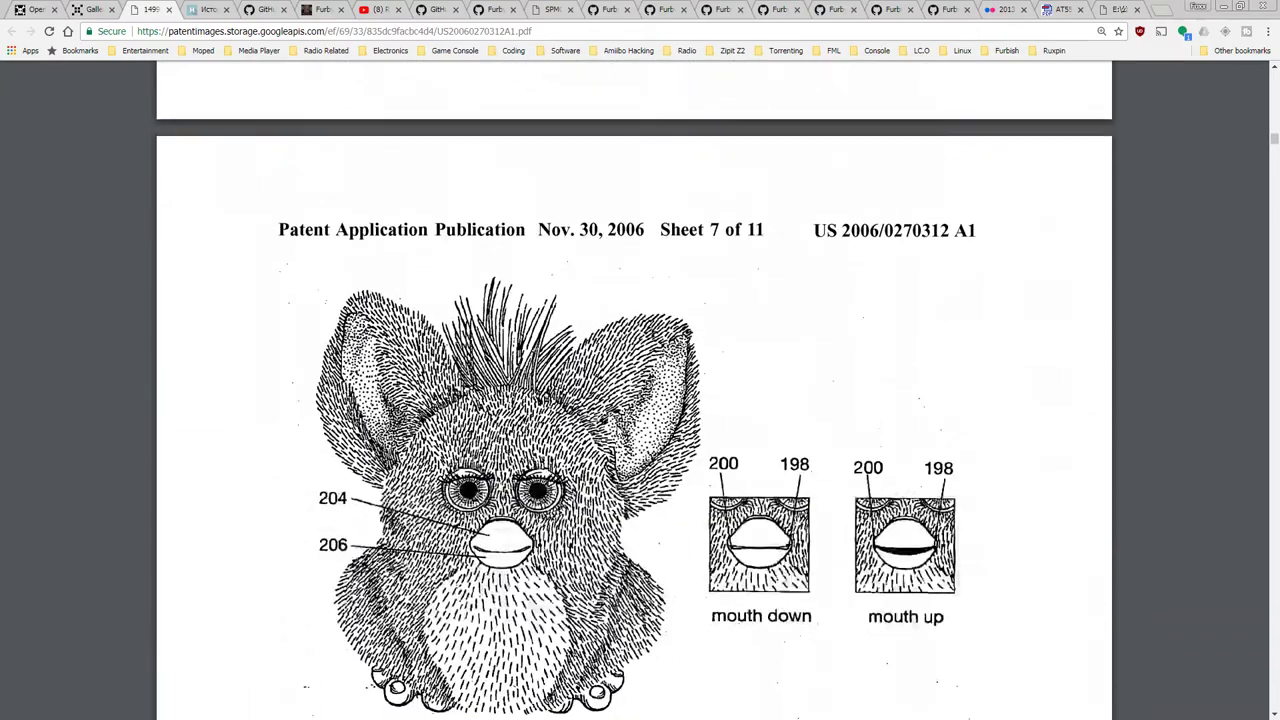
pyautogui.scroll(-3)
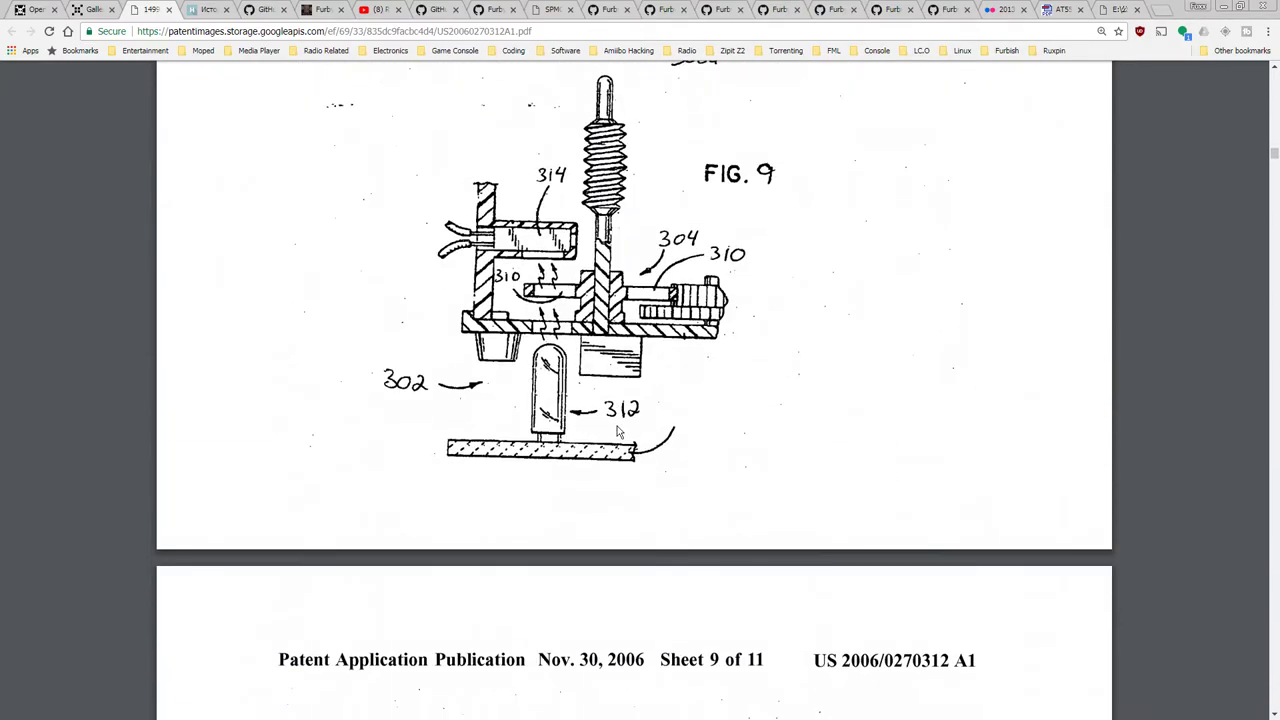
pyautogui.scroll(-3)
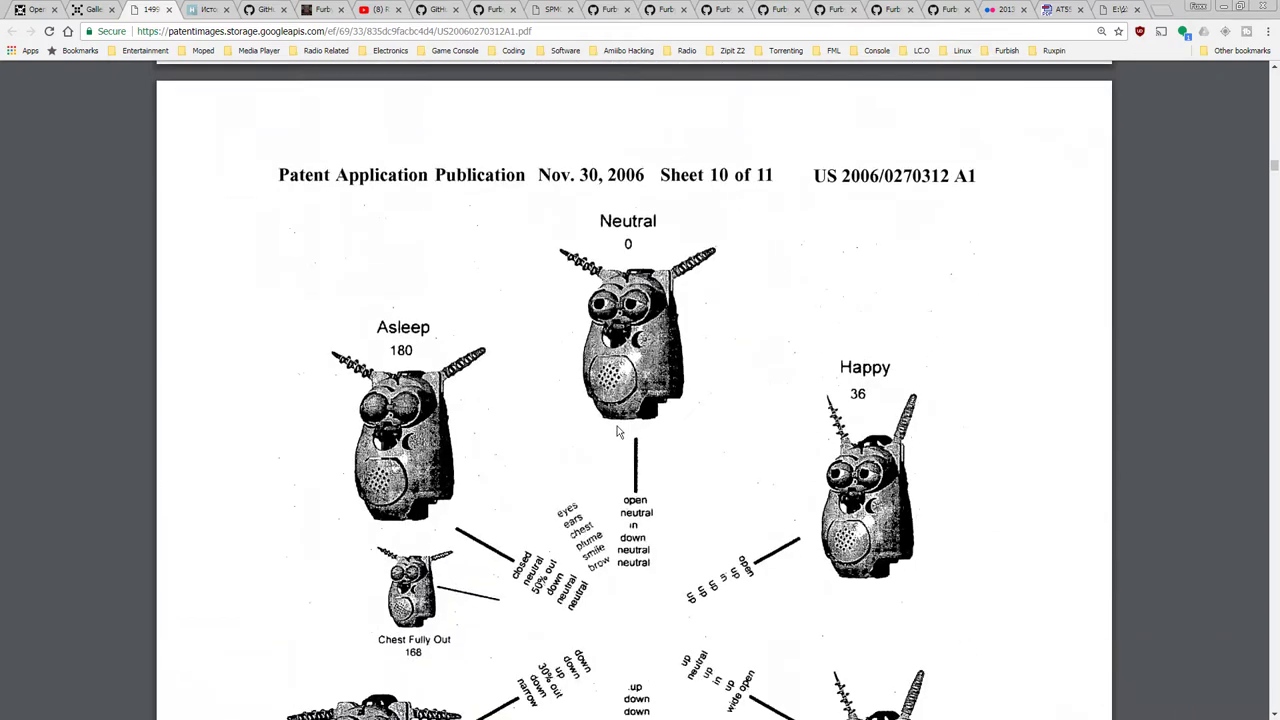
pyautogui.scroll(-3)
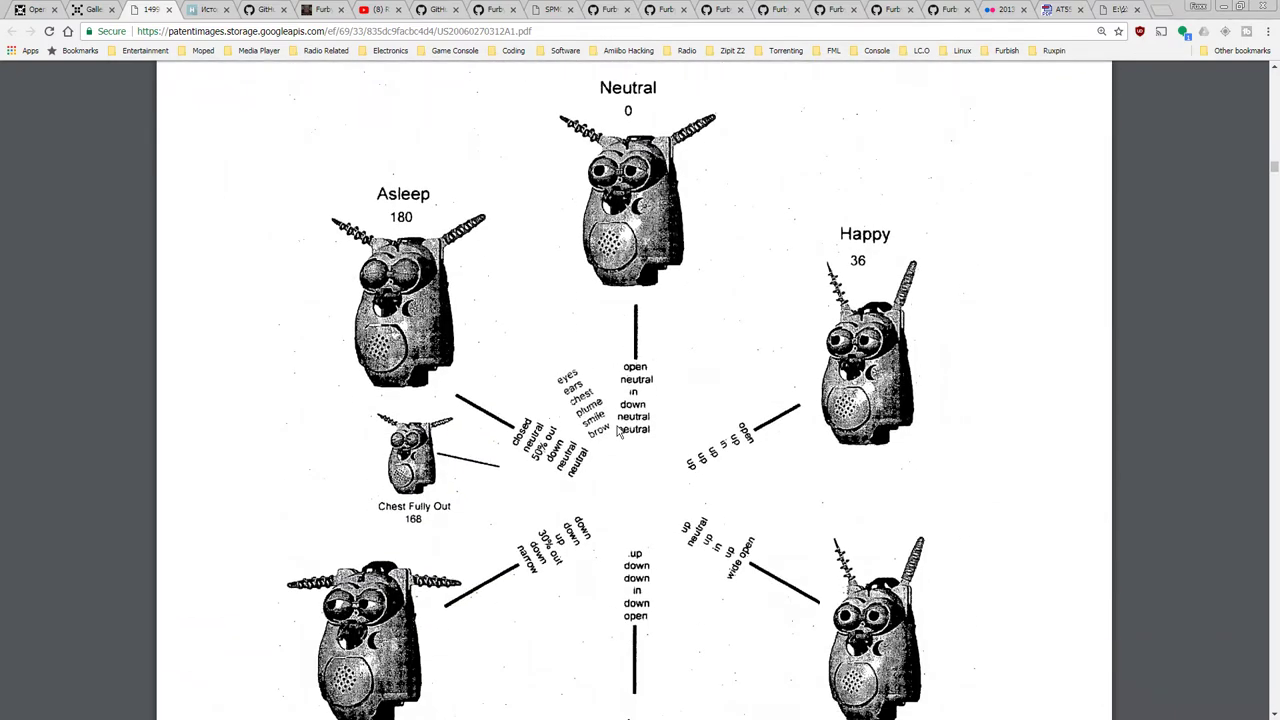
pyautogui.scroll(-3)
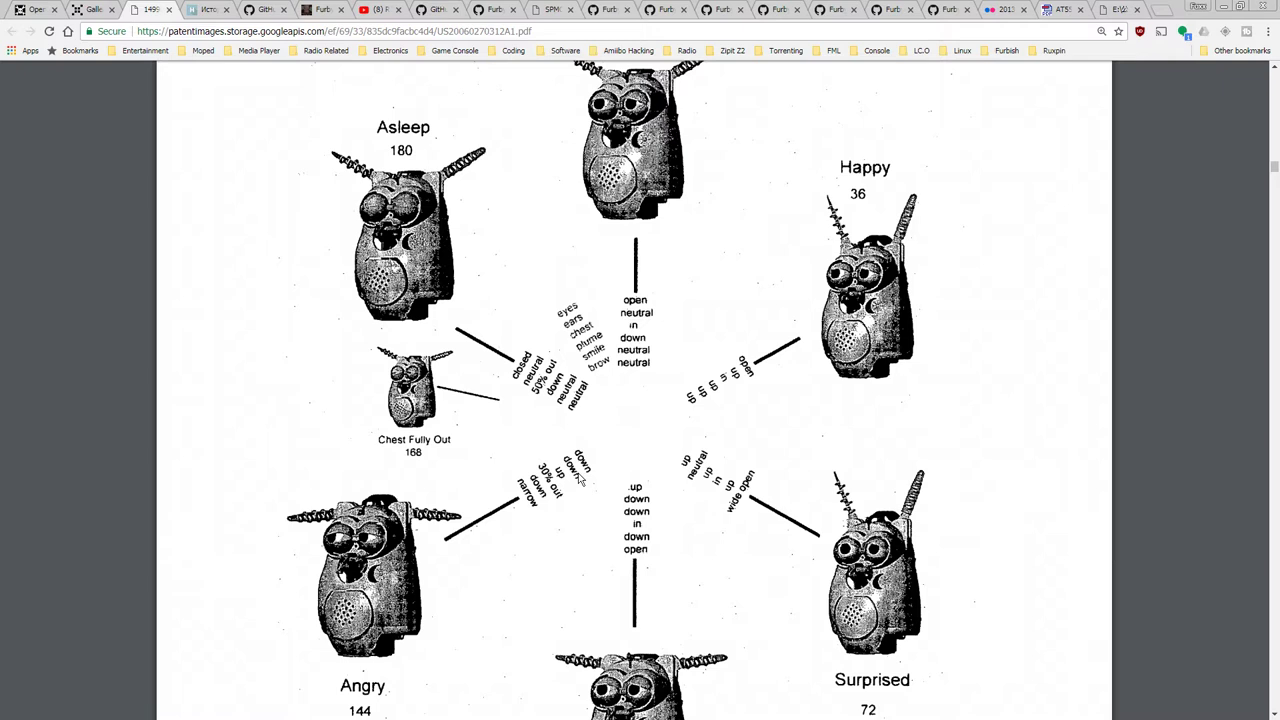
pyautogui.moveTo(795, 462)
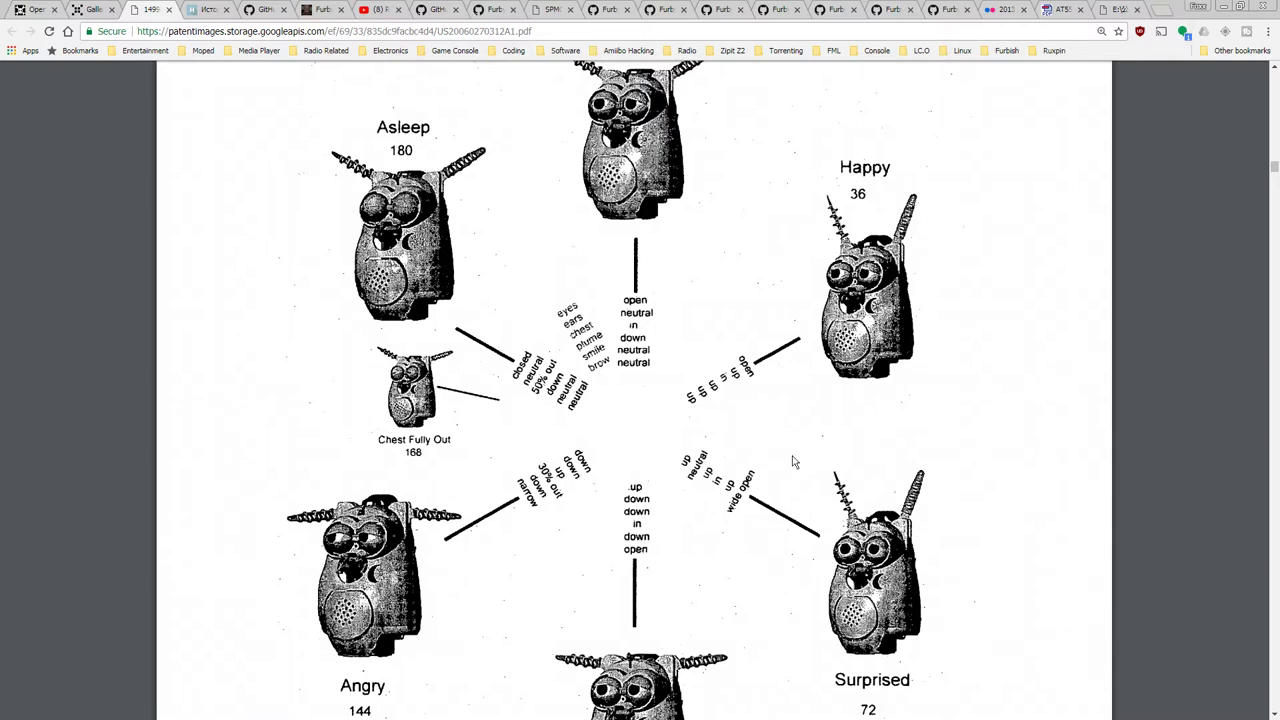
pyautogui.moveTo(812, 463)
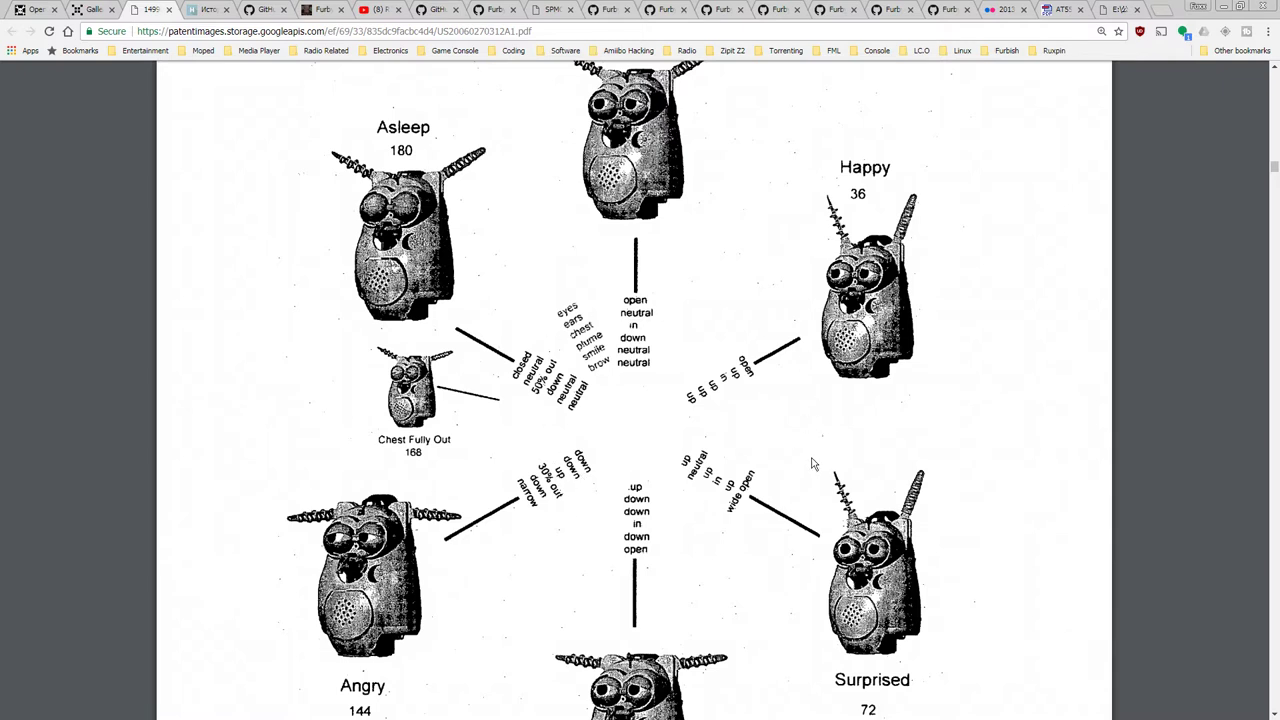
pyautogui.scroll(-3)
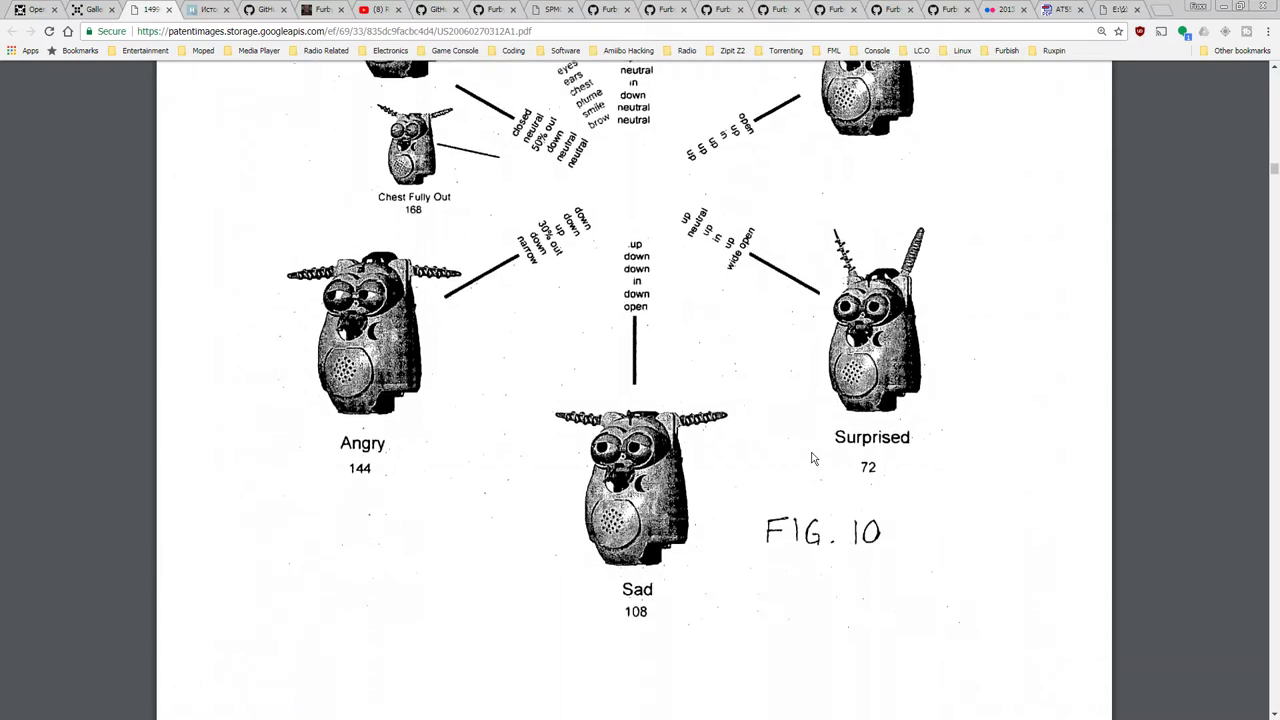
pyautogui.scroll(-3)
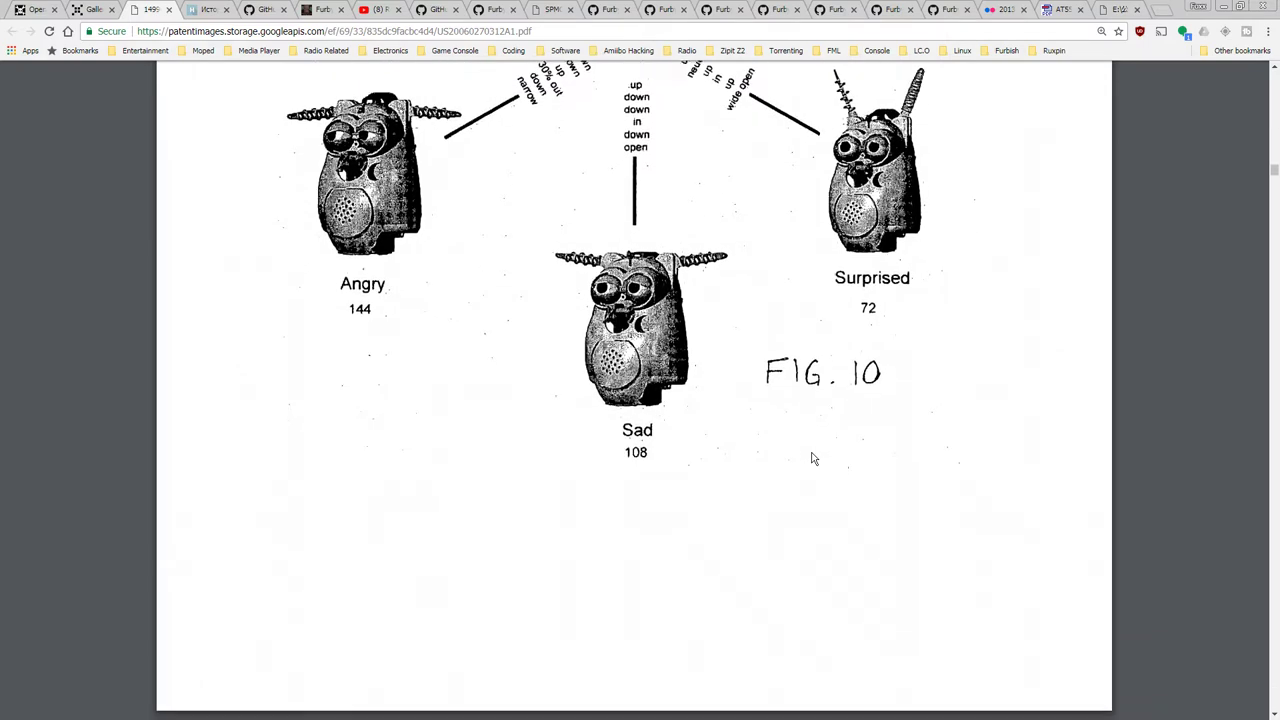
pyautogui.scroll(-3)
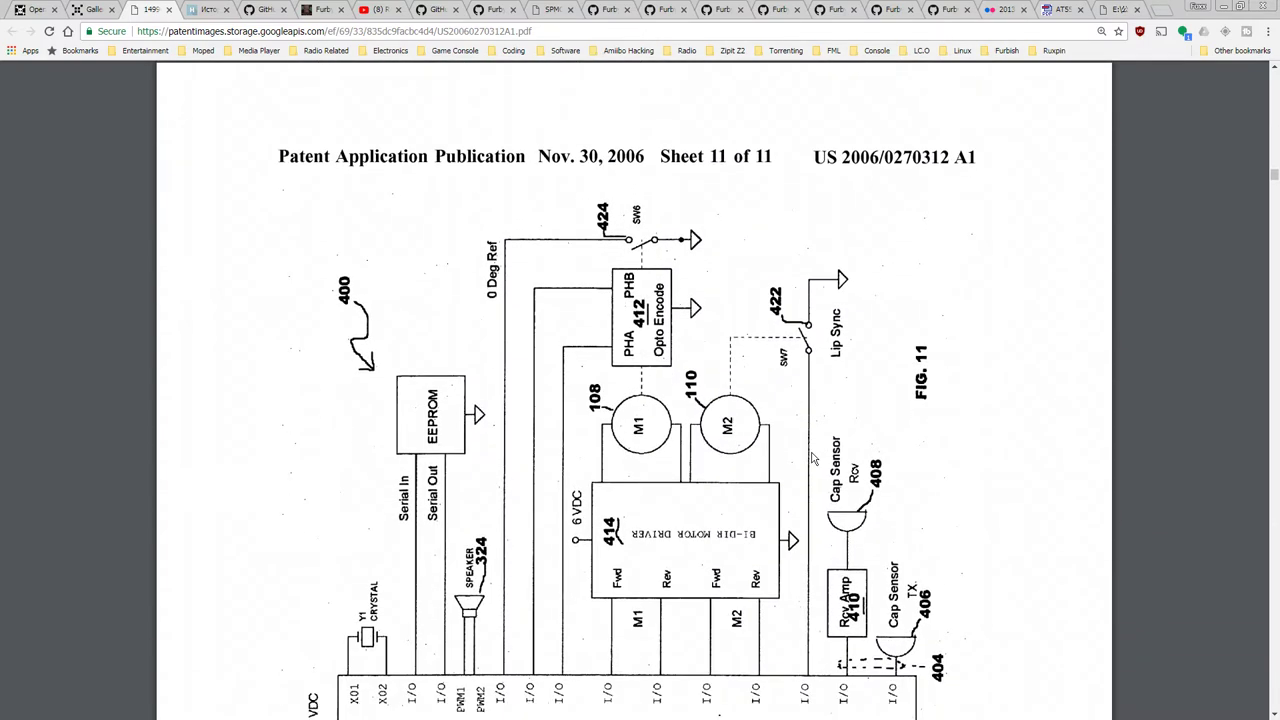
# - Scroll past the Fig. 11 schematic, briefly scrolling back up to recheck it
pyautogui.scroll(-3)
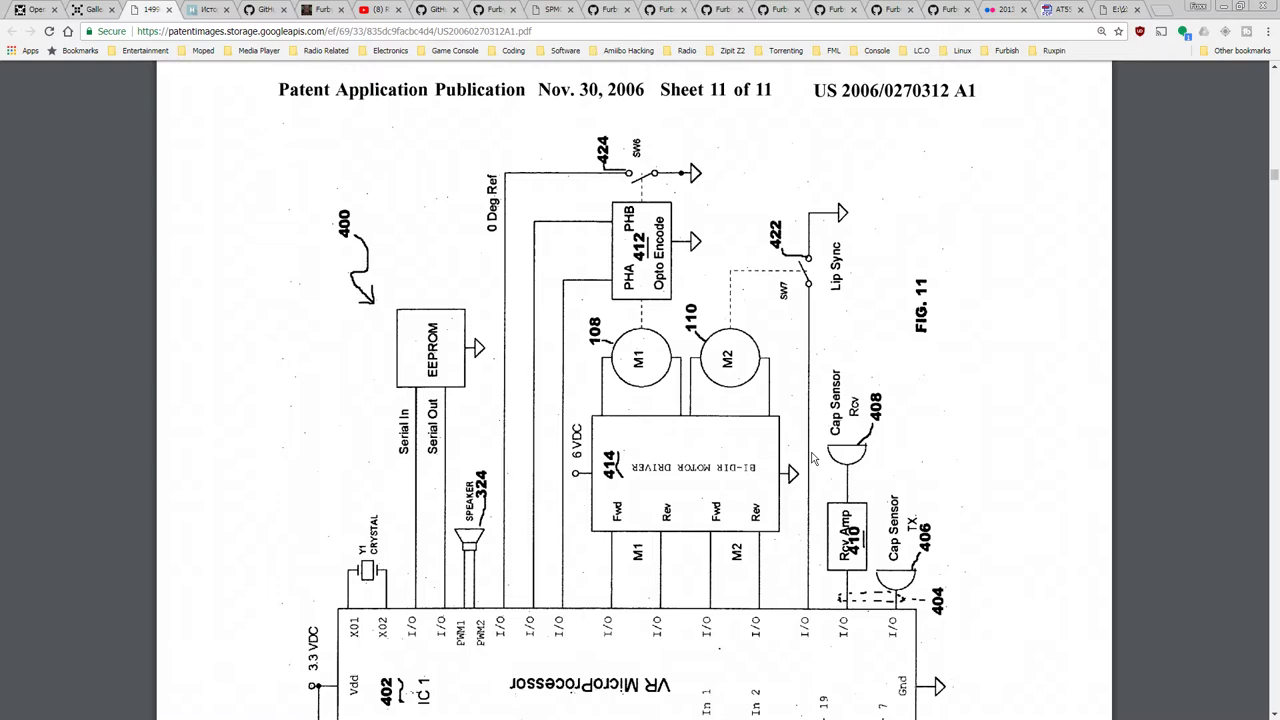
pyautogui.scroll(-3)
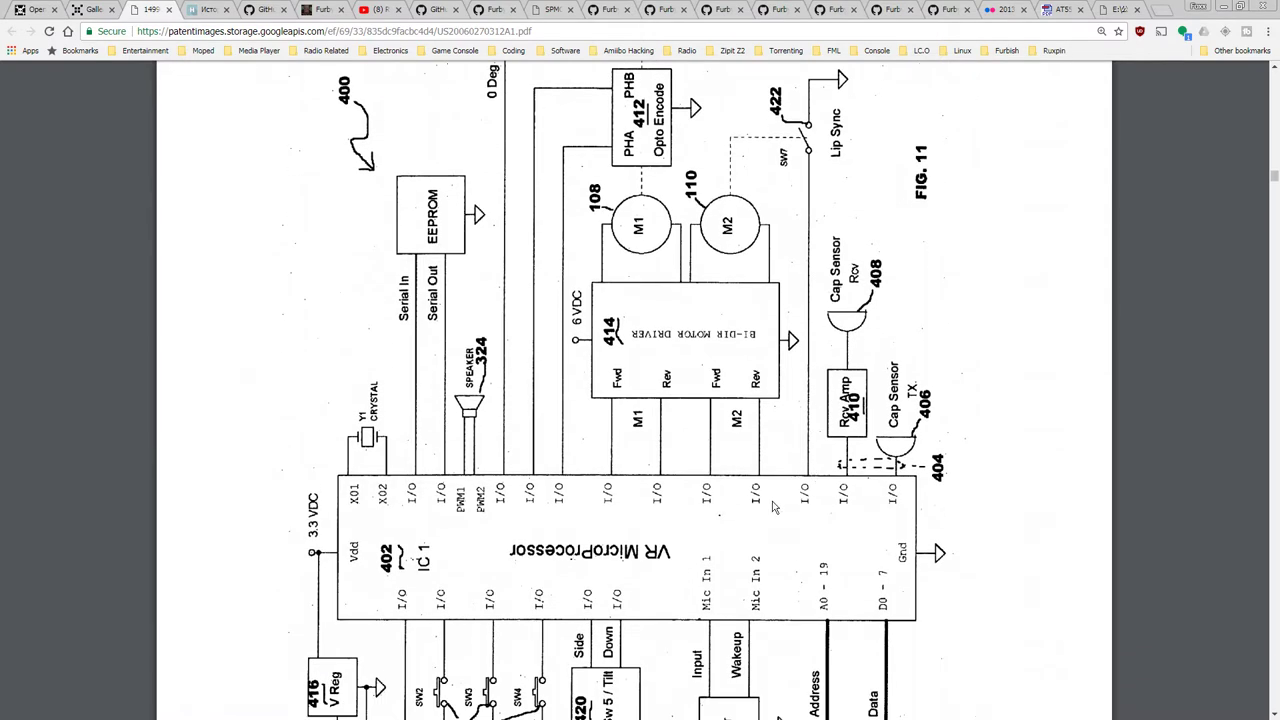
pyautogui.scroll(-3)
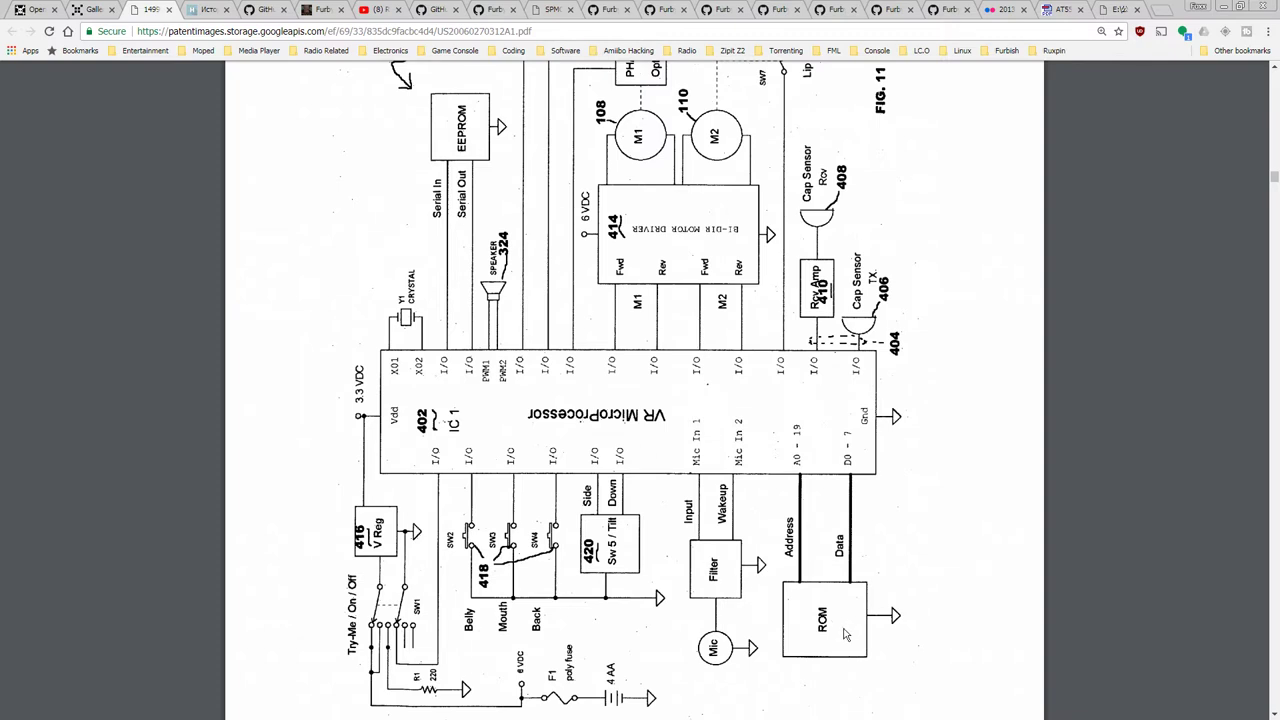
pyautogui.moveTo(810, 505)
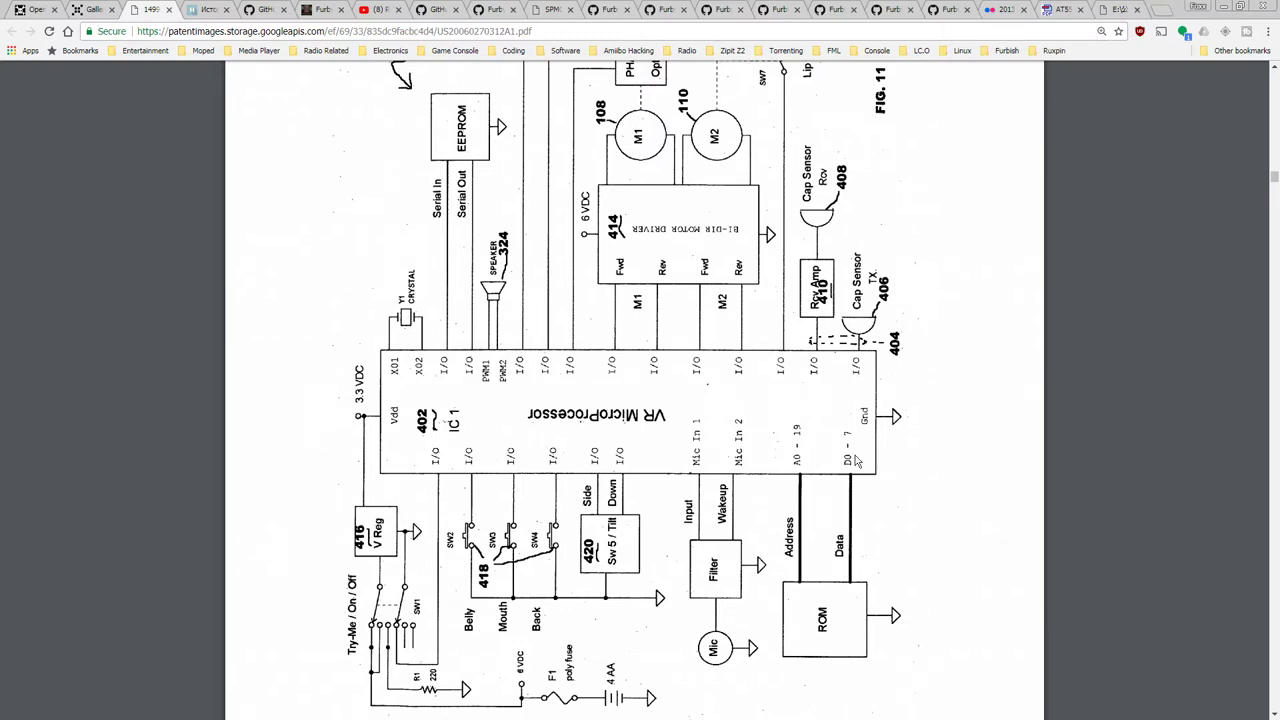
pyautogui.scroll(3)
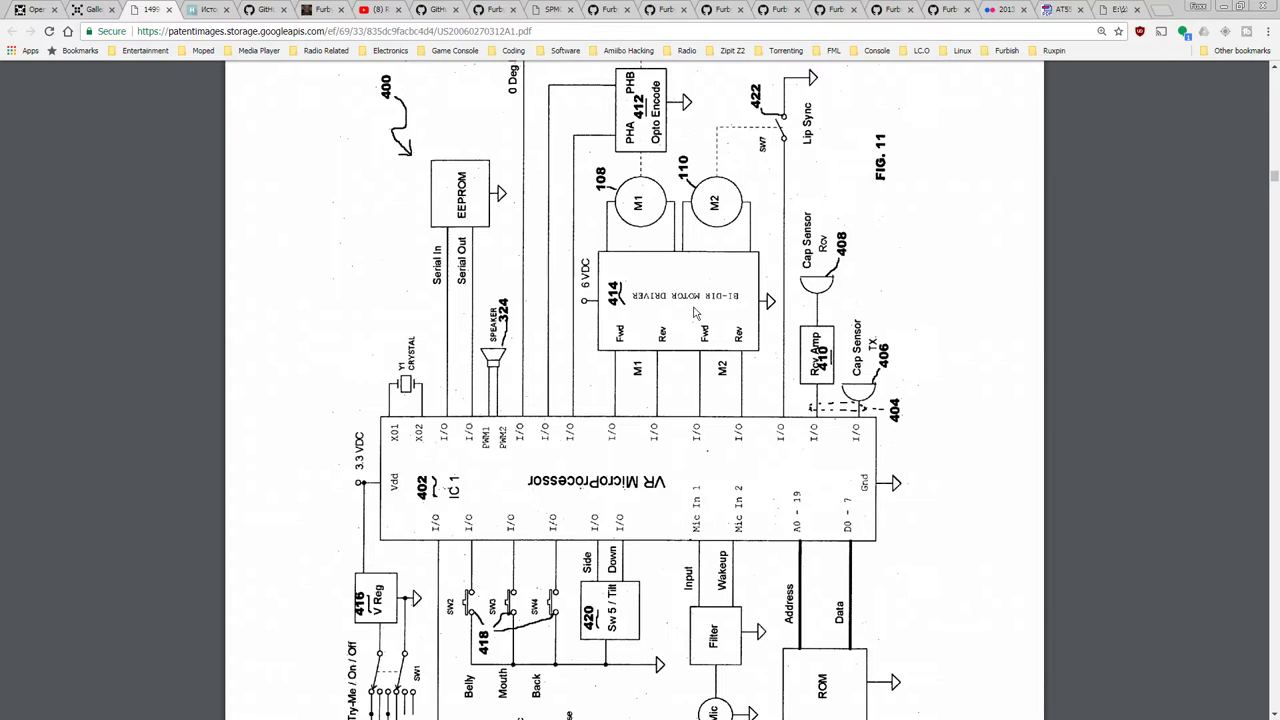
pyautogui.scroll(3)
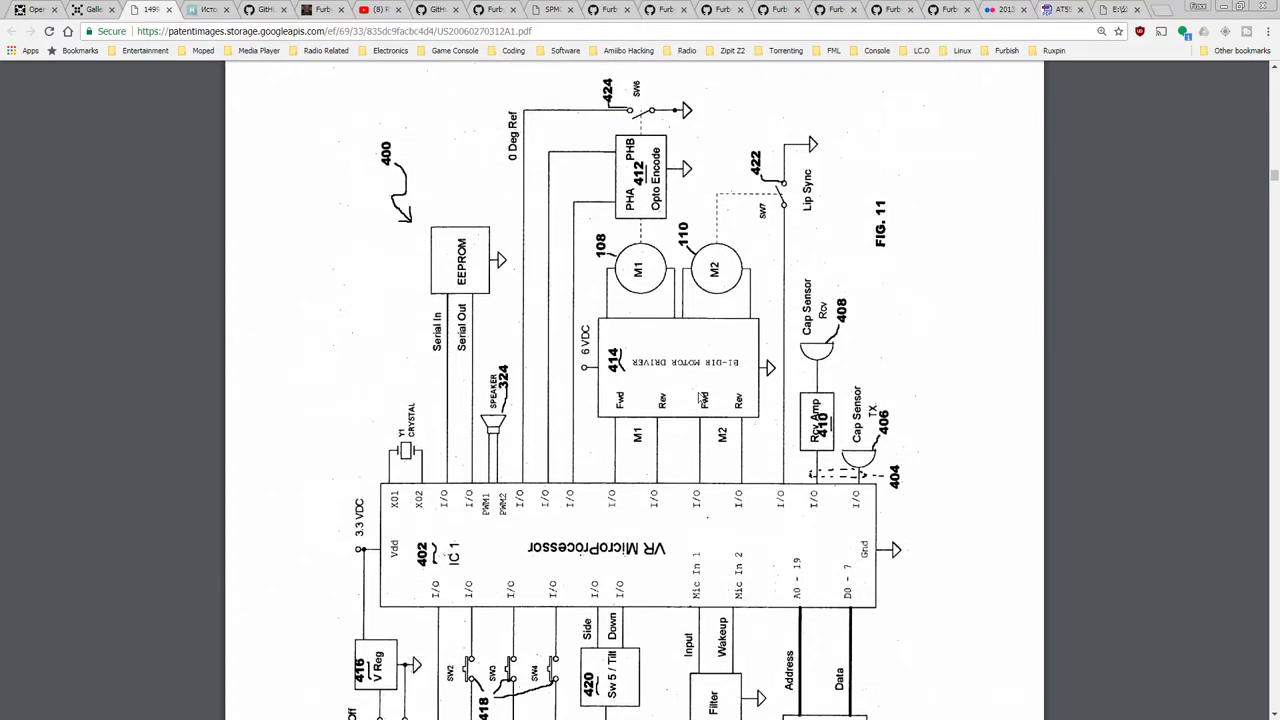
pyautogui.moveTo(690, 330)
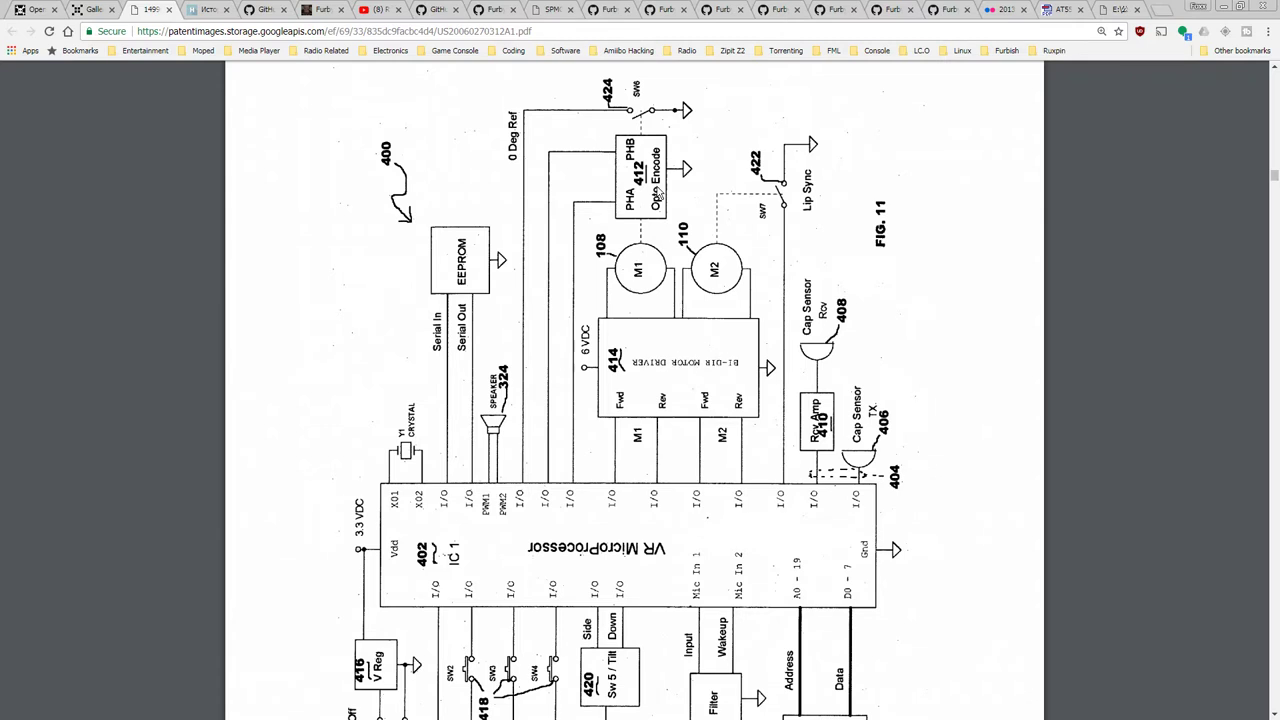
pyautogui.scroll(-3)
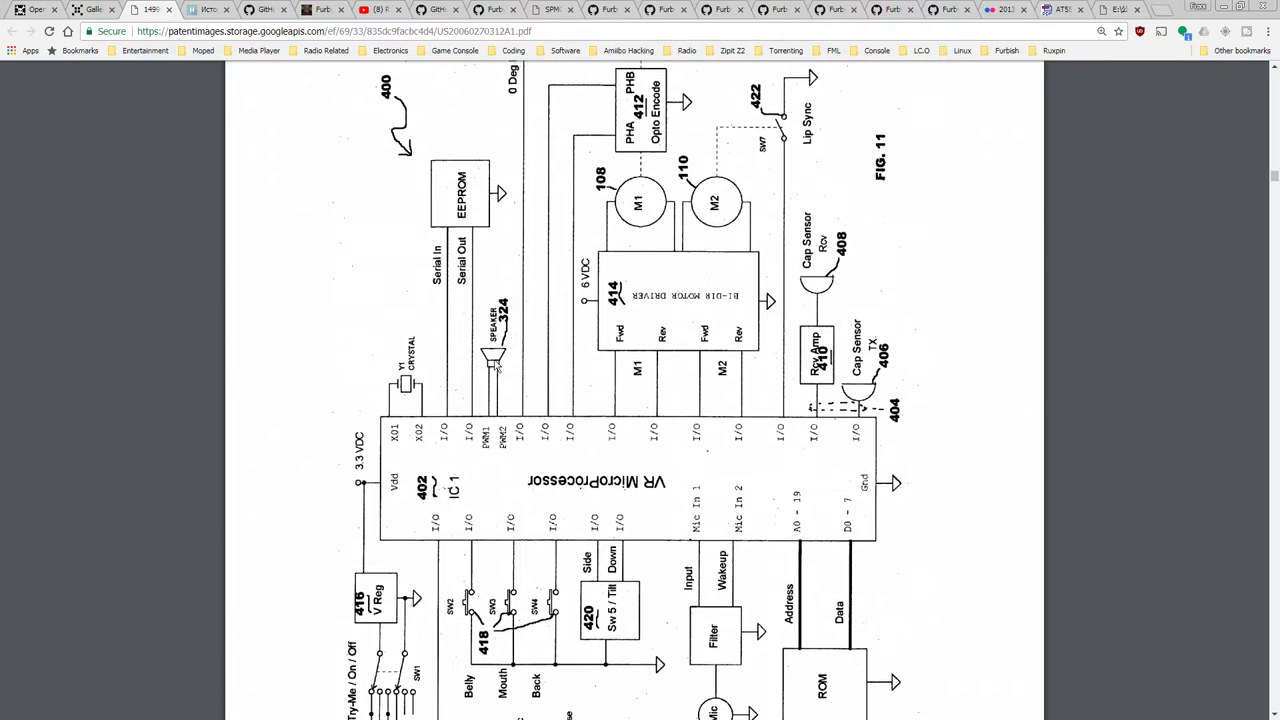
pyautogui.scroll(-3)
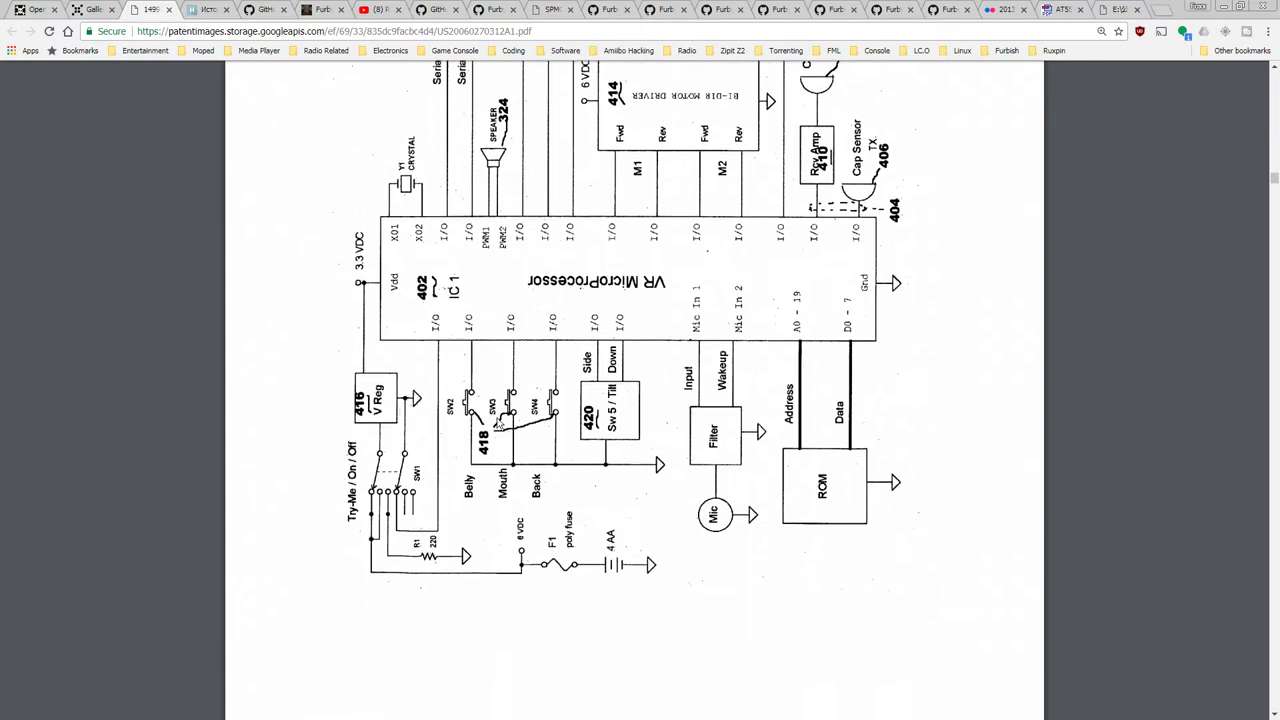
pyautogui.moveTo(724, 526)
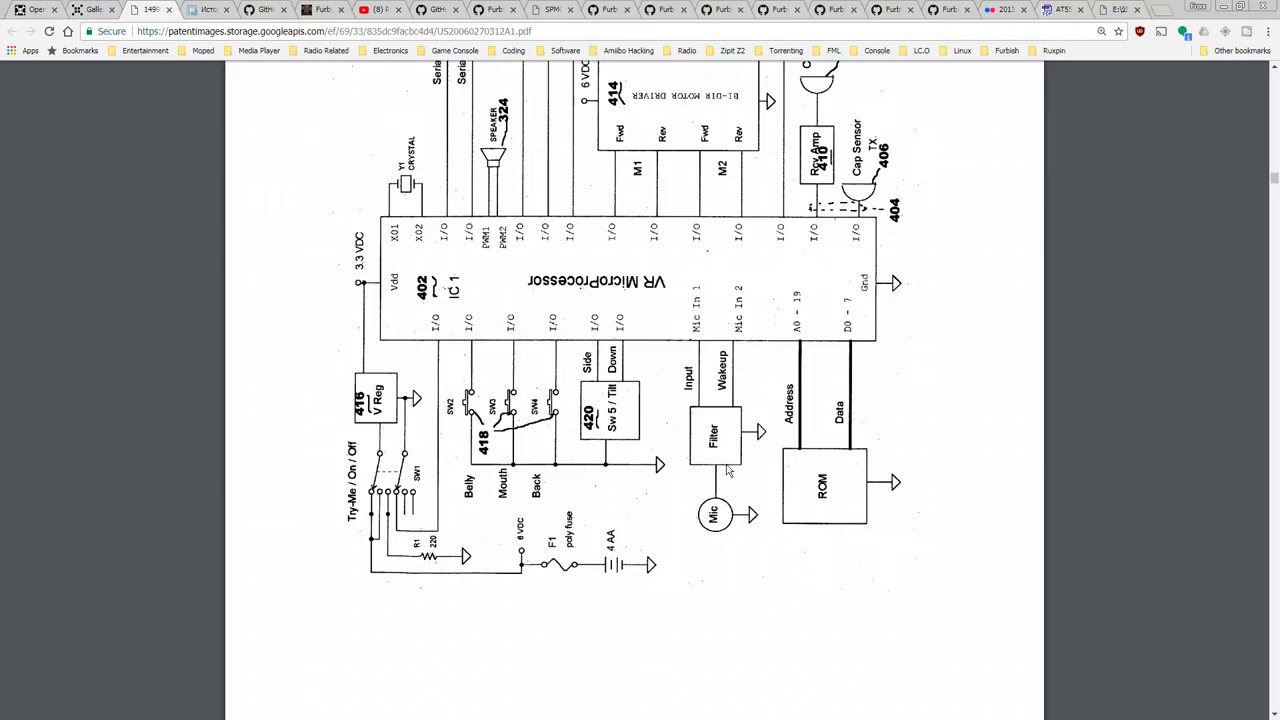
# - Scroll through the mode index and game-play flowcharts to the page 24 Idle Mode flowchart
pyautogui.scroll(-3)
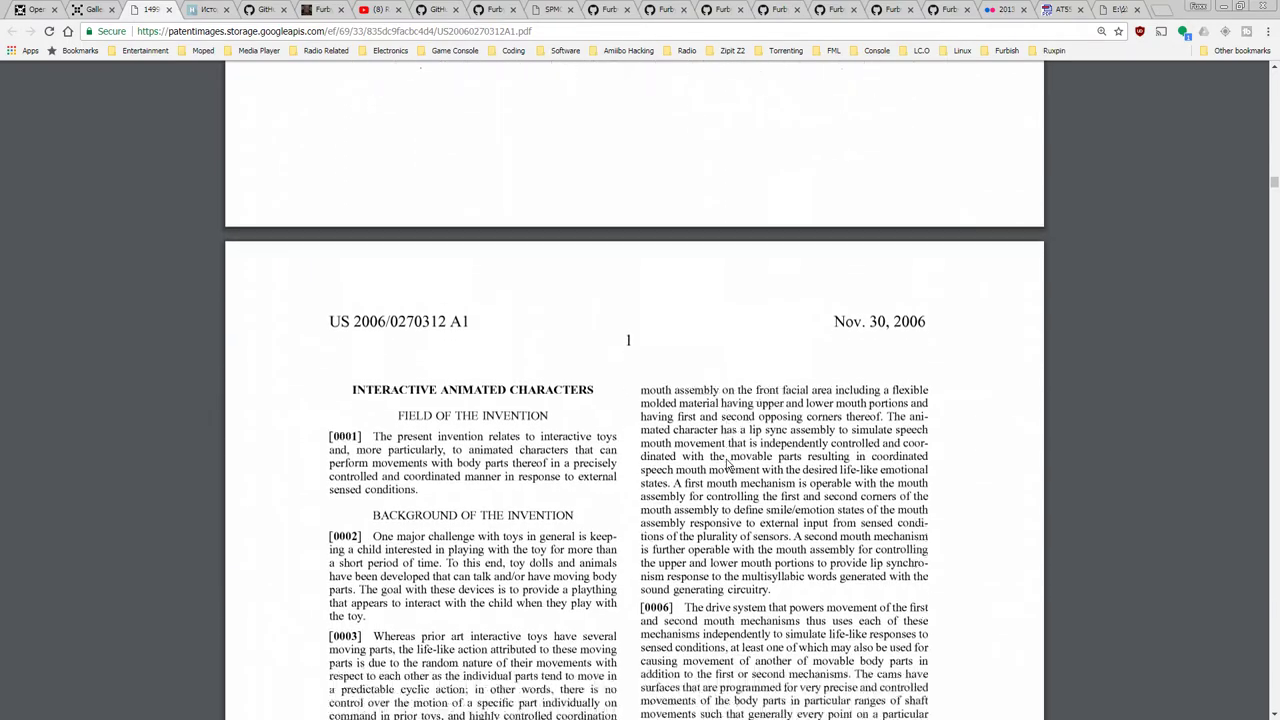
pyautogui.scroll(-3)
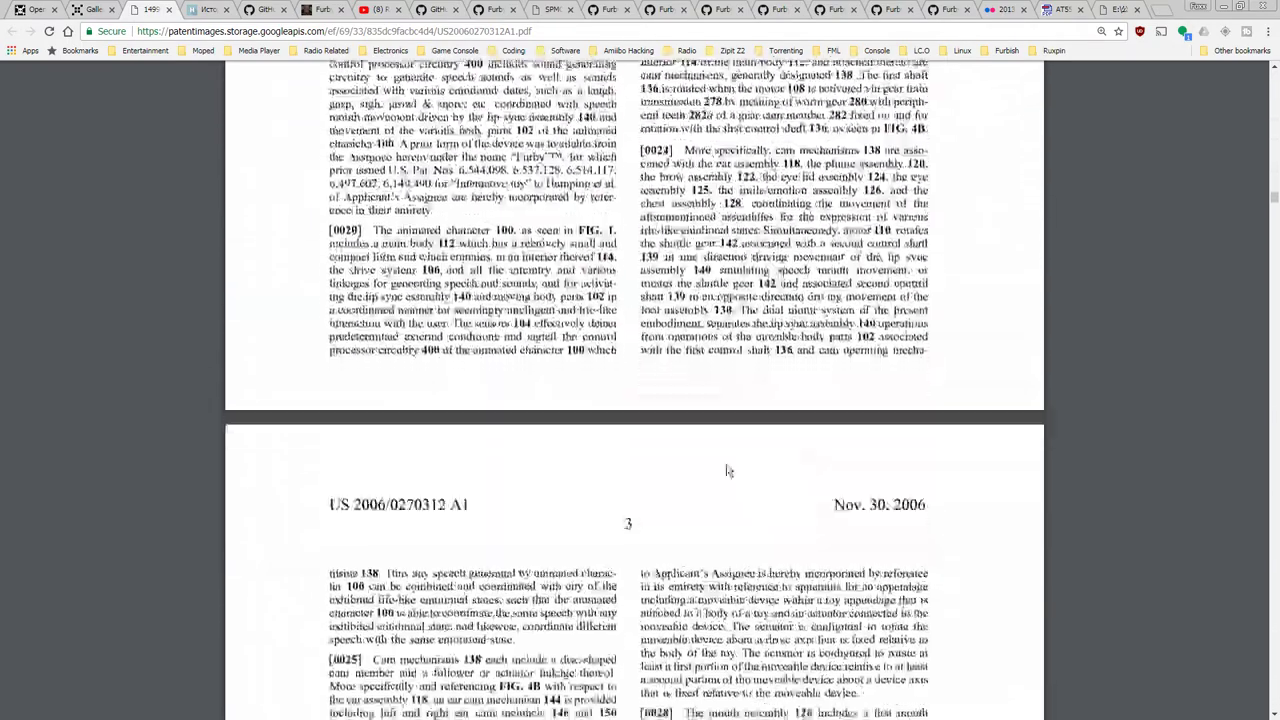
pyautogui.scroll(-3)
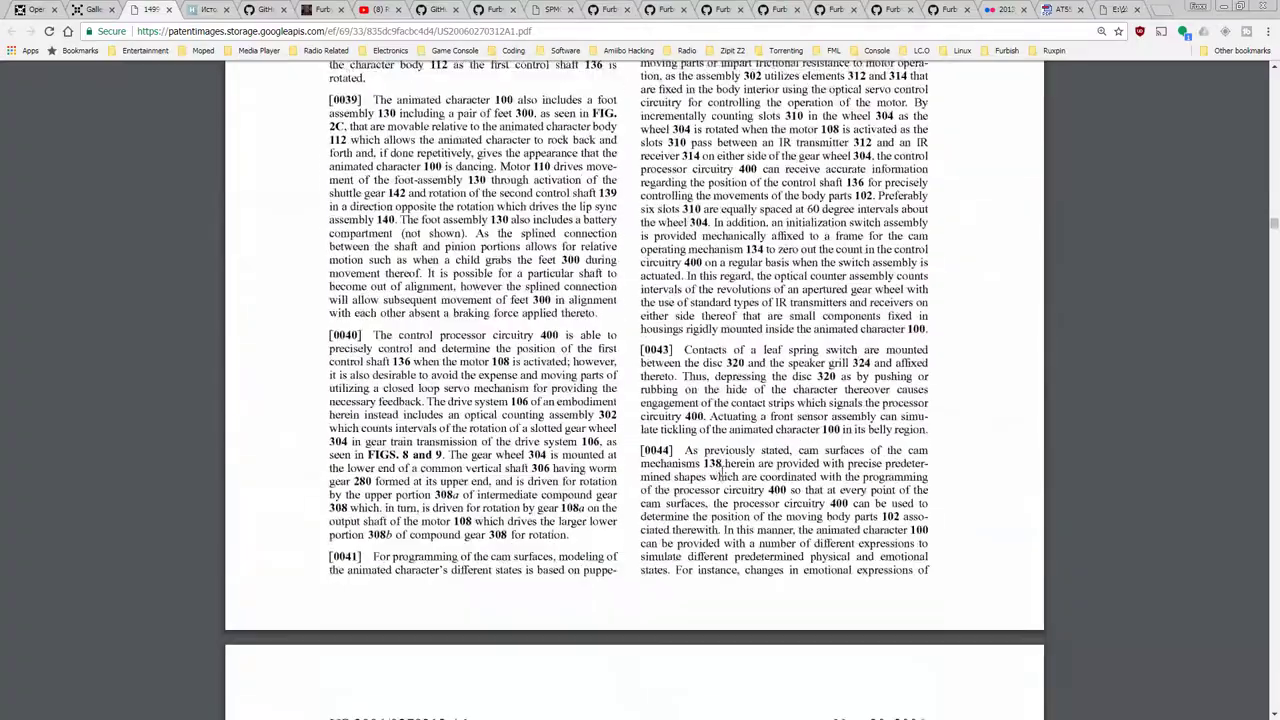
pyautogui.scroll(-3)
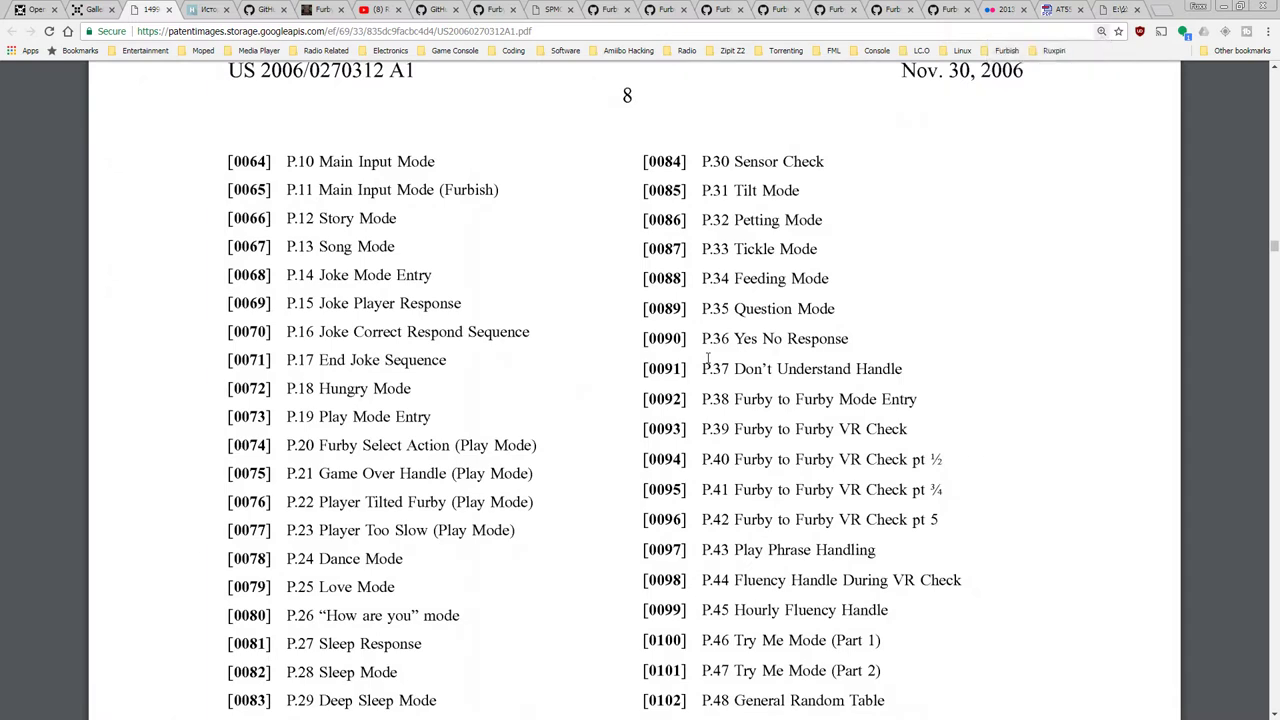
pyautogui.scroll(3)
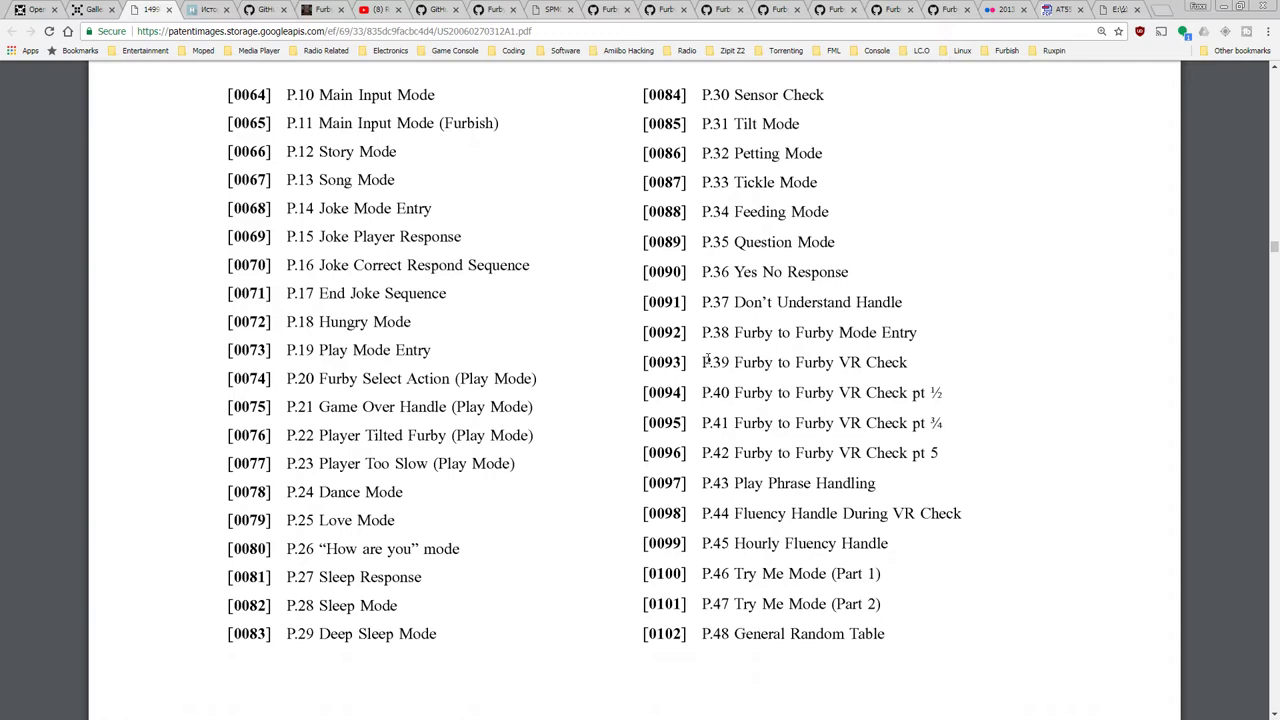
pyautogui.moveTo(880, 525)
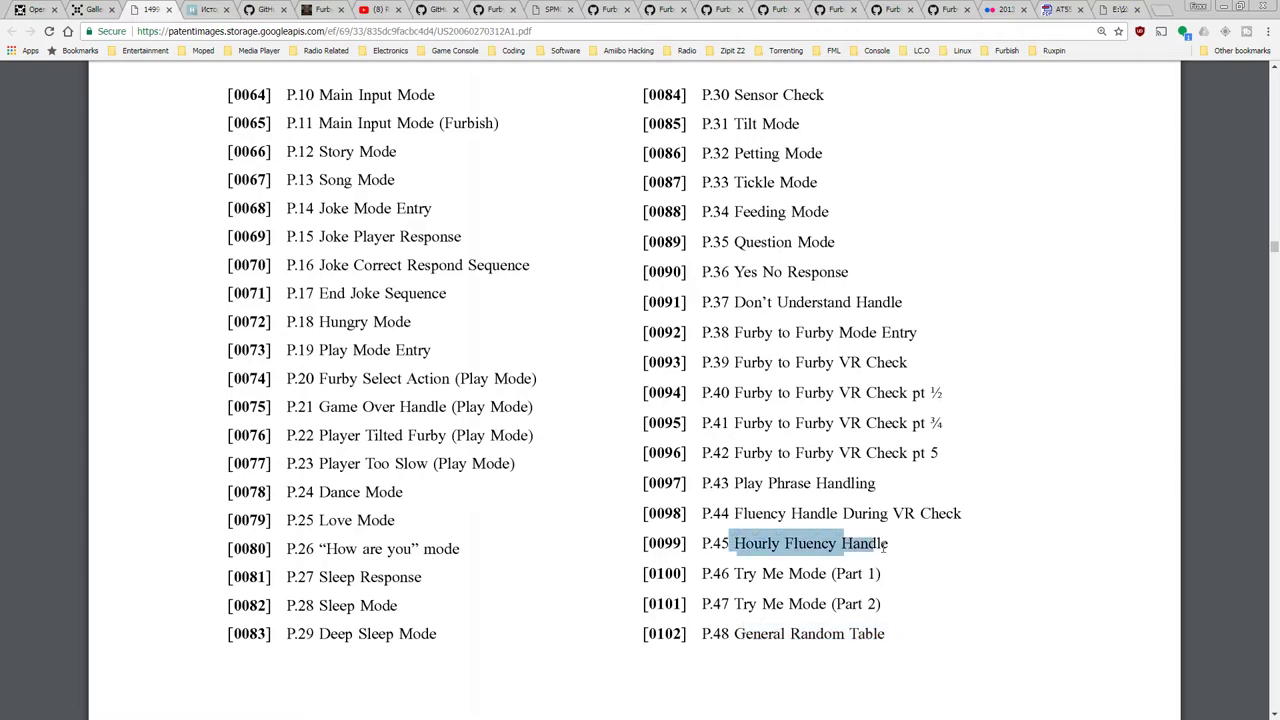
pyautogui.scroll(-3)
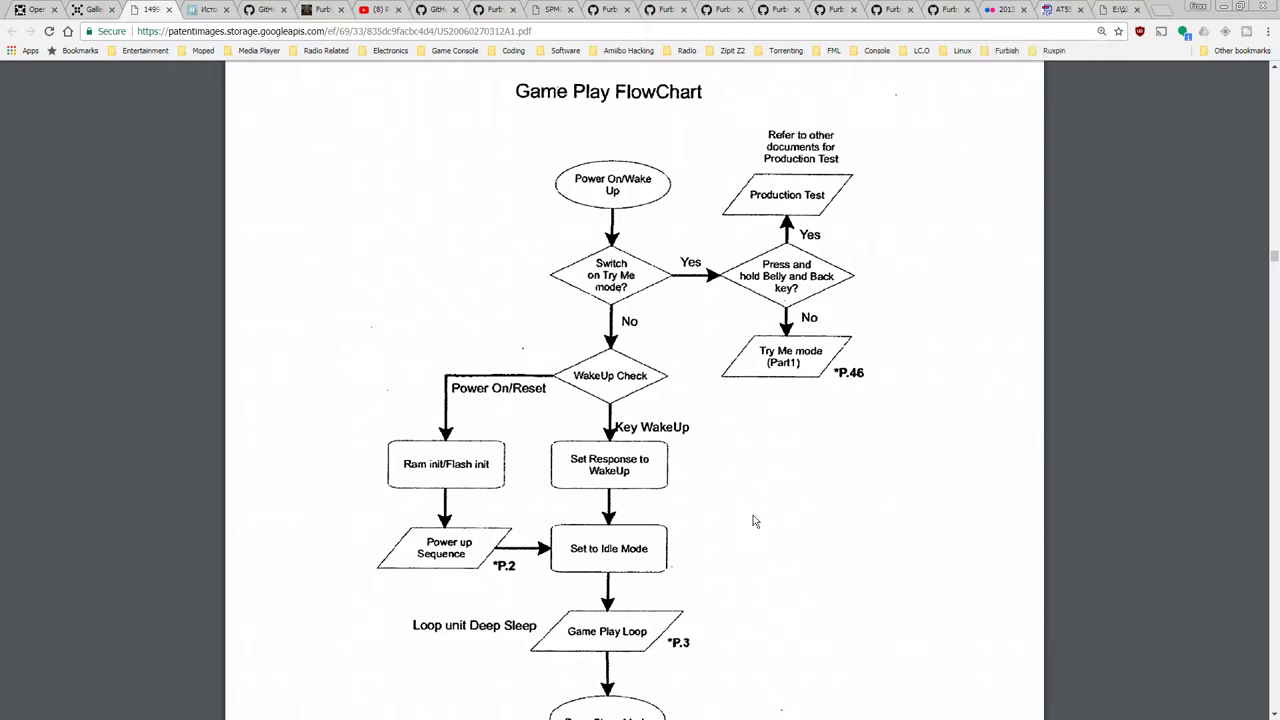
pyautogui.moveTo(644, 218)
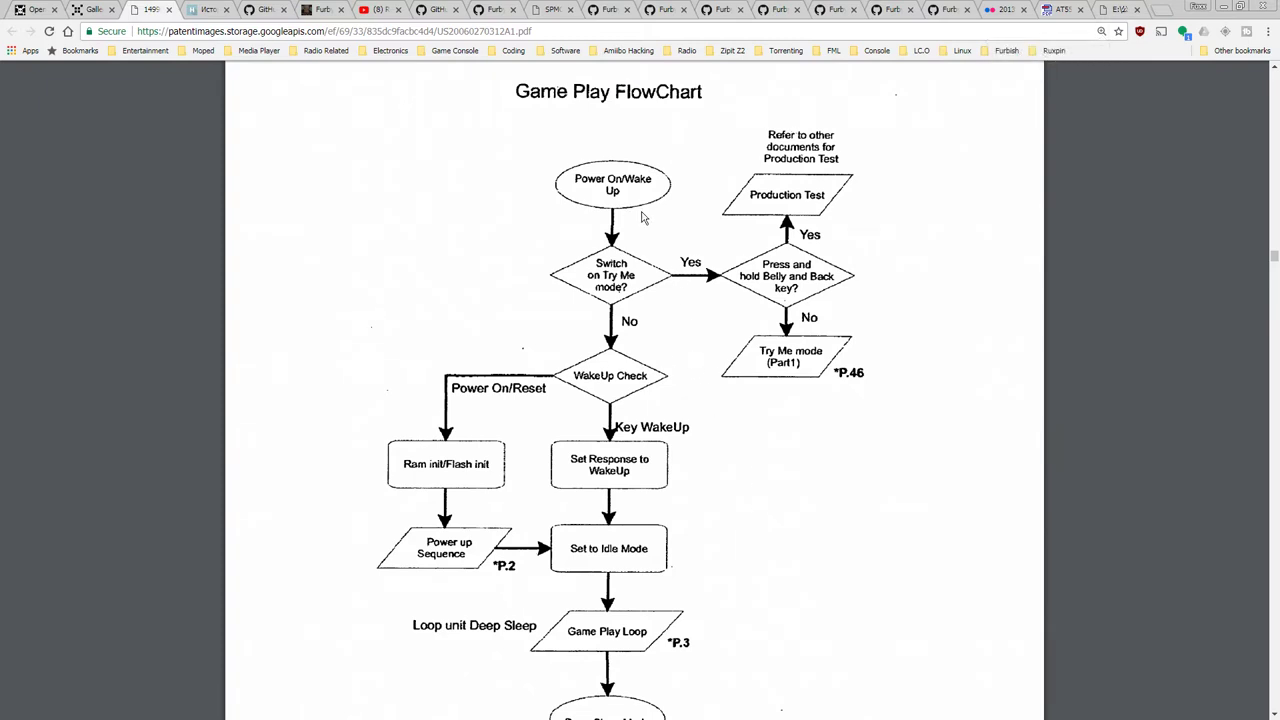
pyautogui.scroll(-3)
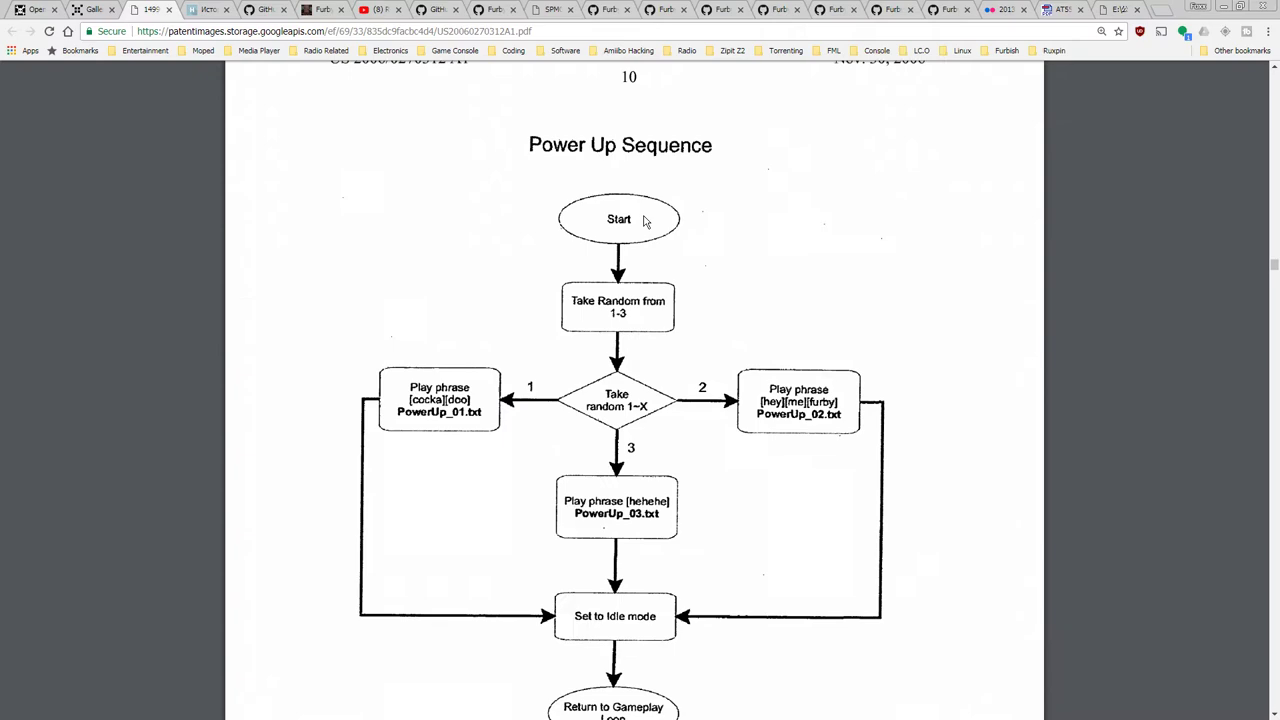
pyautogui.scroll(-3)
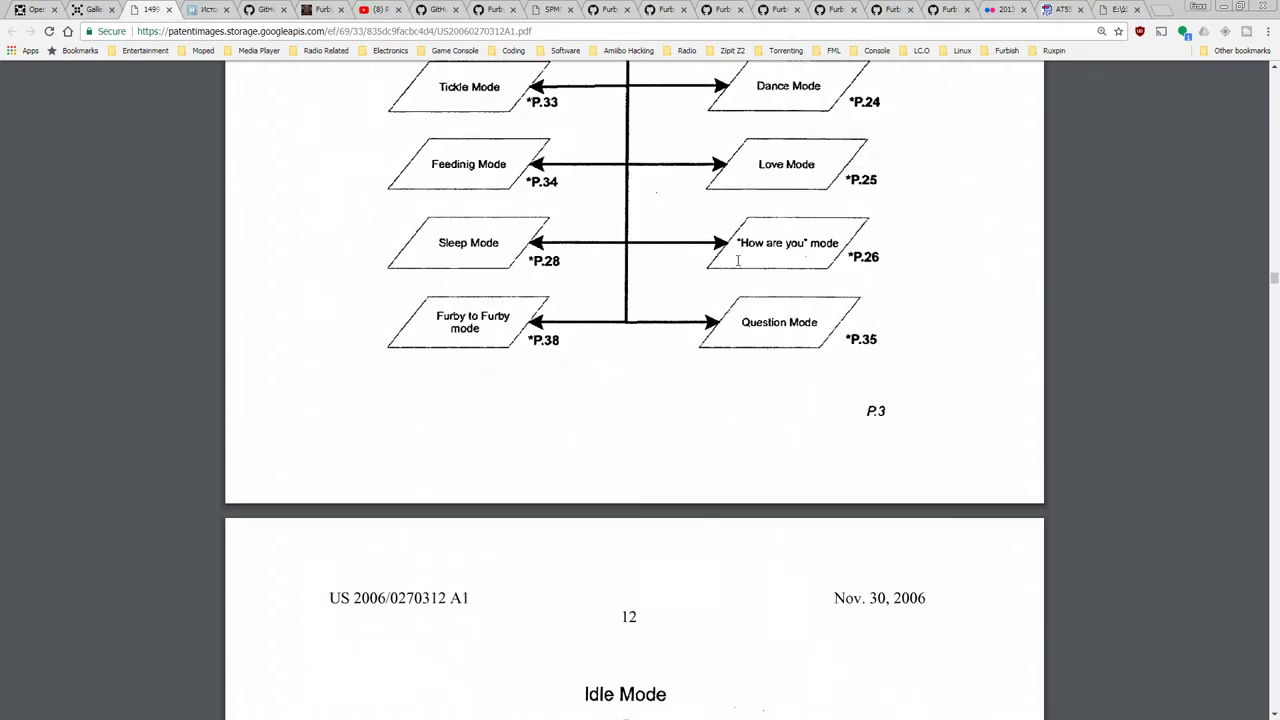
pyautogui.moveTo(440, 313)
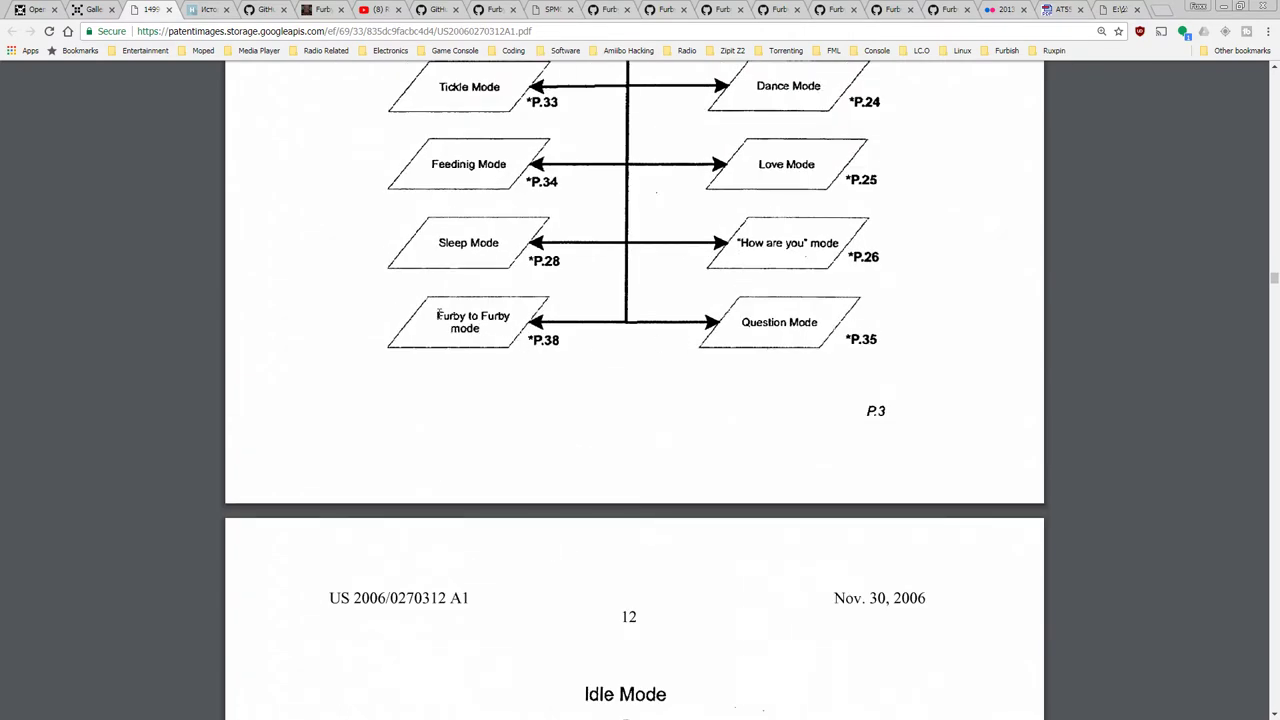
pyautogui.doubleClick(472, 321)
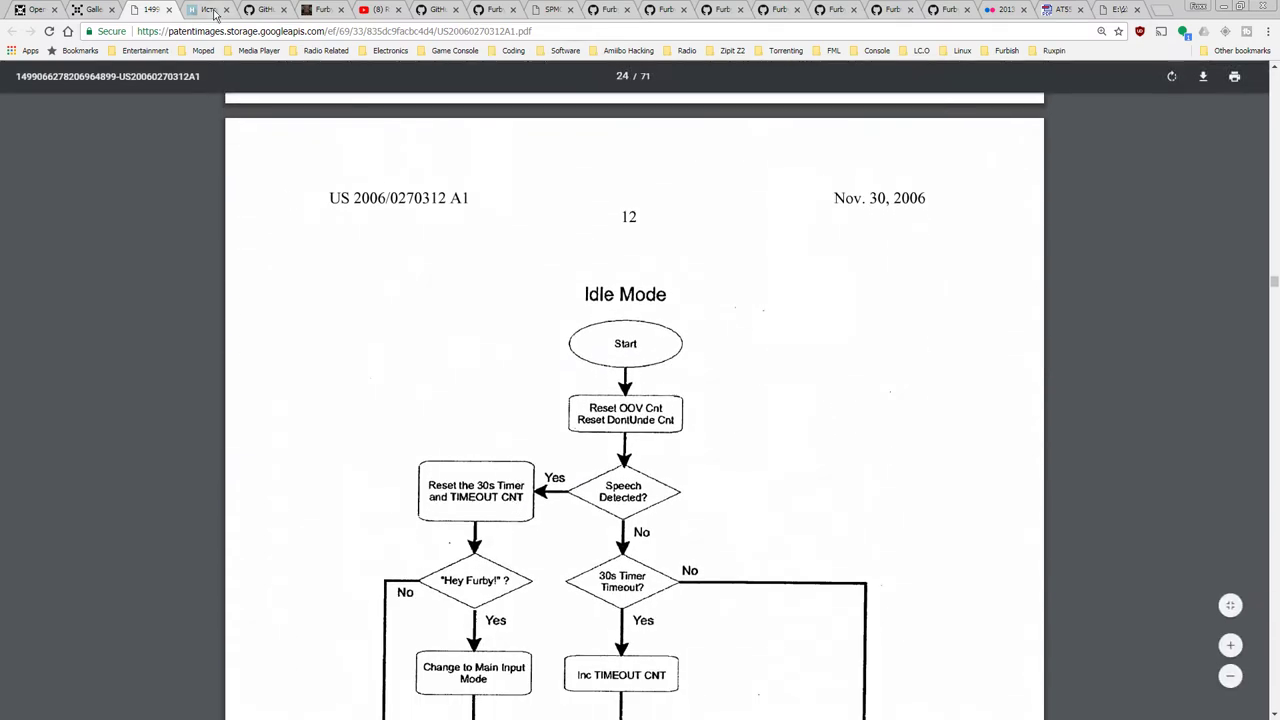
# - Switch to the Habr Furby protocol article tab and scroll around the page
pyautogui.click(207, 9)
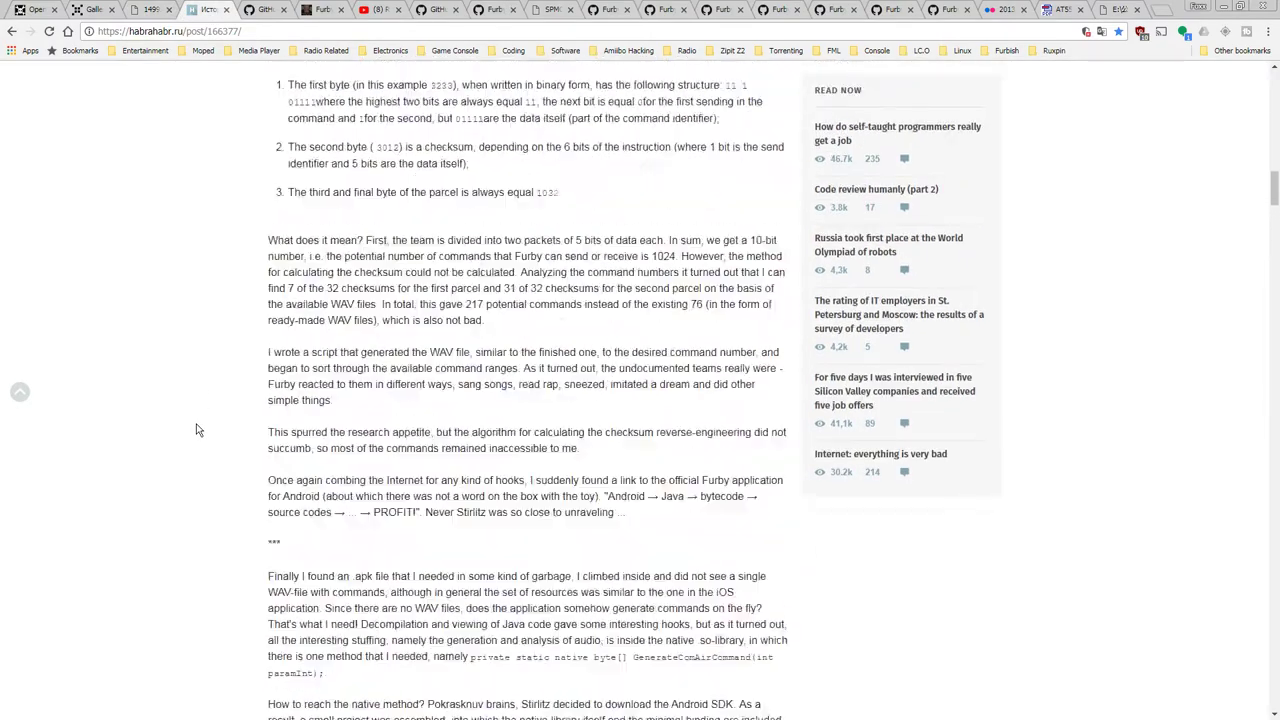
pyautogui.scroll(3)
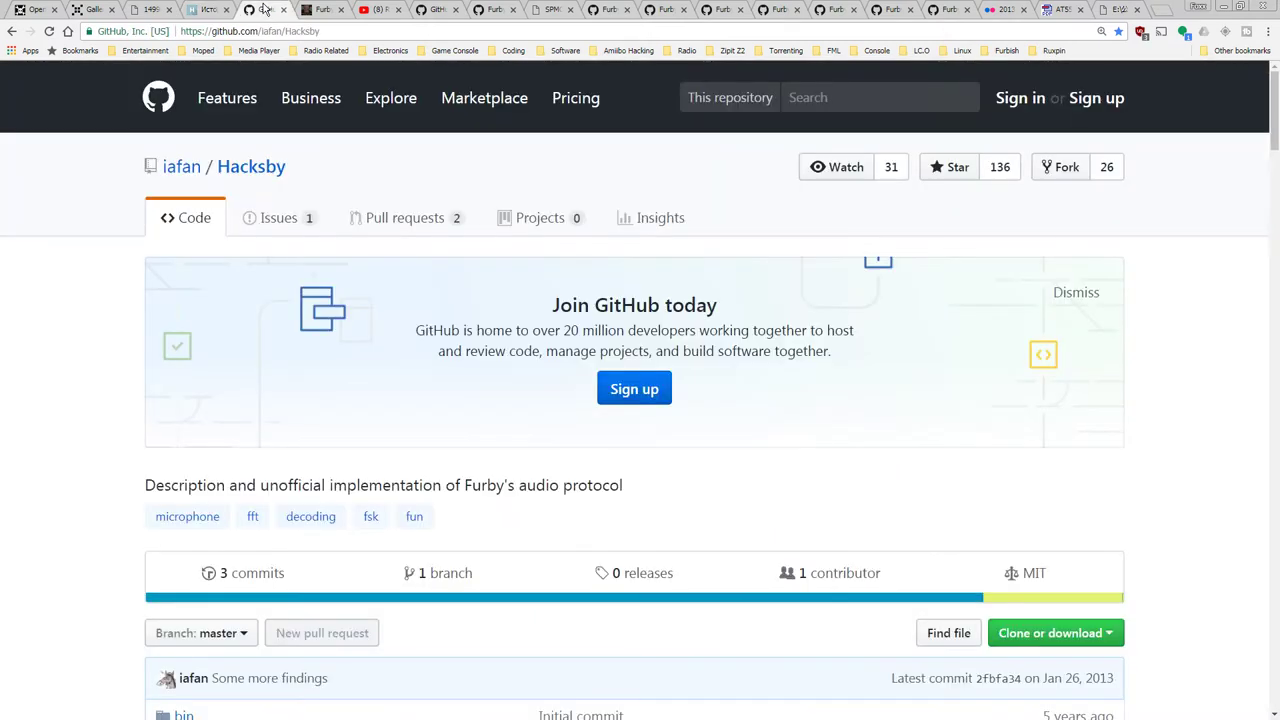
pyautogui.scroll(-3)
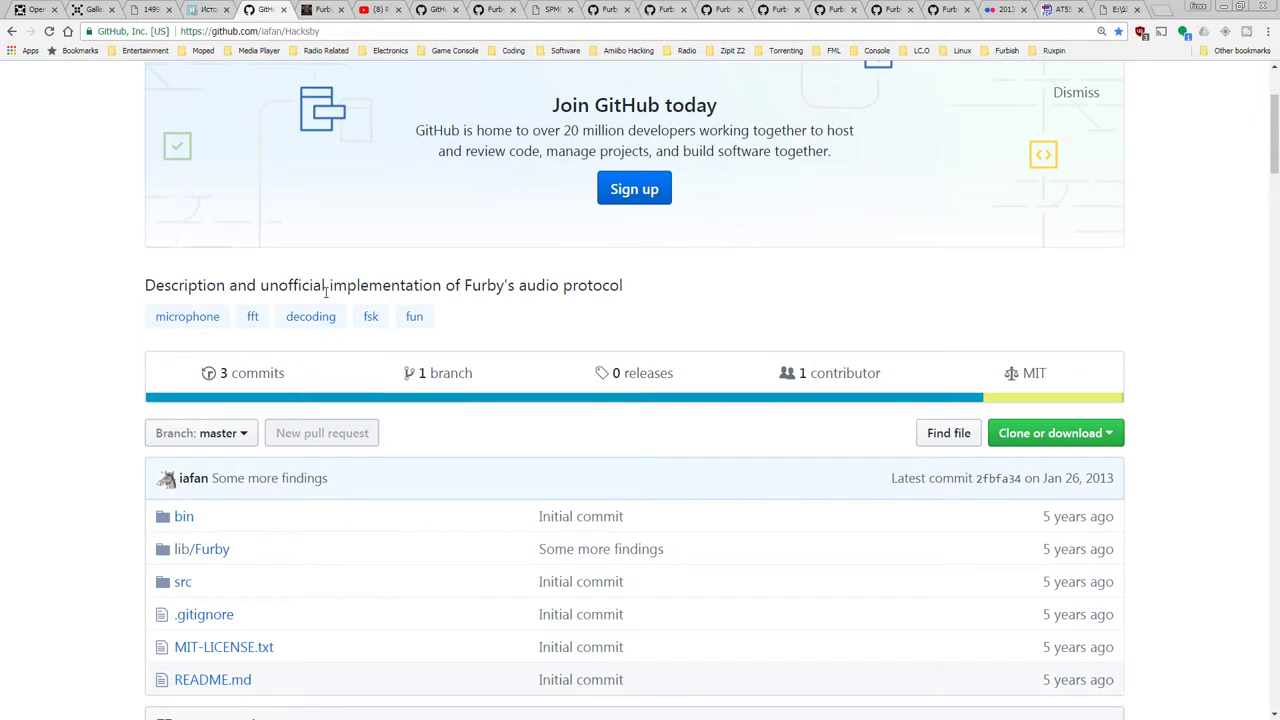
pyautogui.scroll(3)
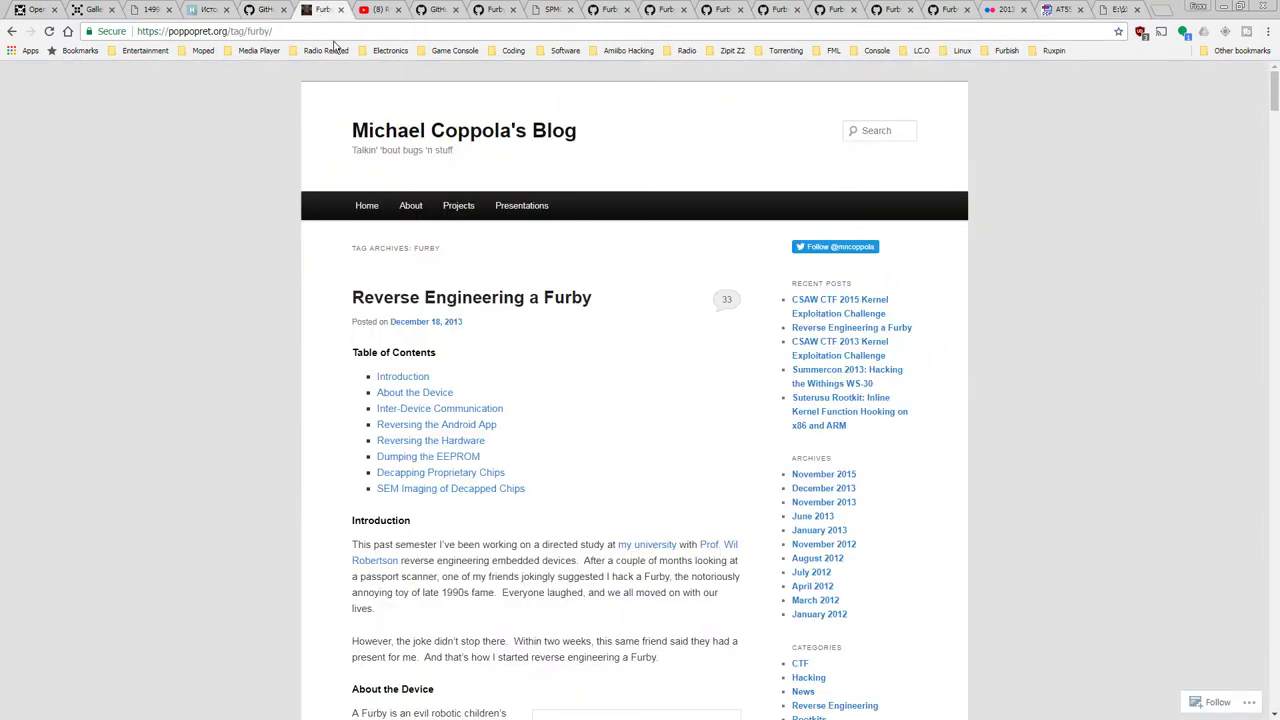
pyautogui.moveTo(265, 337)
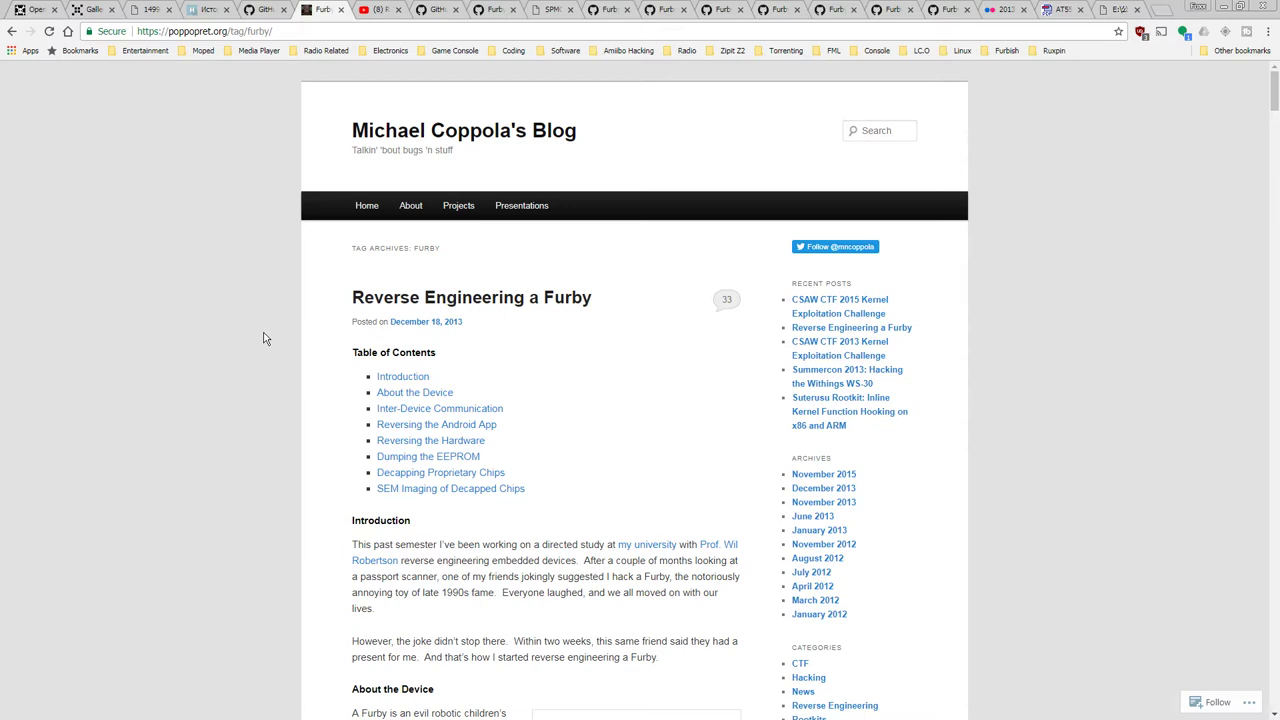
pyautogui.moveTo(280, 351)
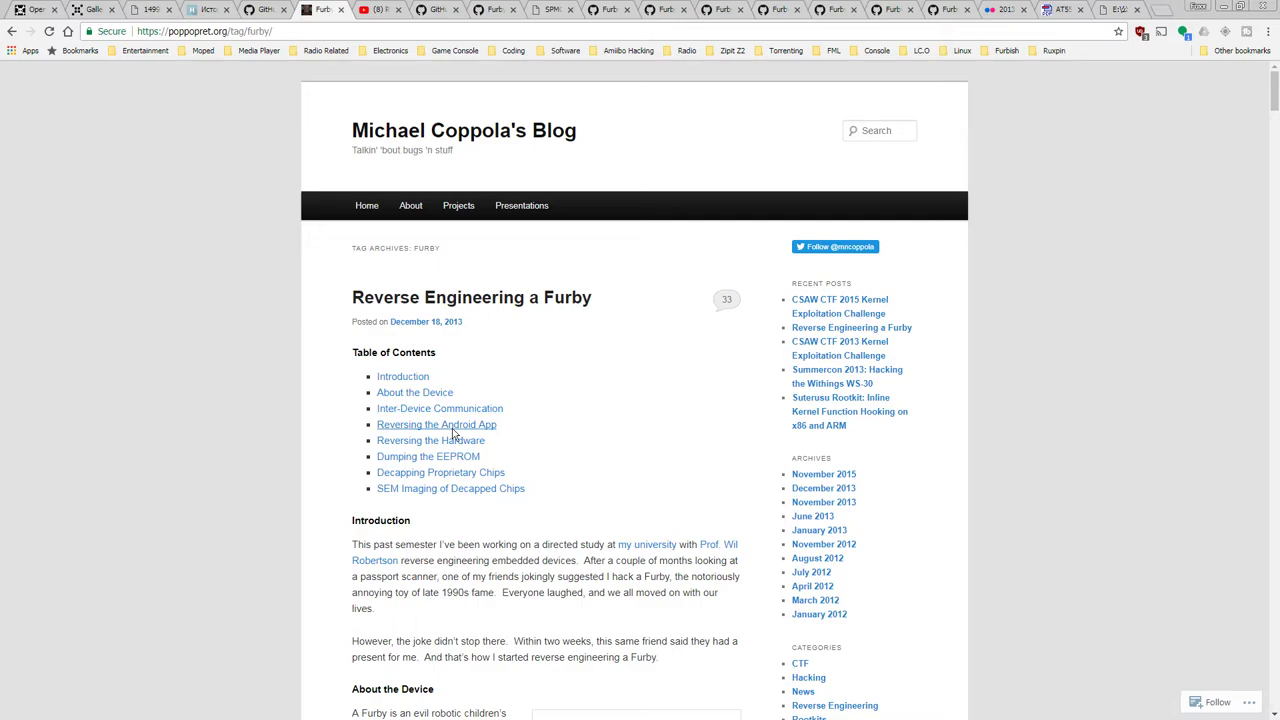
# - Jump to the blog's Reversing the Android App section and select the EEPROM hex dump
pyautogui.click(436, 424)
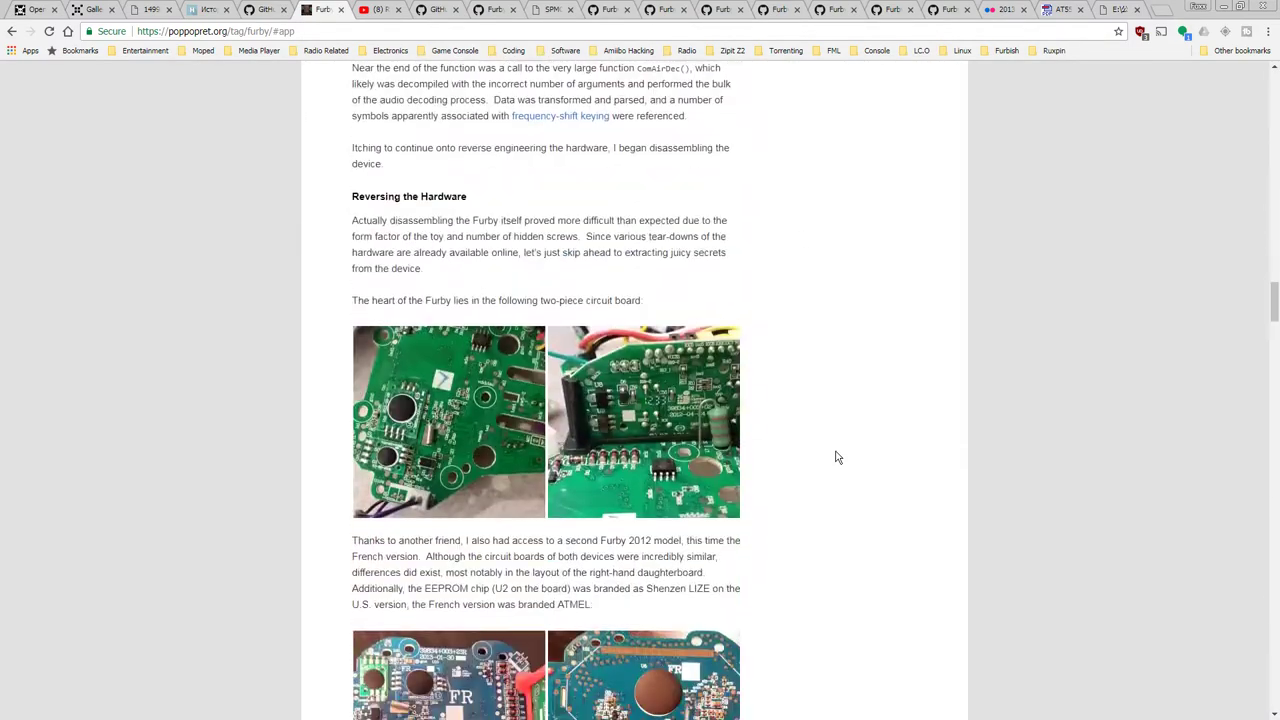
pyautogui.scroll(-3)
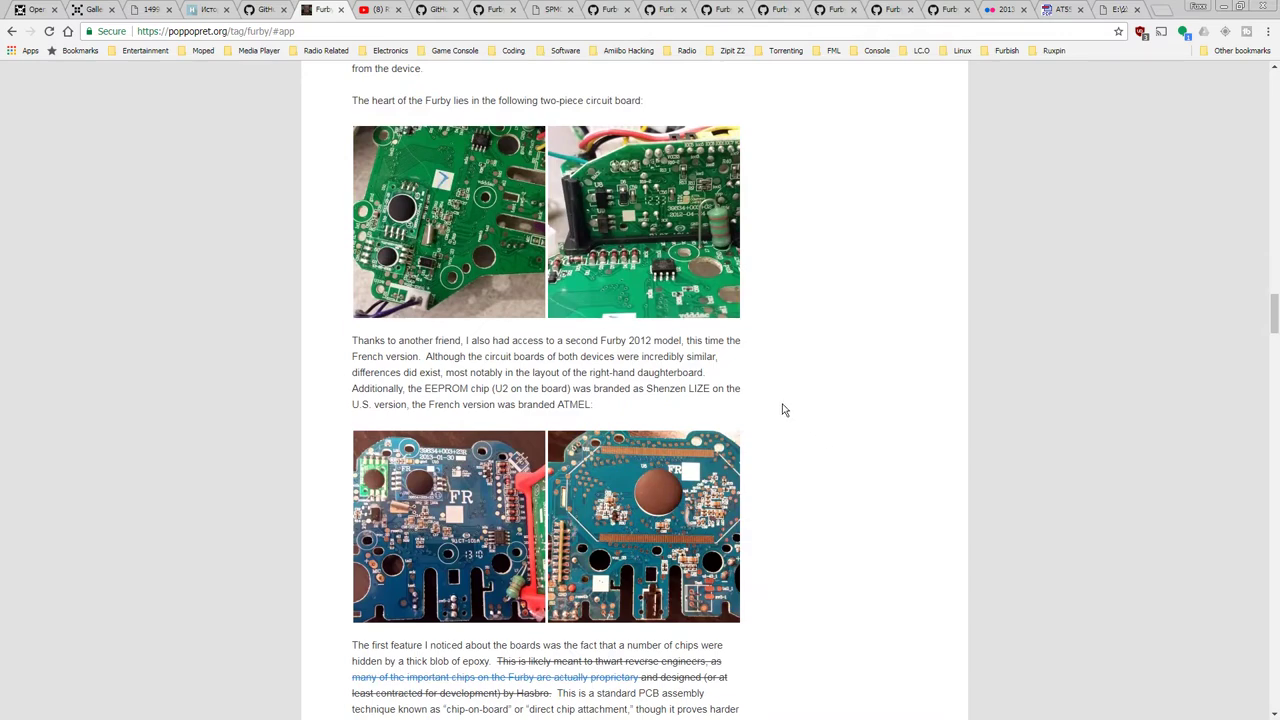
pyautogui.moveTo(430, 490)
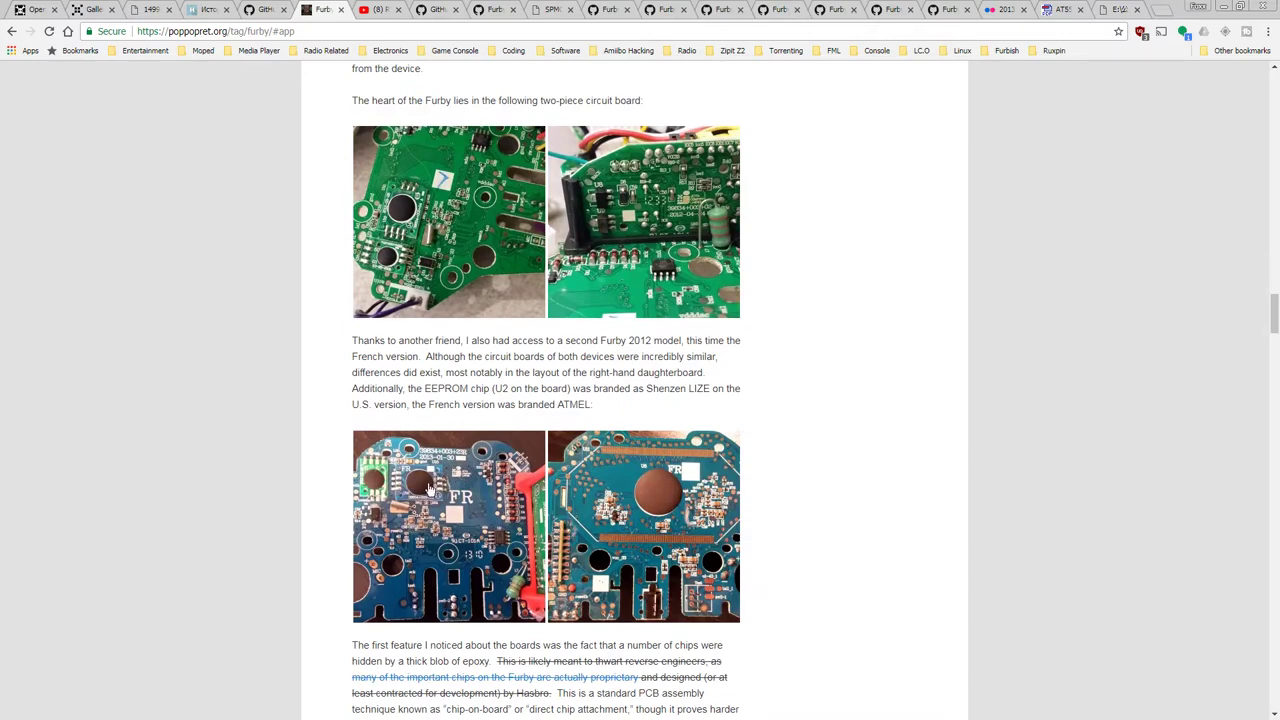
pyautogui.scroll(-3)
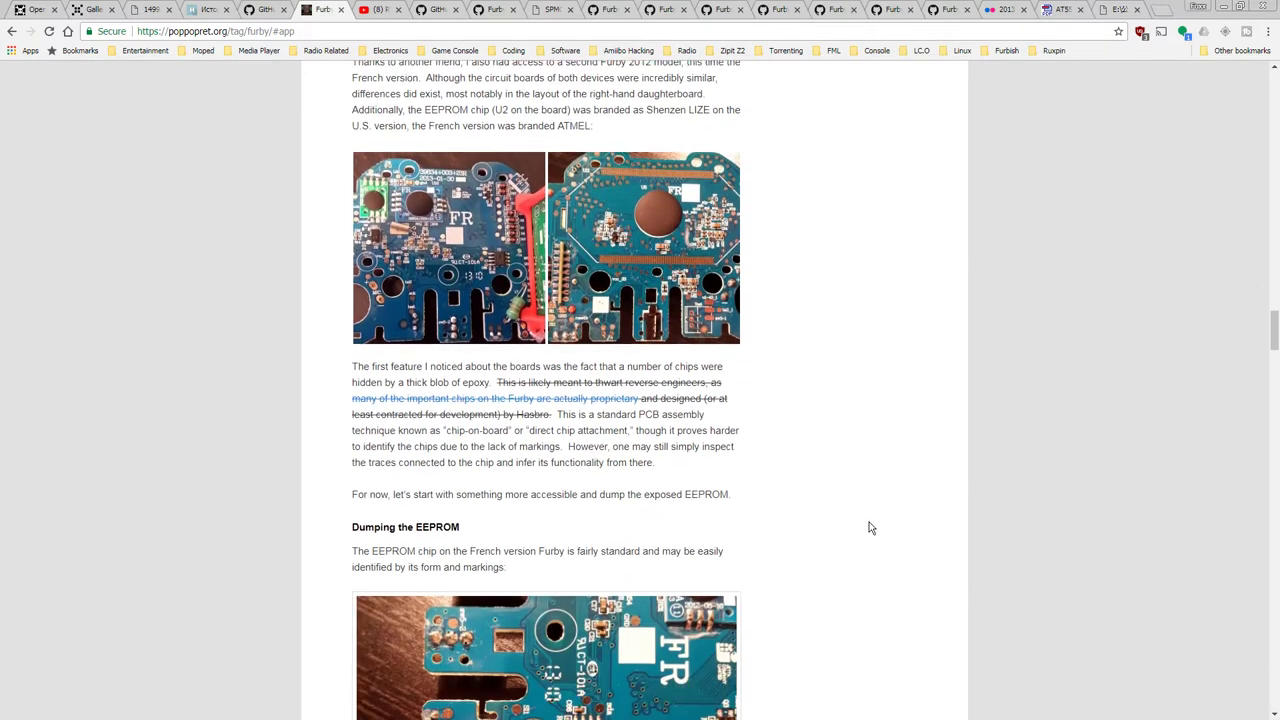
pyautogui.scroll(-3)
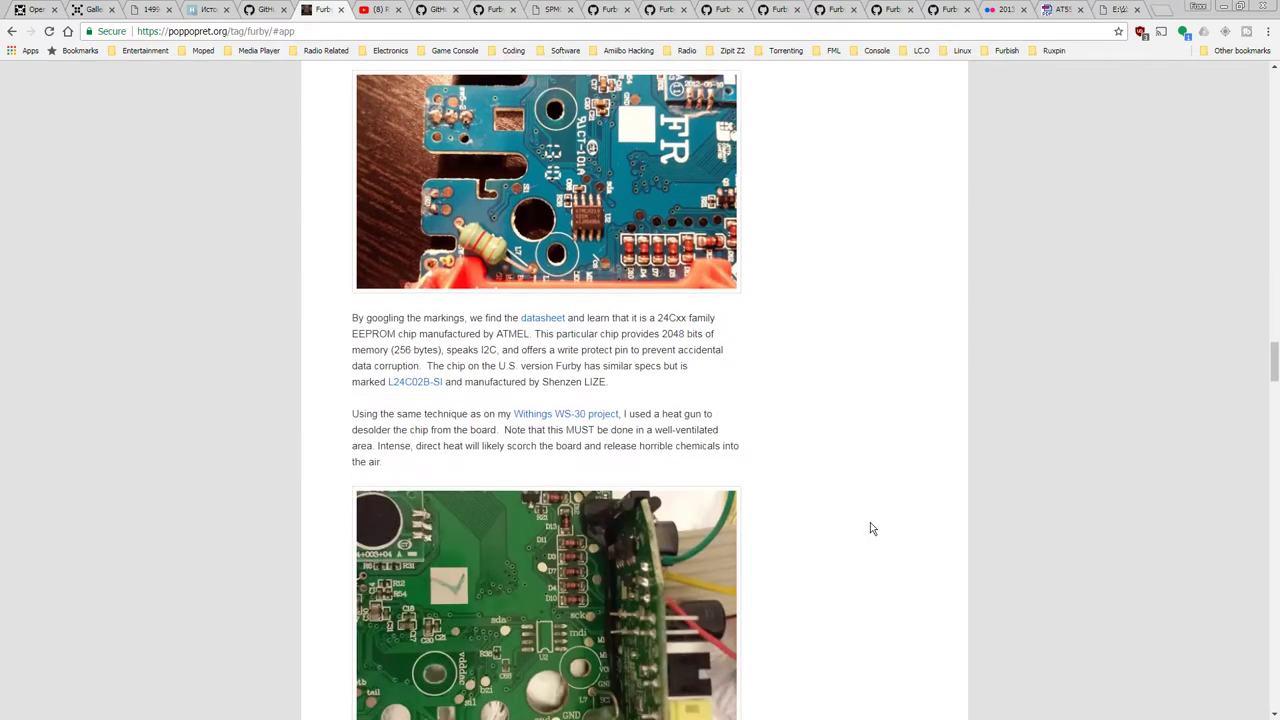
pyautogui.scroll(-3)
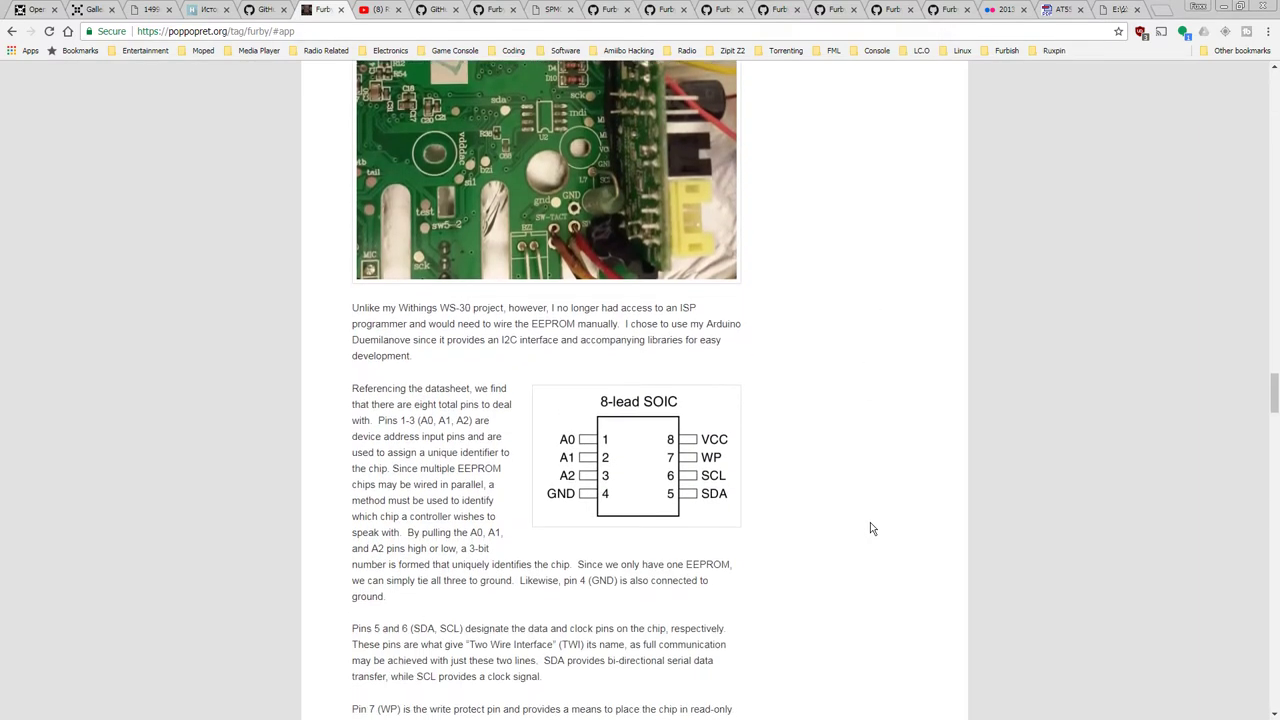
pyautogui.scroll(-3)
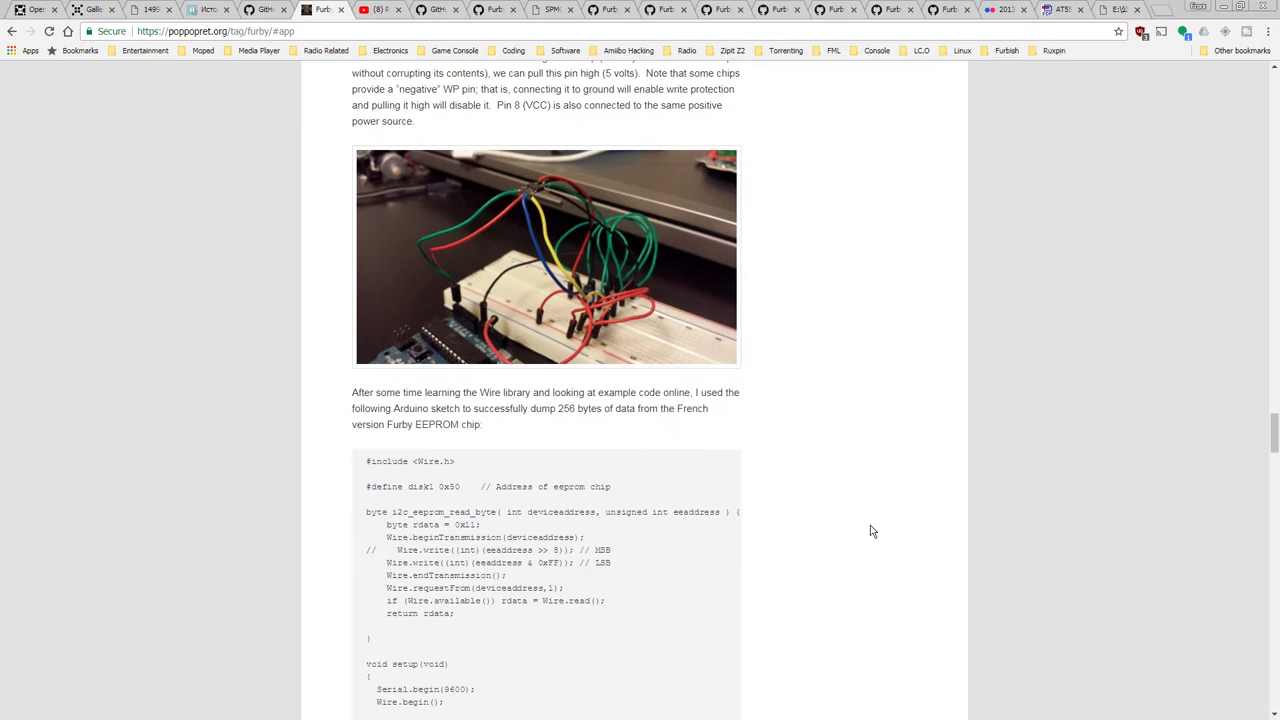
pyautogui.scroll(-3)
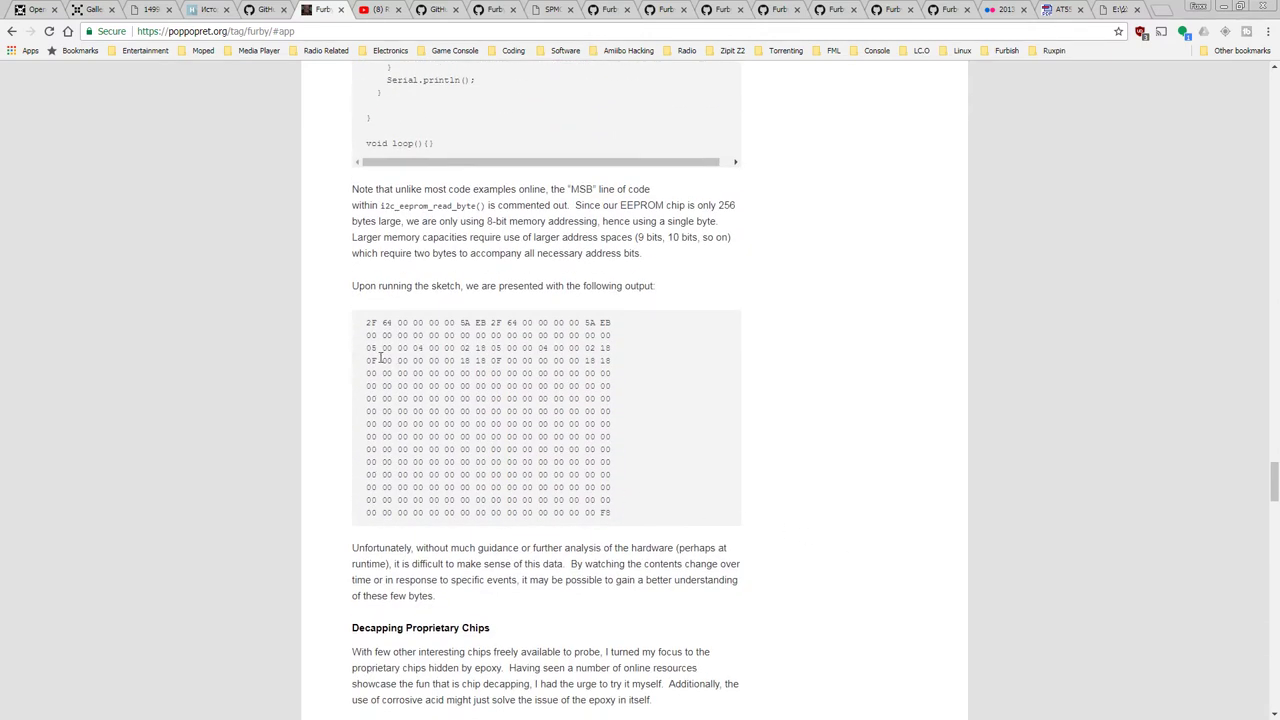
pyautogui.moveTo(368, 321); pyautogui.dragTo(643, 516)
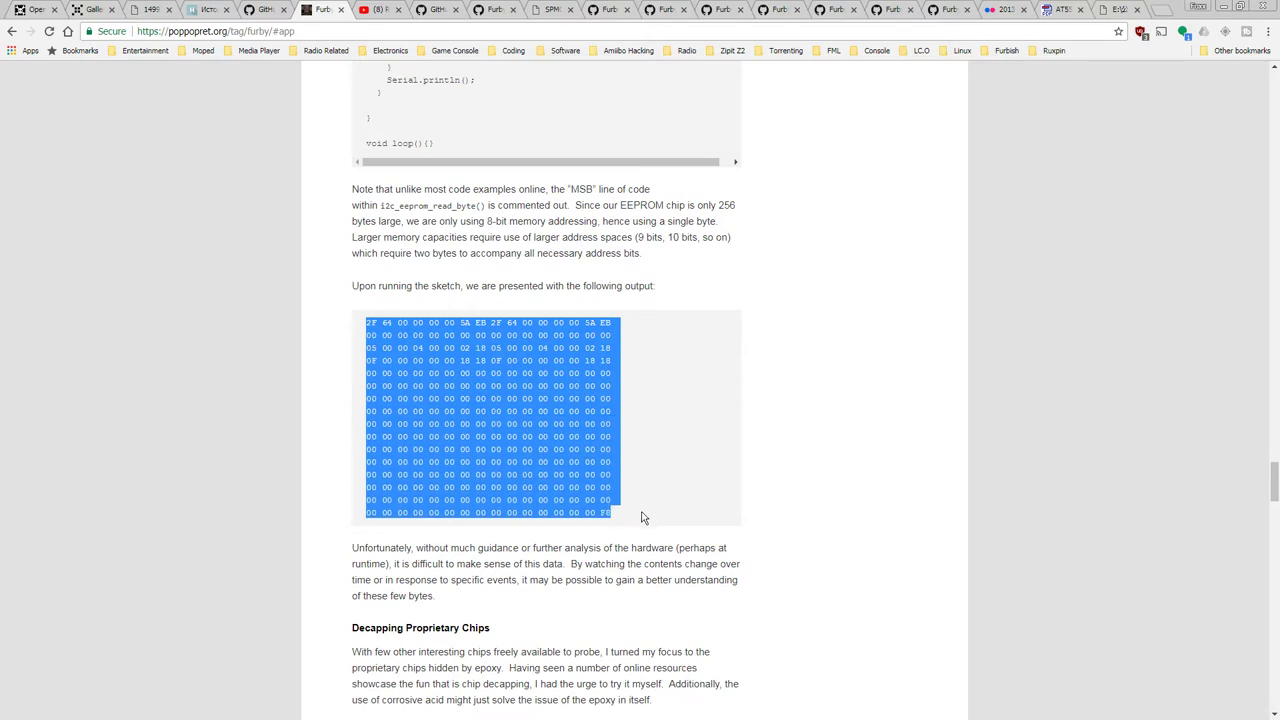
pyautogui.moveTo(735, 515)
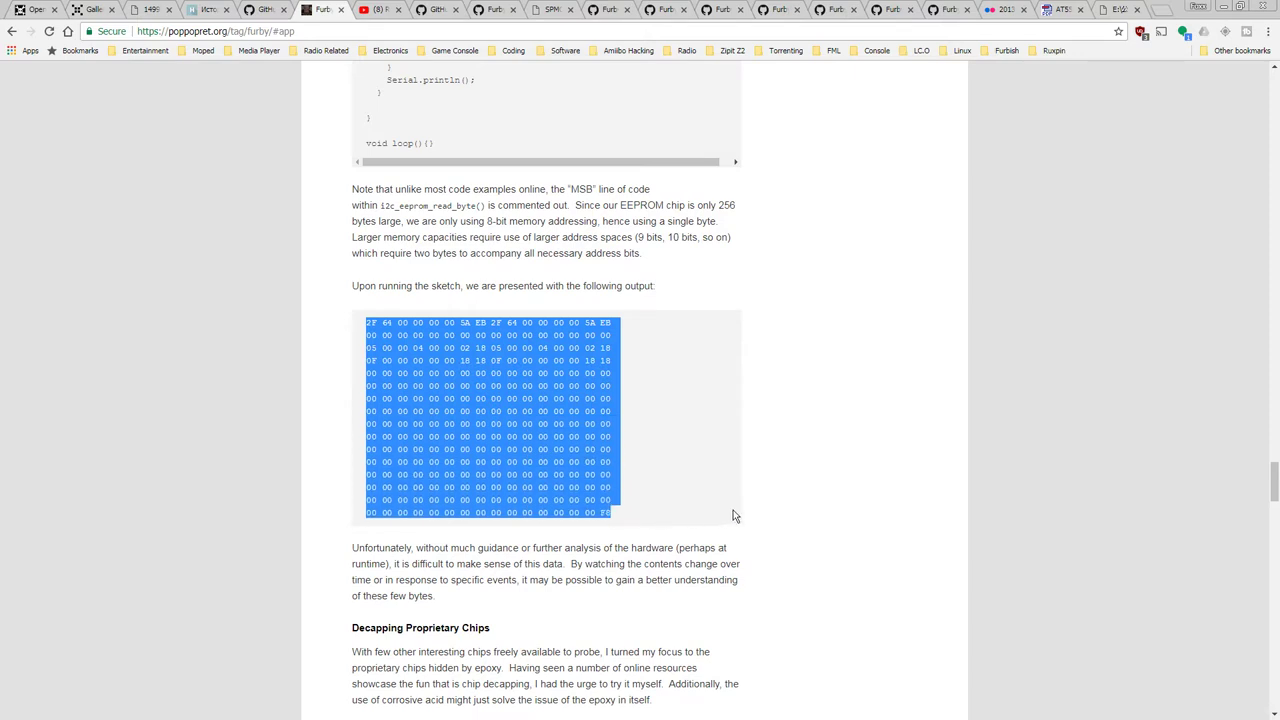
pyautogui.moveTo(796, 509)
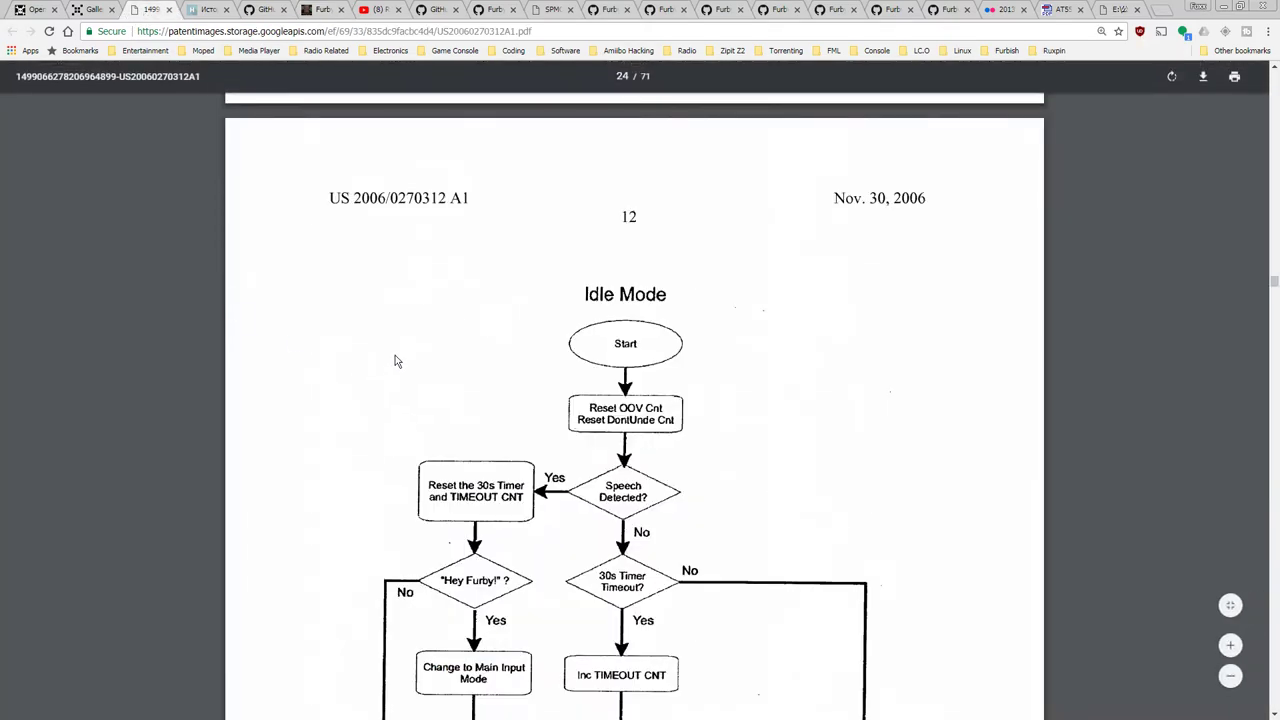
# - Skim the chip decapping section, then switch to the Furby-2012 GitHub repository tab
pyautogui.scroll(3)
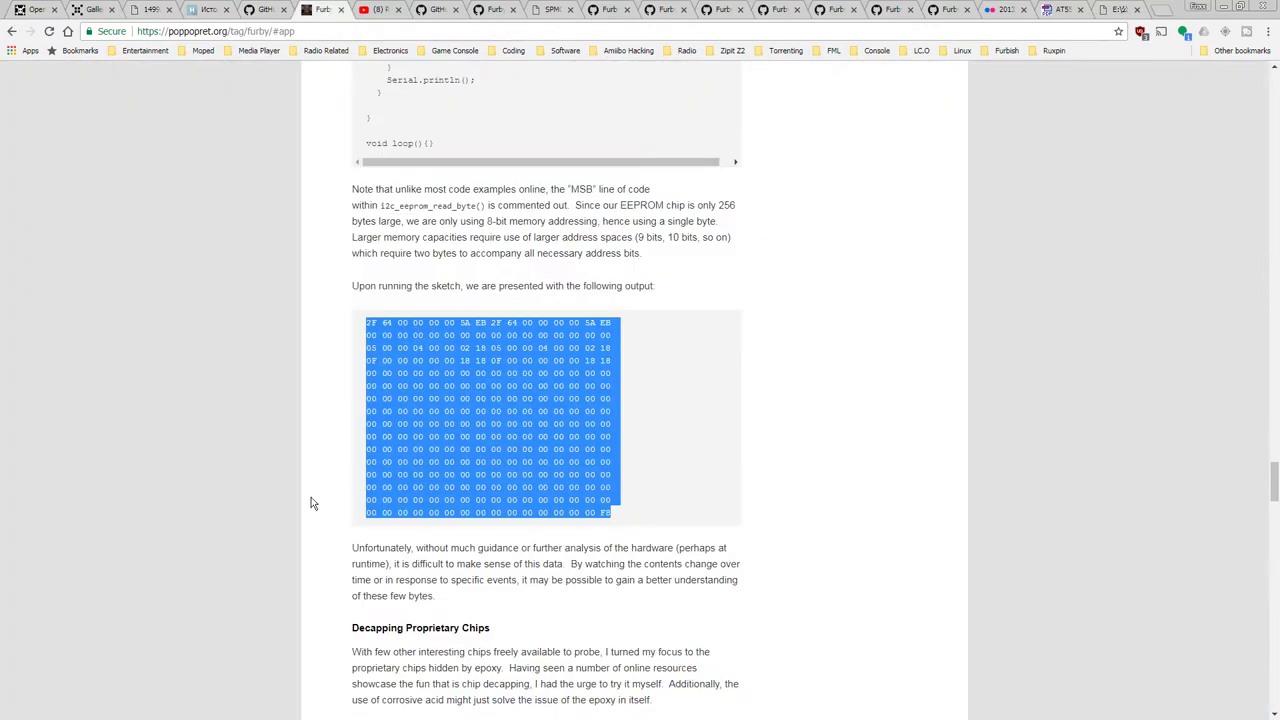
pyautogui.scroll(-3)
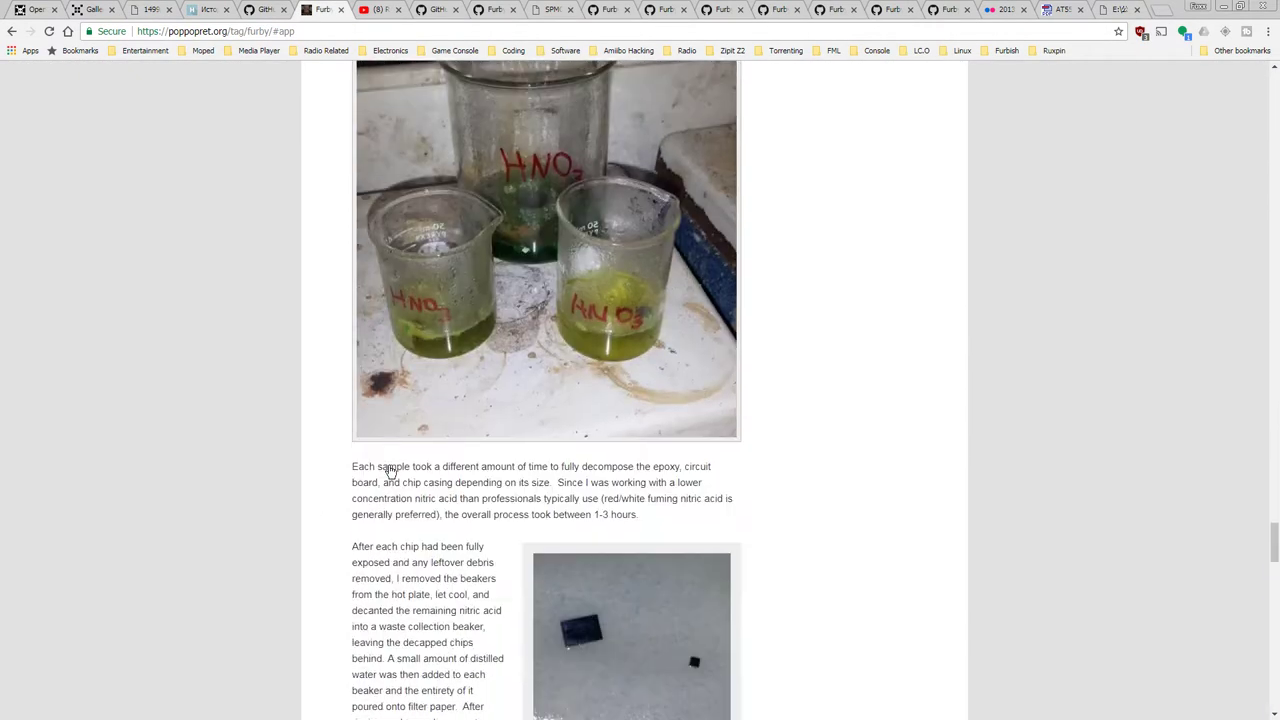
pyautogui.scroll(-3)
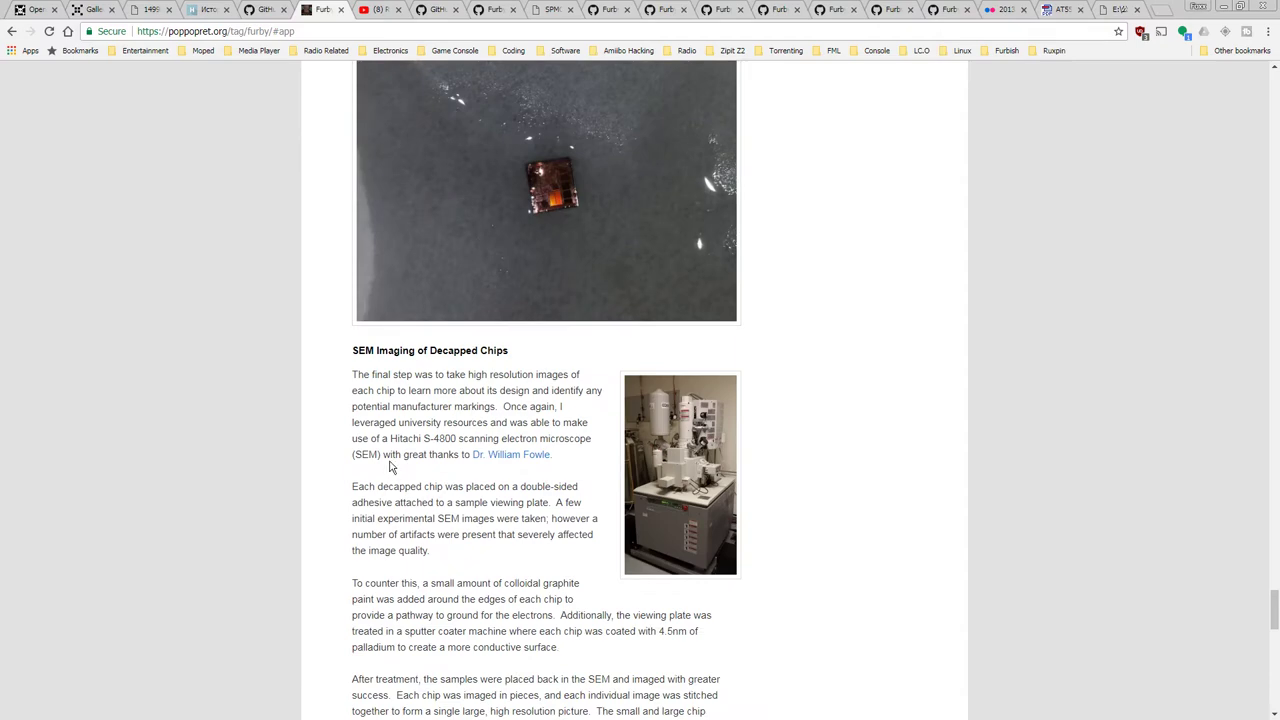
pyautogui.click(380, 9)
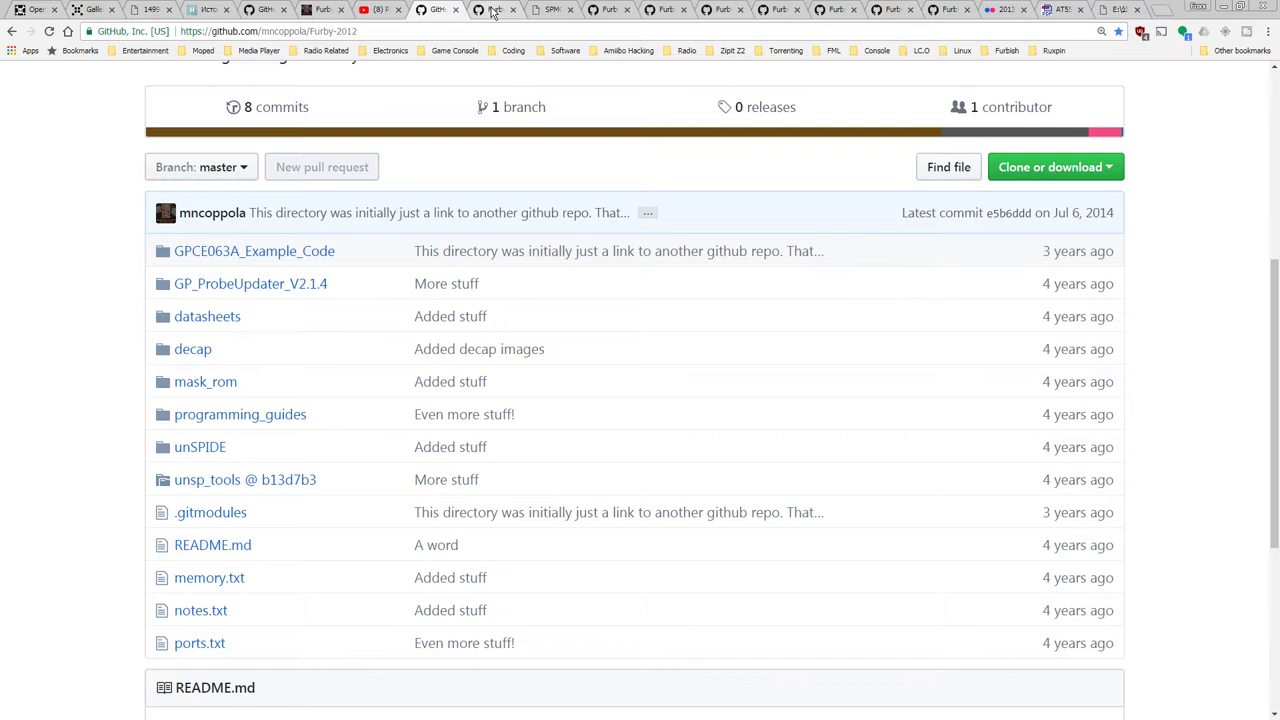
pyautogui.click(209, 577)
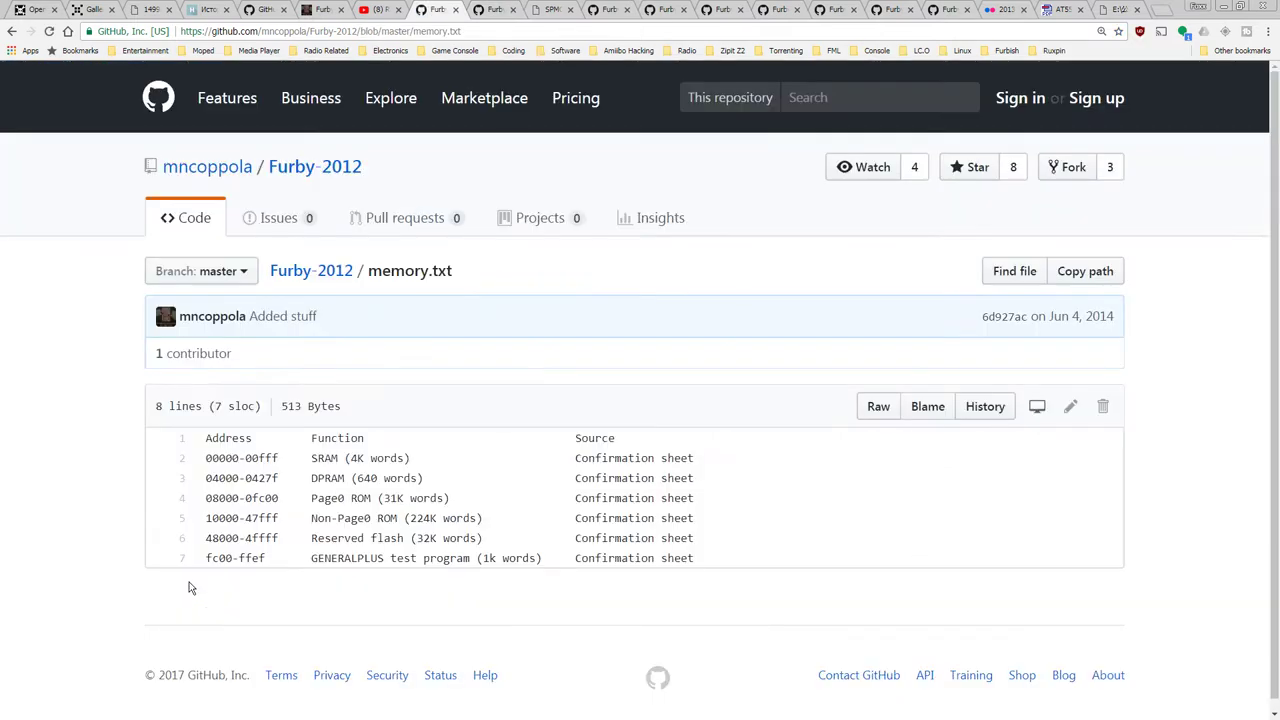
pyautogui.moveTo(50, 76)
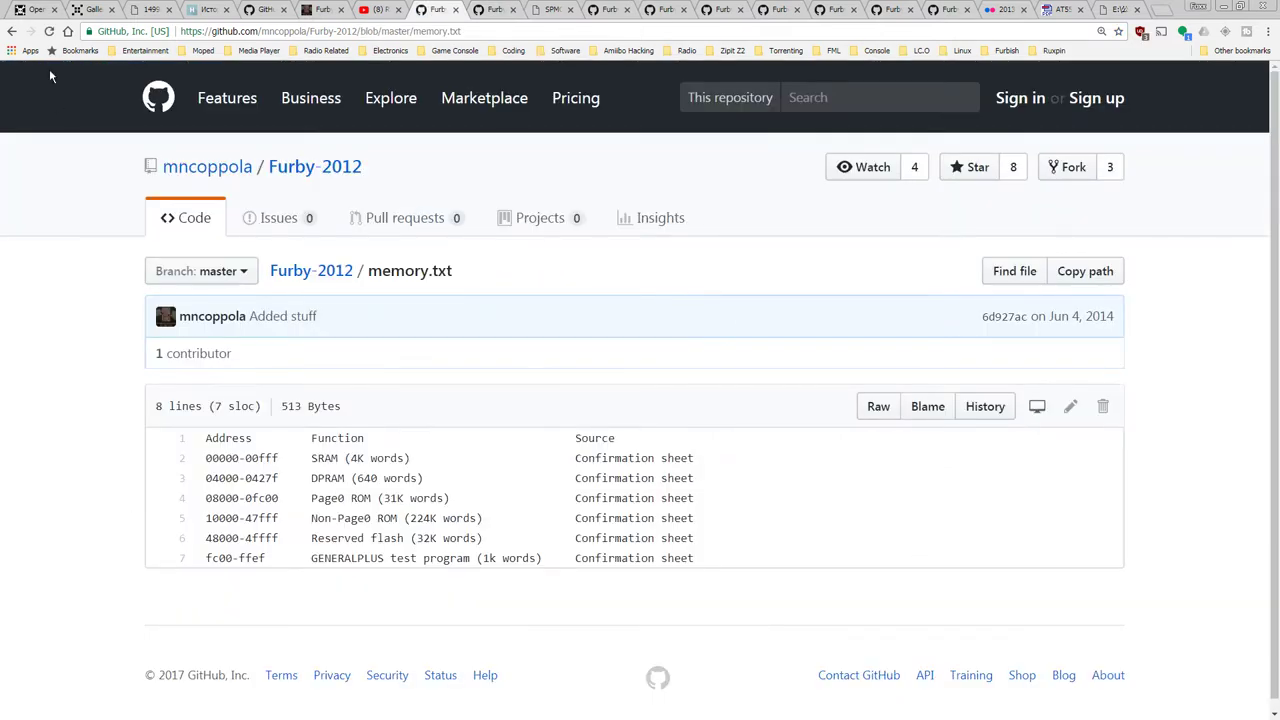
pyautogui.click(311, 270)
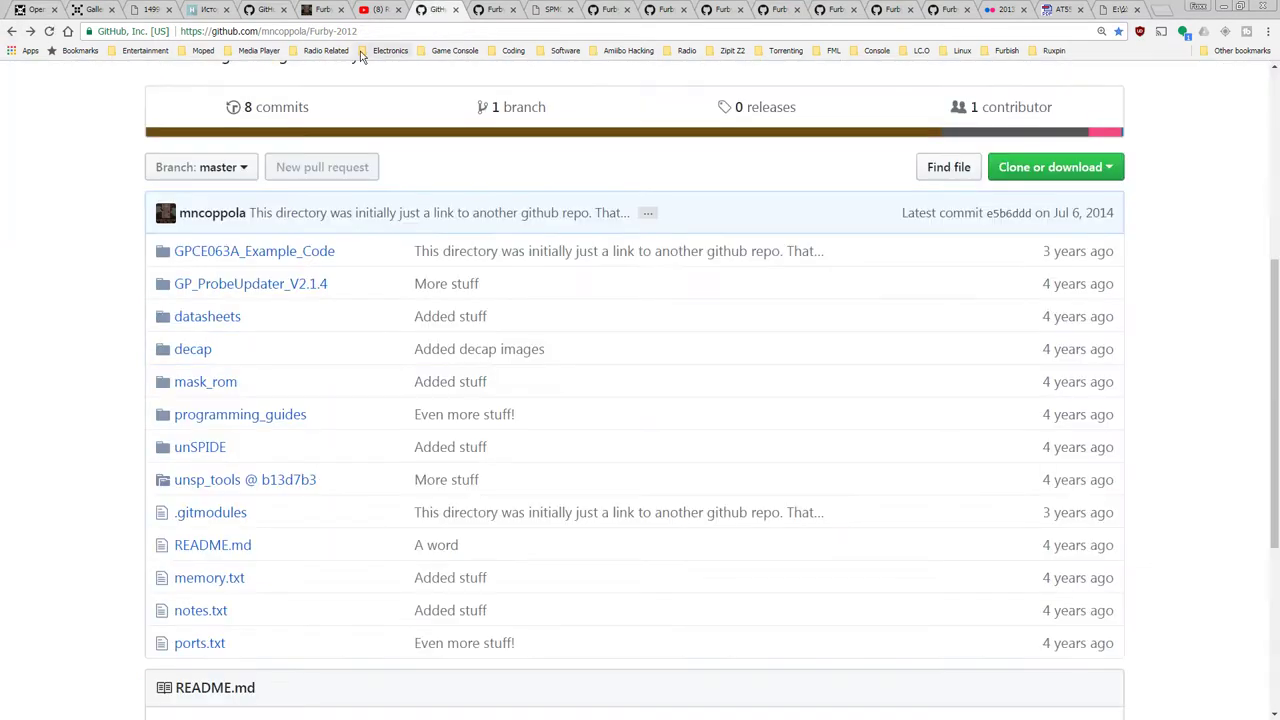
pyautogui.click(240, 414)
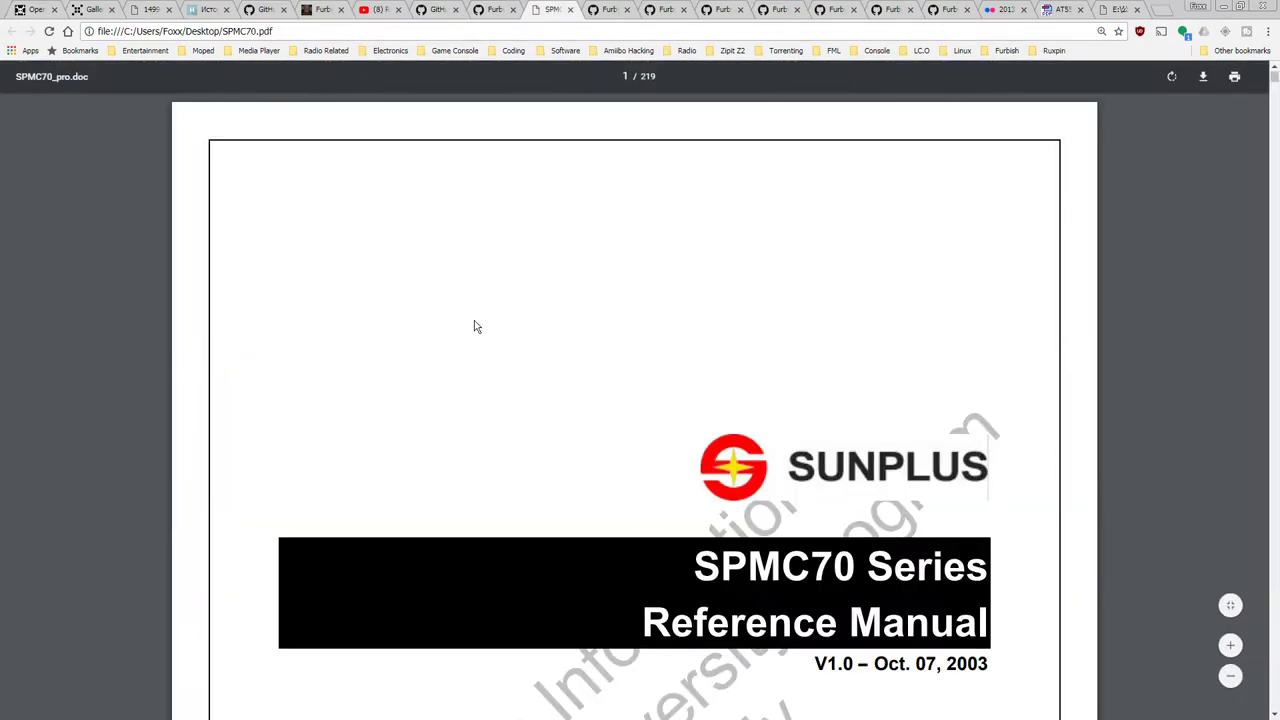
# - Scroll the SPMC70 manual's table of contents and select the words 'ICE software reset'
pyautogui.scroll(-3)
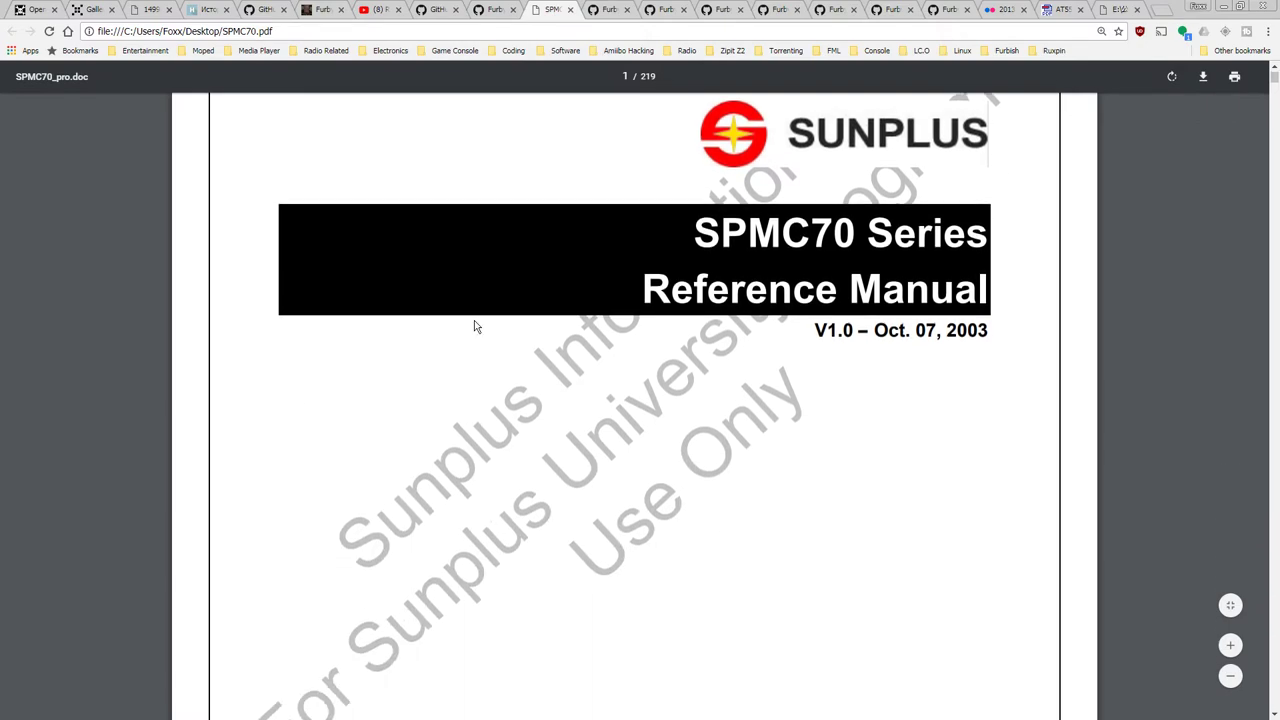
pyautogui.scroll(-3)
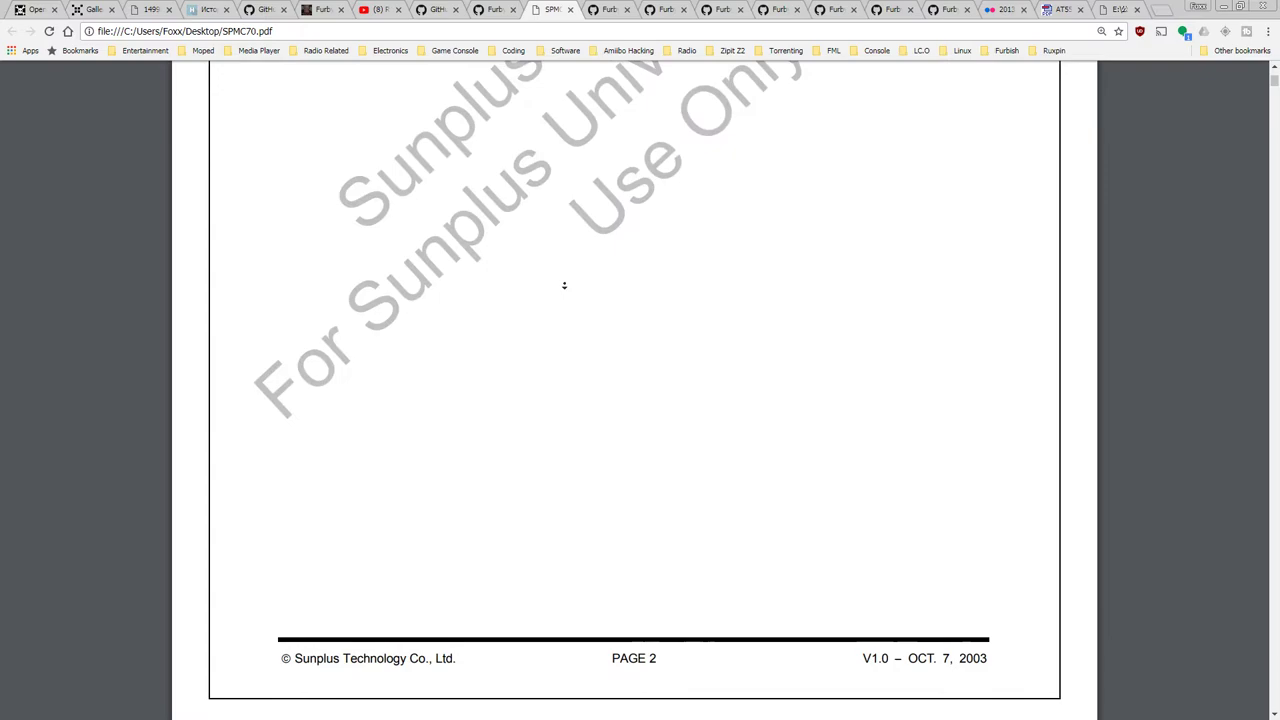
pyautogui.scroll(-3)
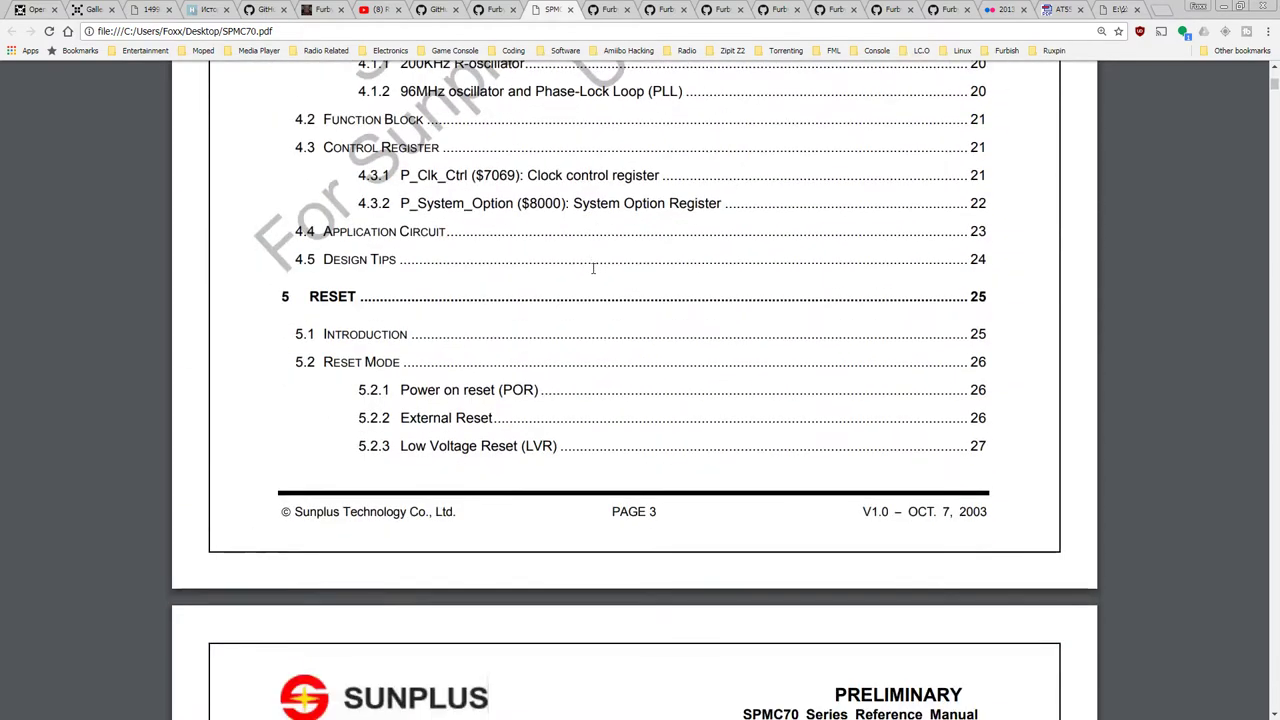
pyautogui.scroll(3)
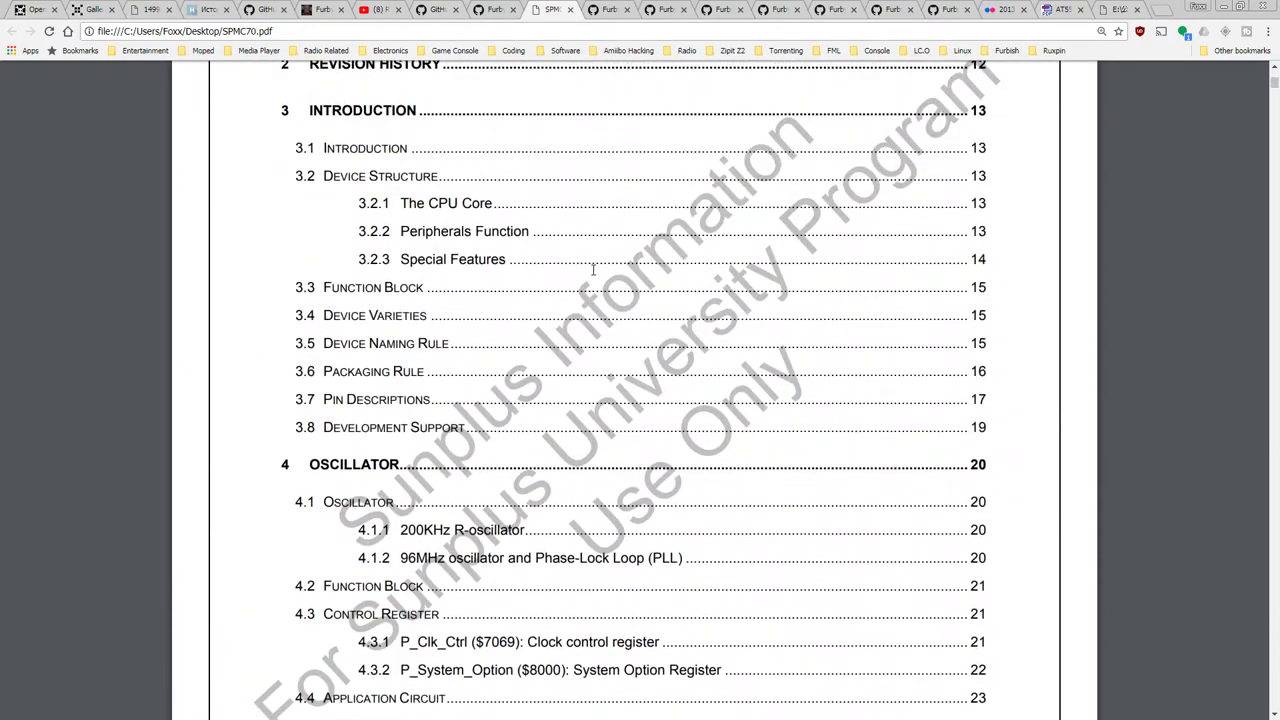
pyautogui.scroll(-3)
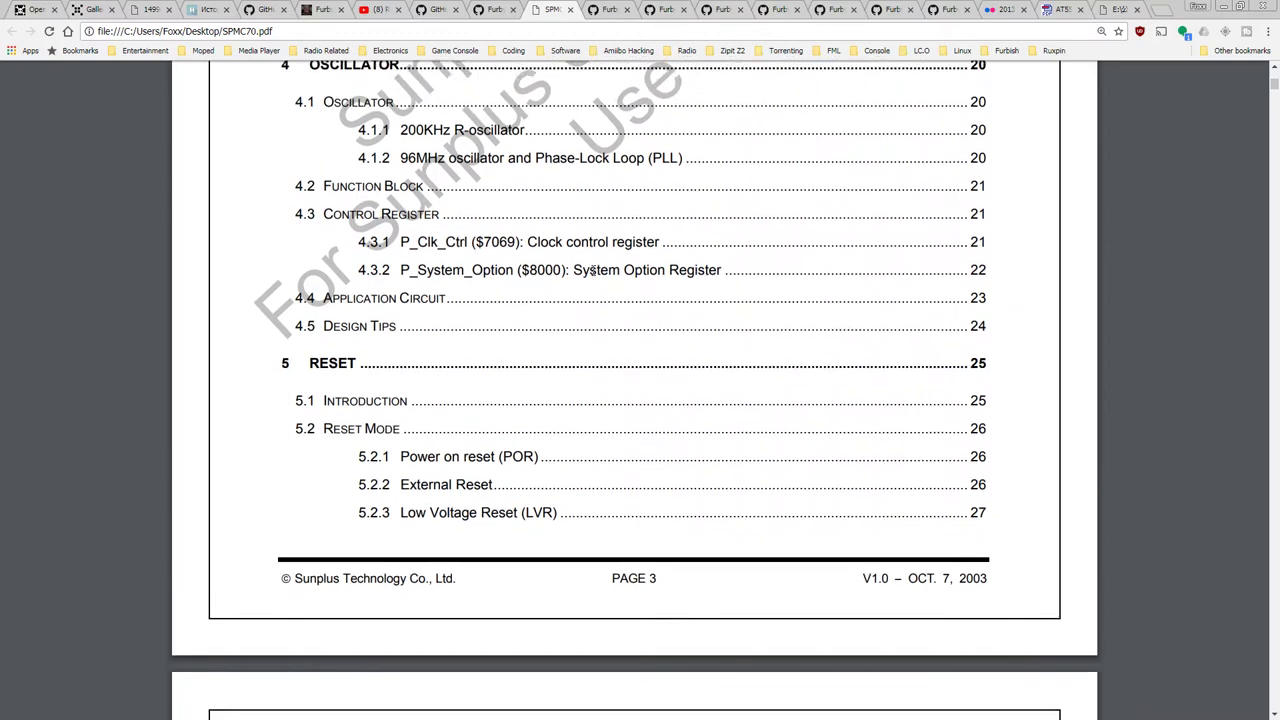
pyautogui.scroll(-3)
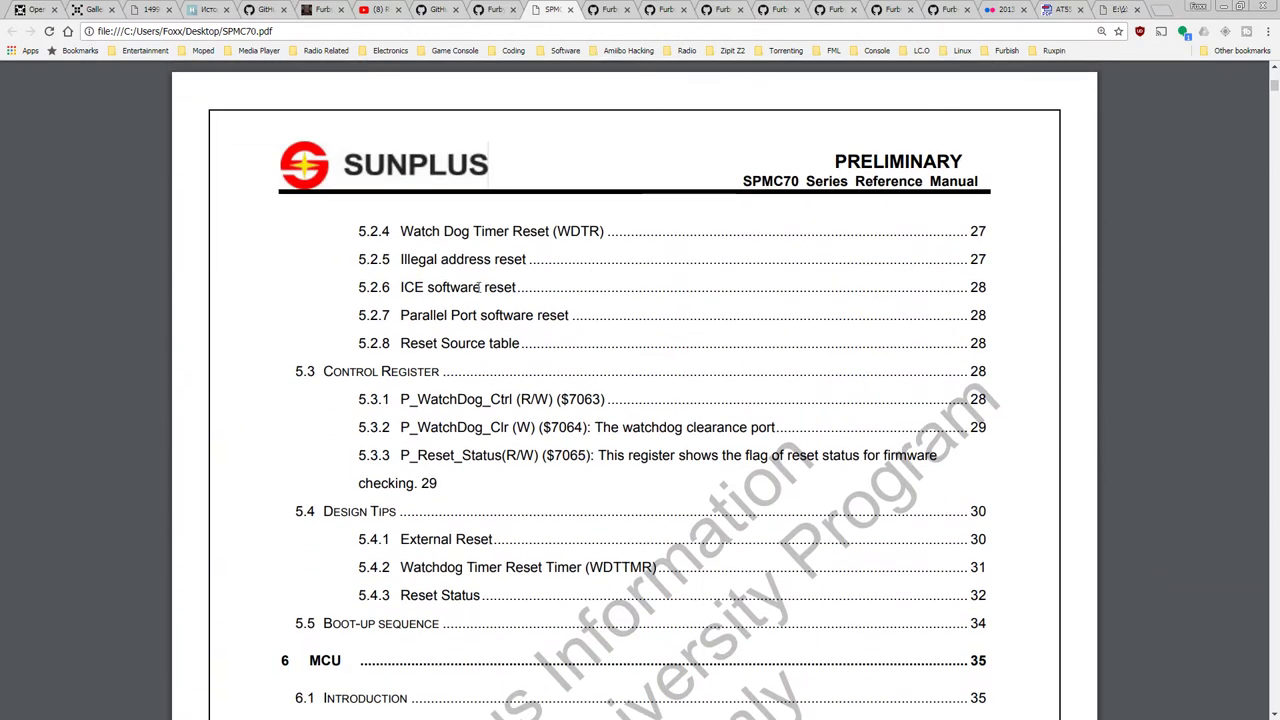
pyautogui.doubleClick(458, 287)
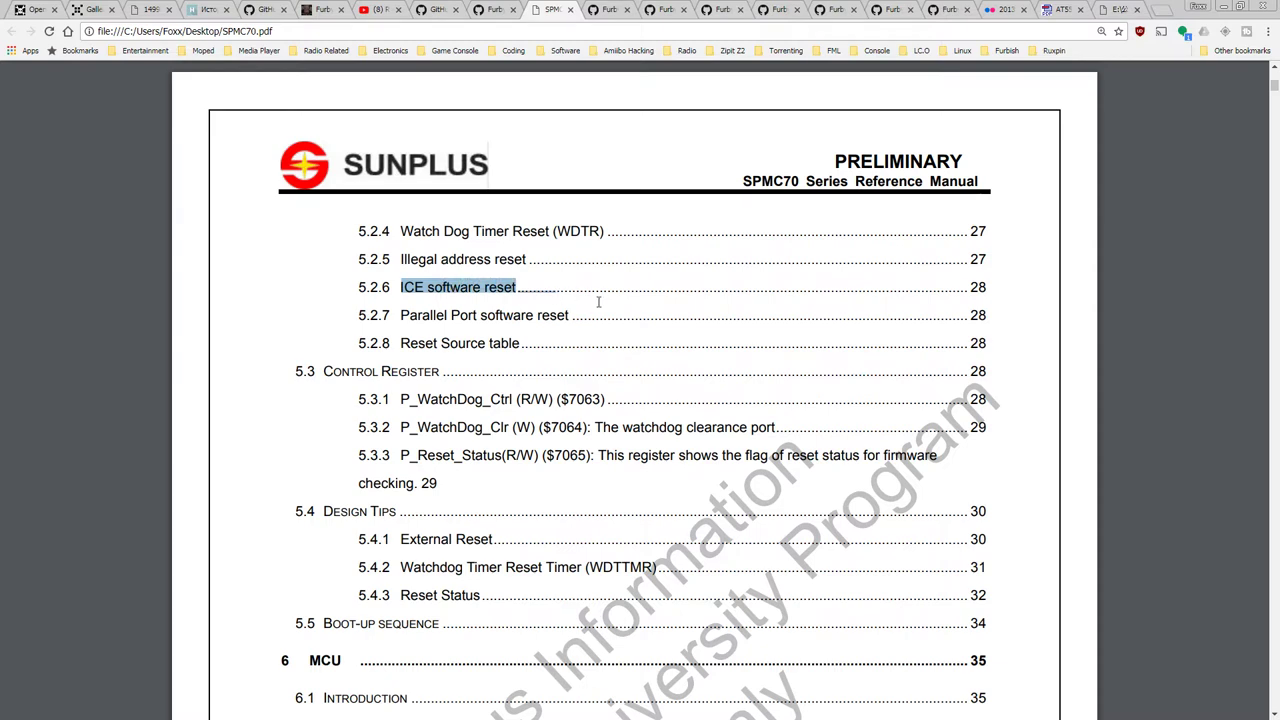
# - Continue through the table of contents to page 7's Timer 1 and Timer 2 sections
pyautogui.scroll(-3)
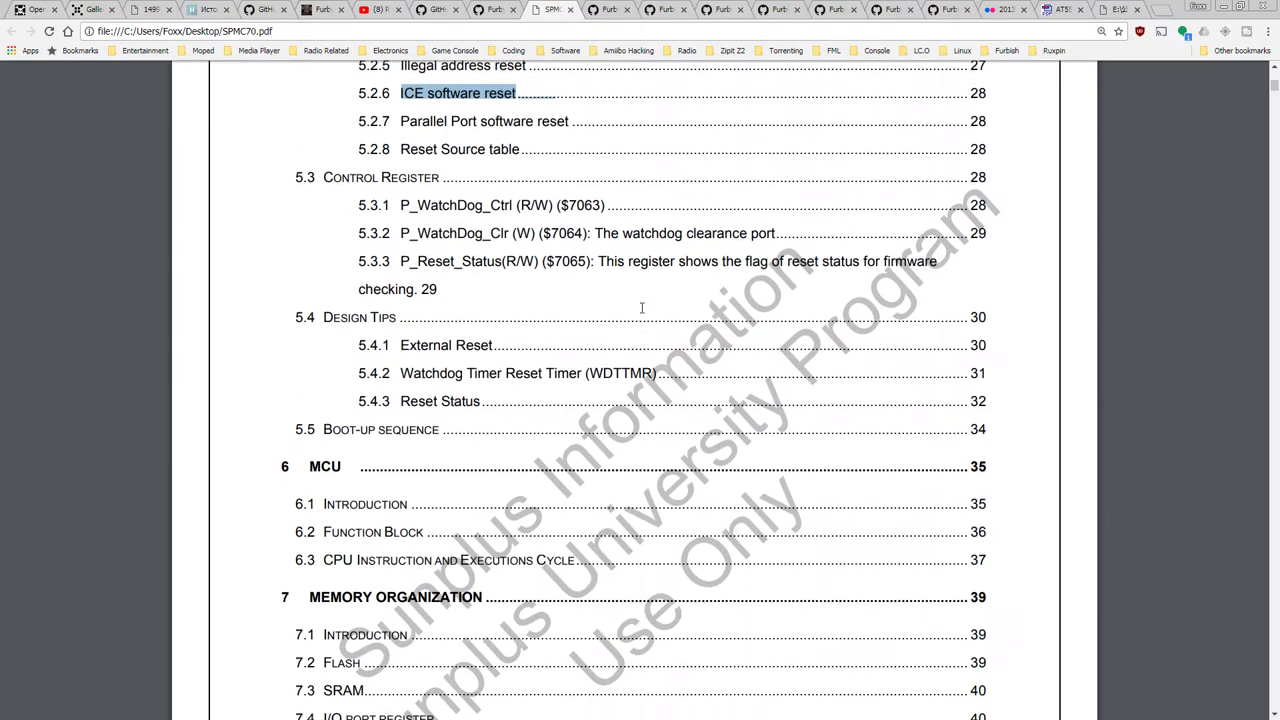
pyautogui.scroll(-3)
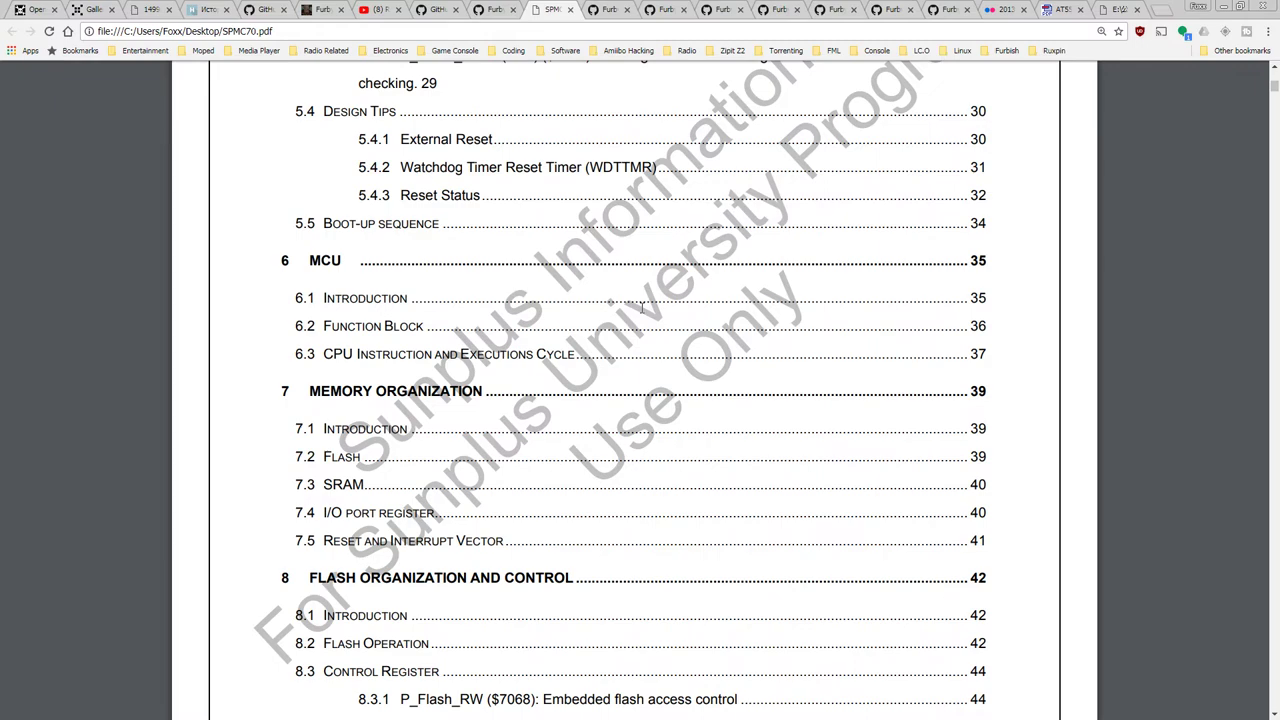
pyautogui.scroll(-3)
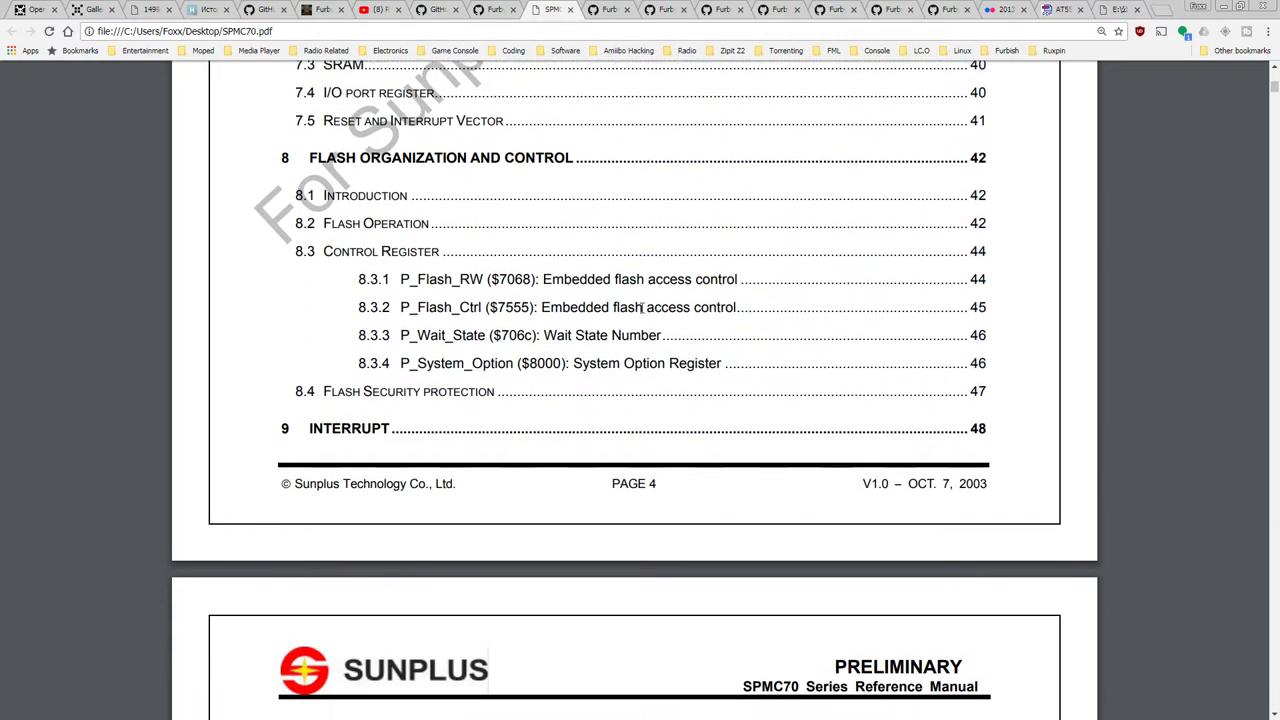
pyautogui.scroll(-3)
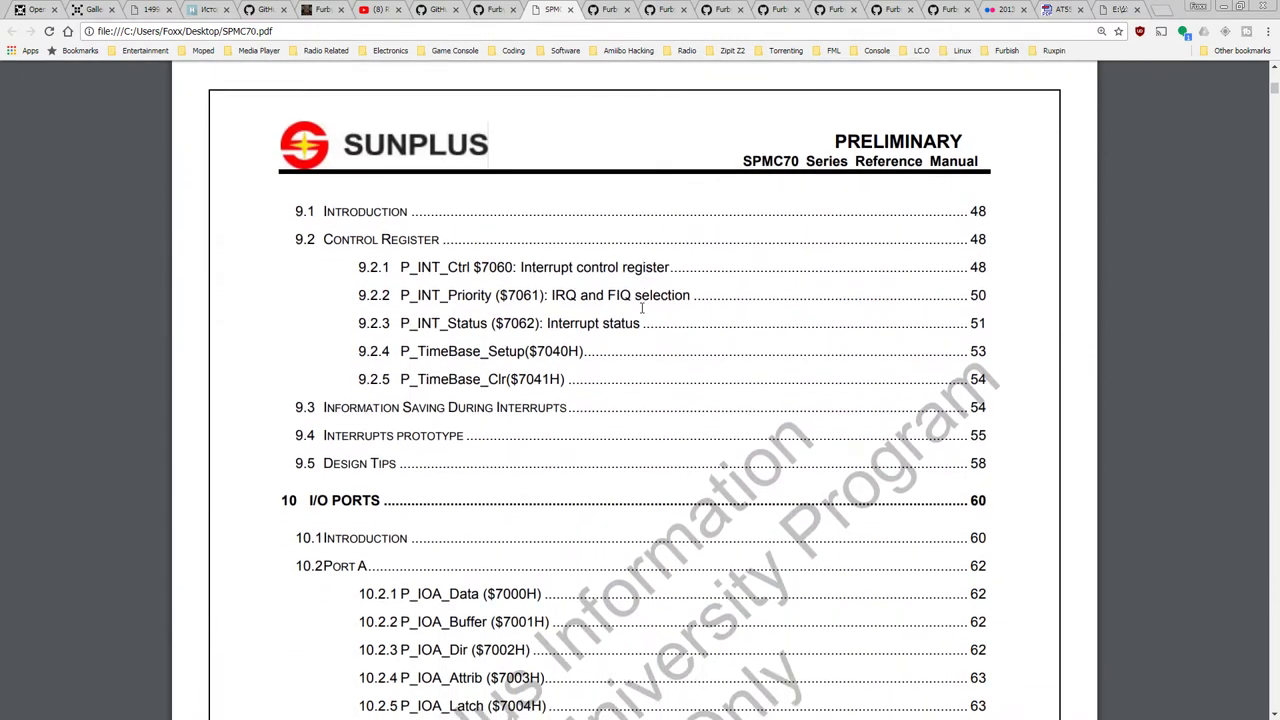
pyautogui.scroll(-3)
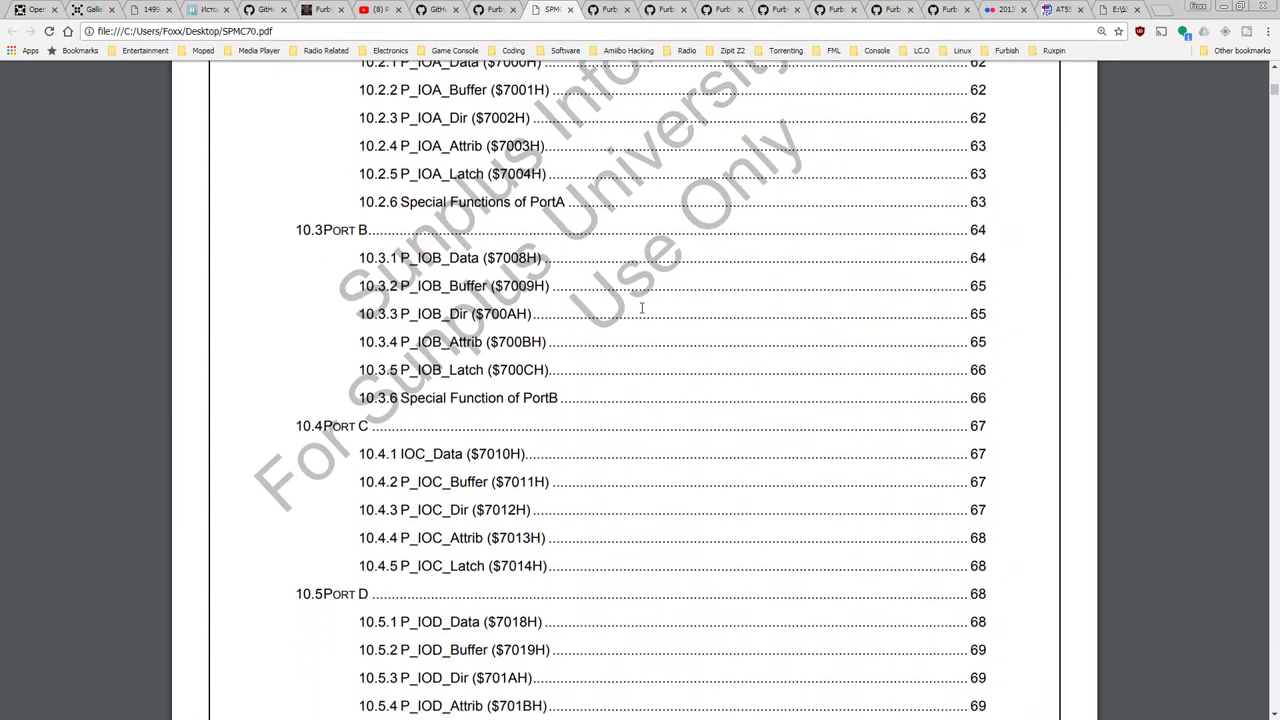
pyautogui.scroll(-3)
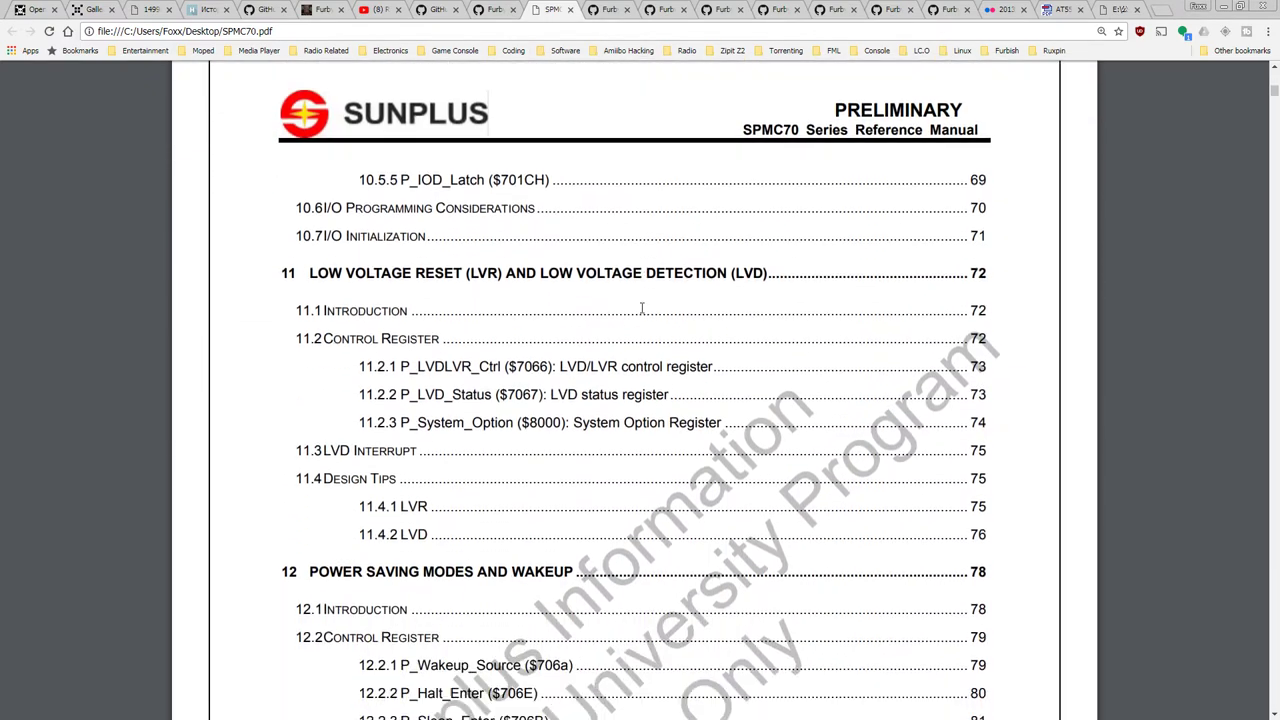
pyautogui.scroll(-3)
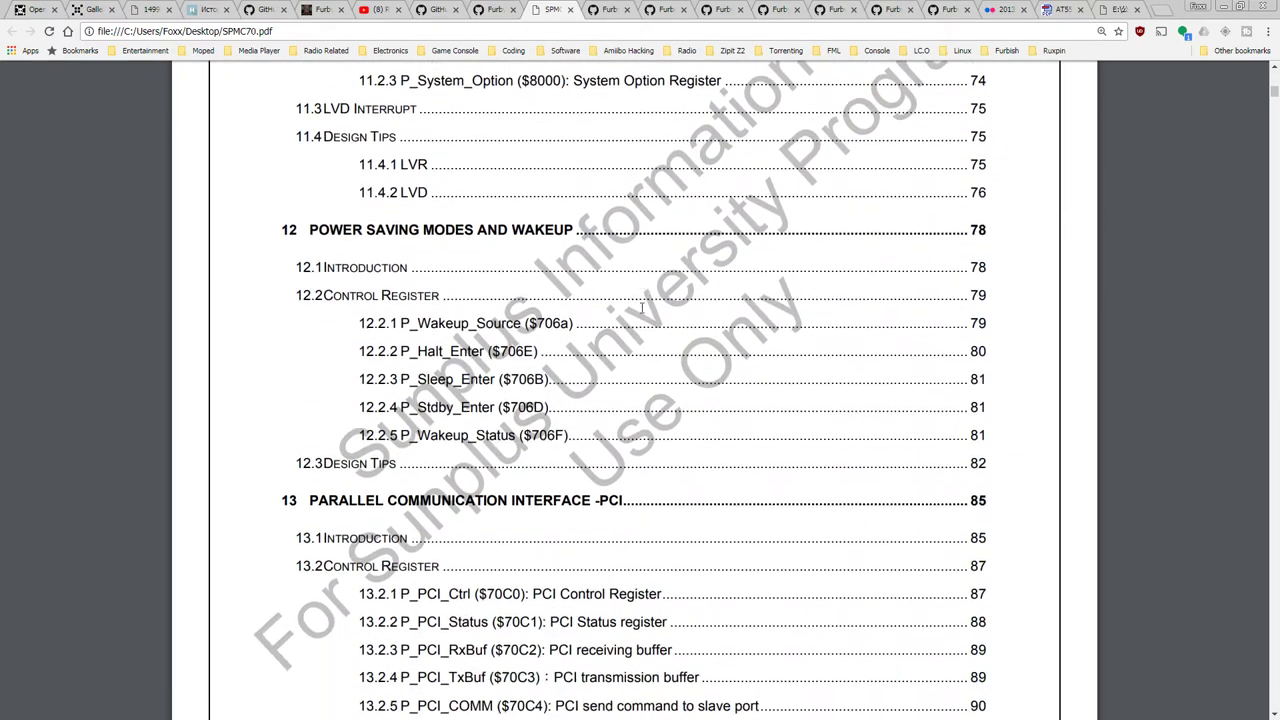
pyautogui.scroll(-3)
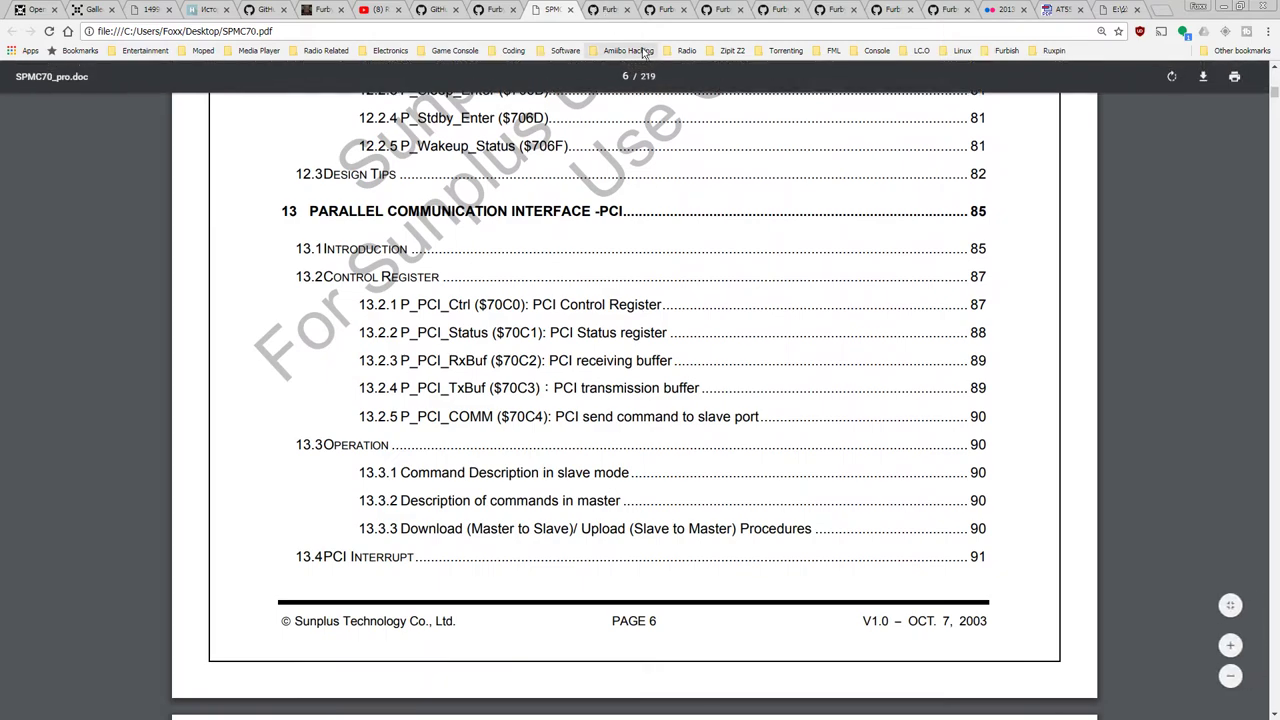
pyautogui.scroll(-3)
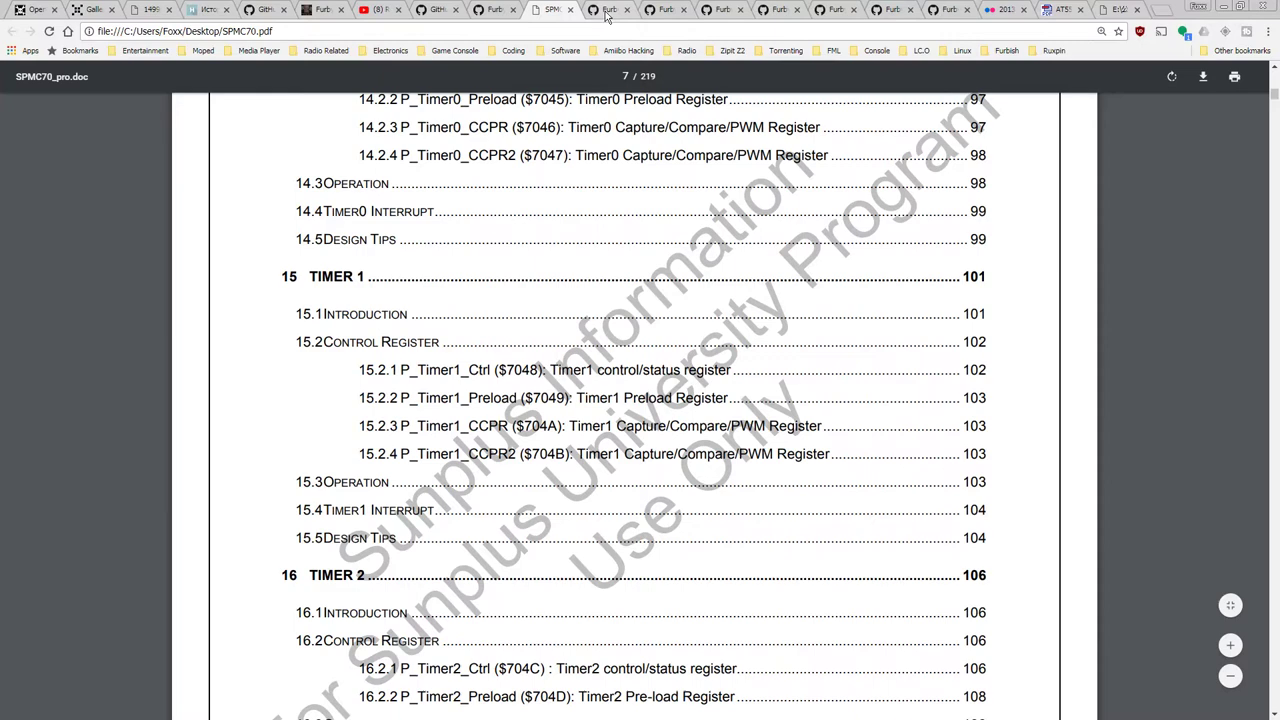
# - Flip through the GPY0030C, GPY0031A, GPY0033A, GPY0030B and GPL169256A datasheet tabs
pyautogui.click(608, 9)
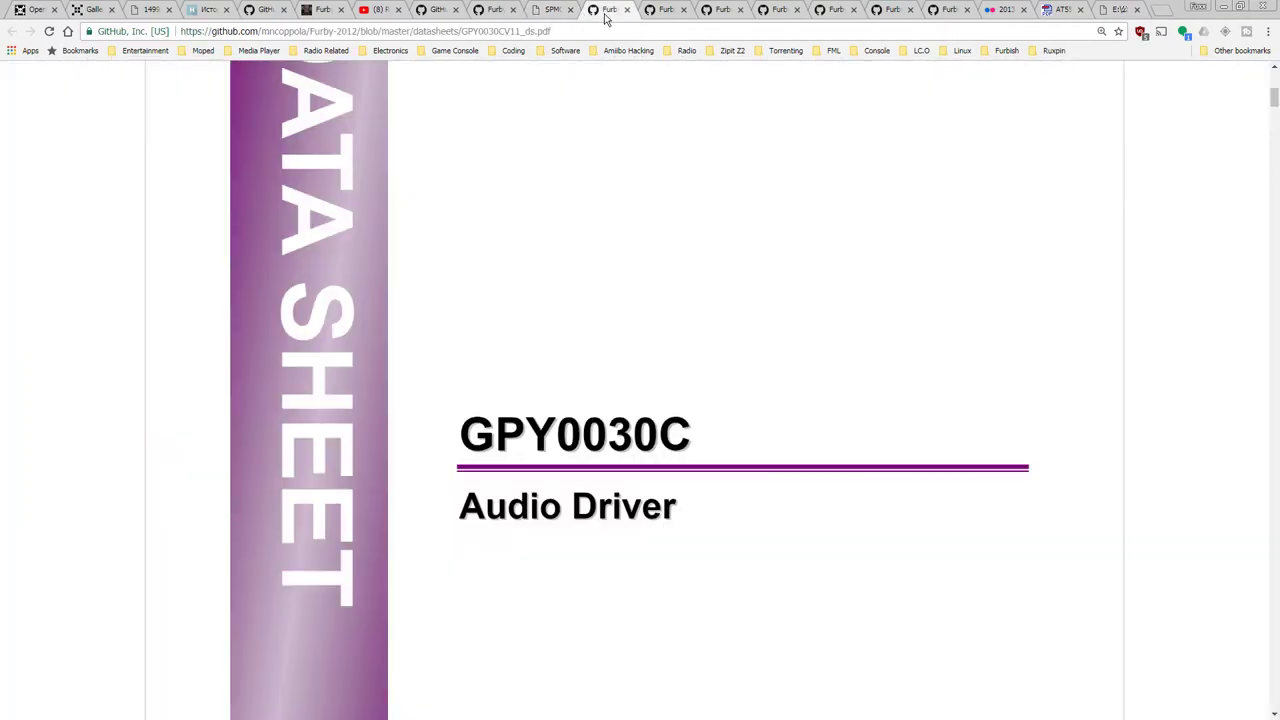
pyautogui.click(667, 9)
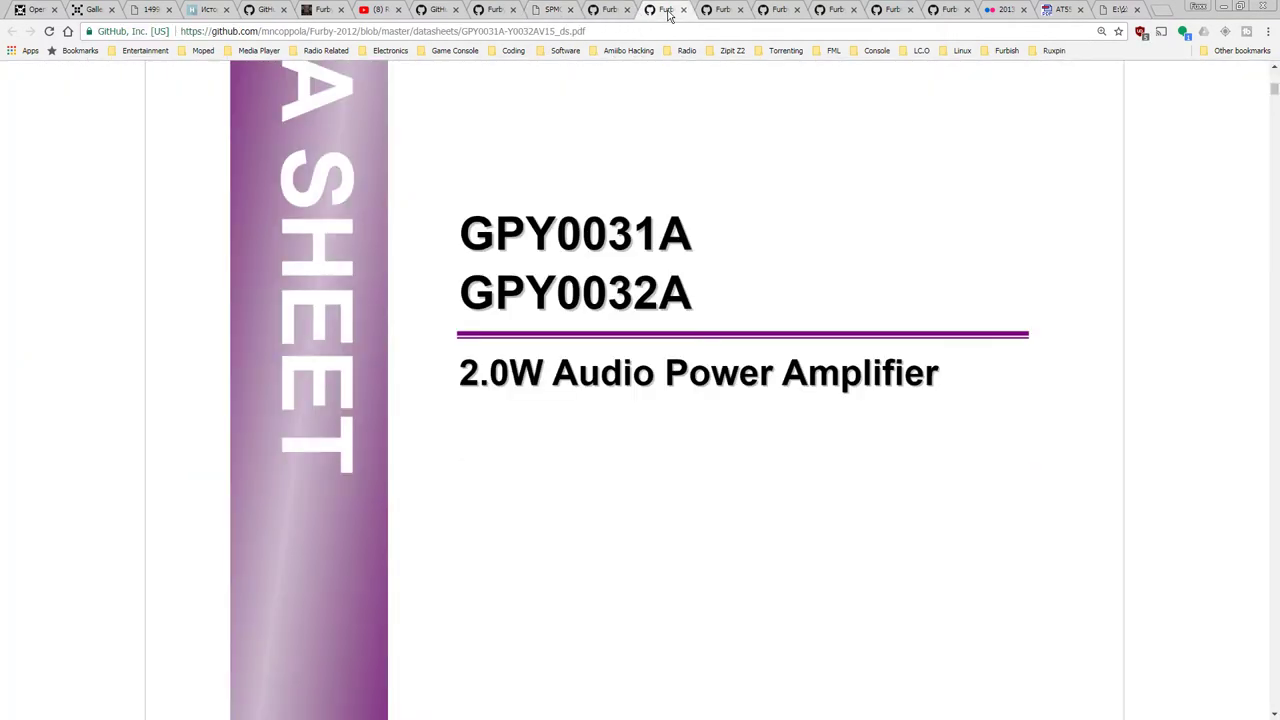
pyautogui.click(778, 9)
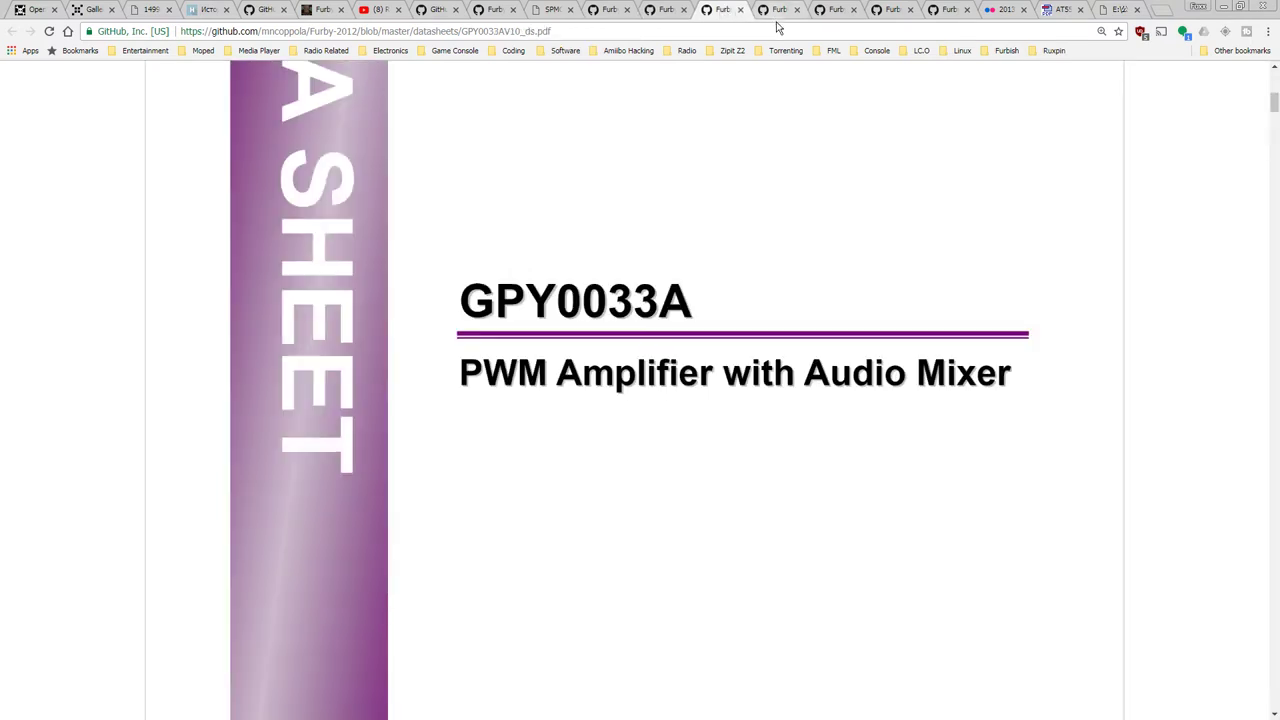
pyautogui.click(778, 9)
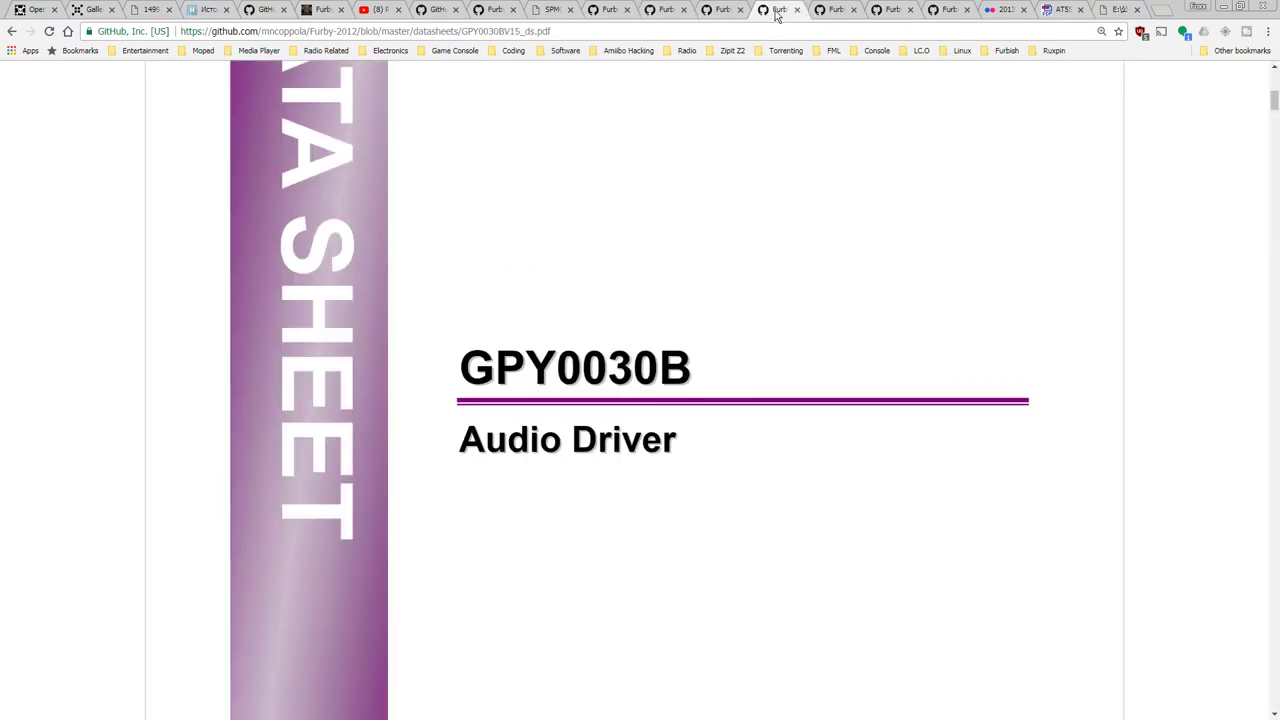
pyautogui.click(836, 9)
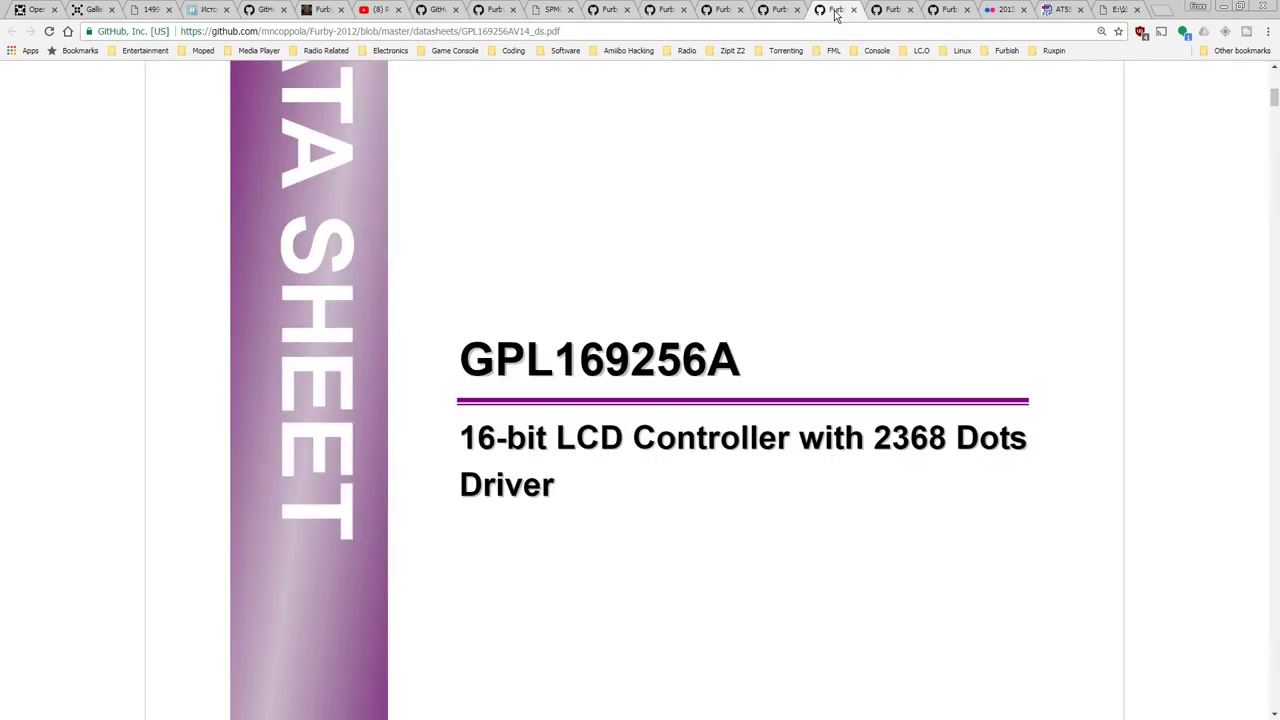
pyautogui.moveTo(869, 424)
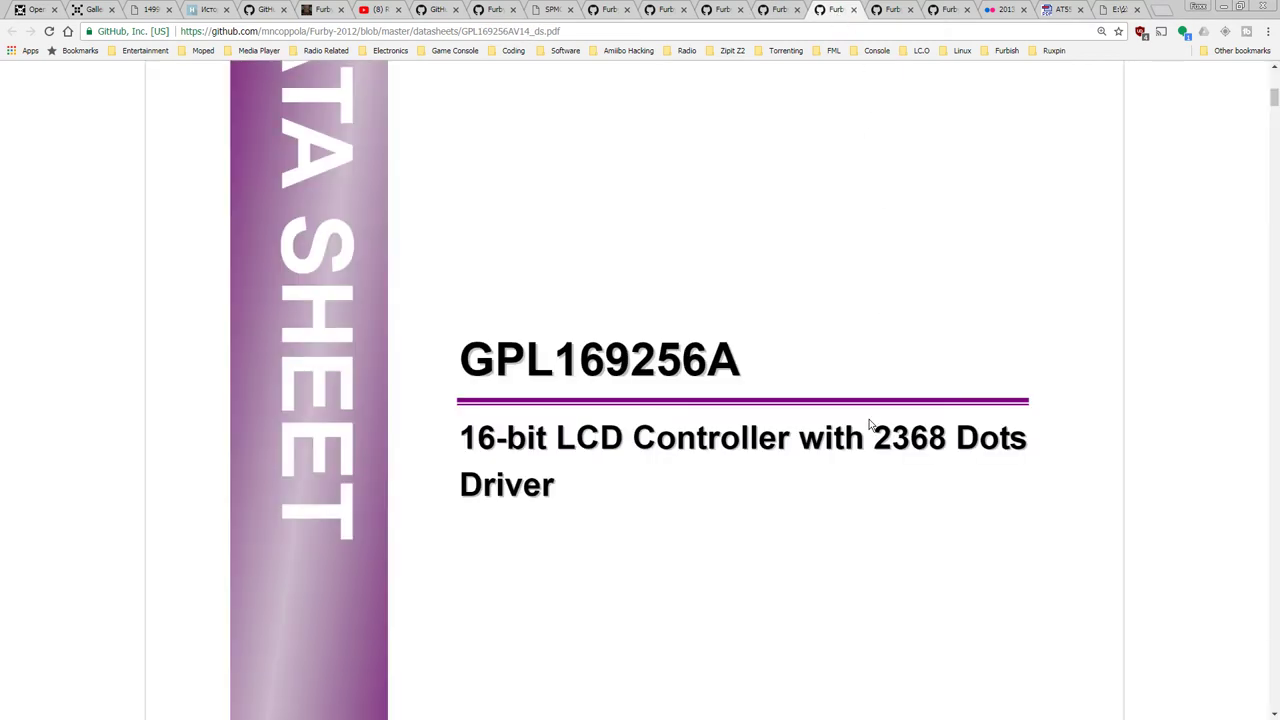
pyautogui.scroll(3)
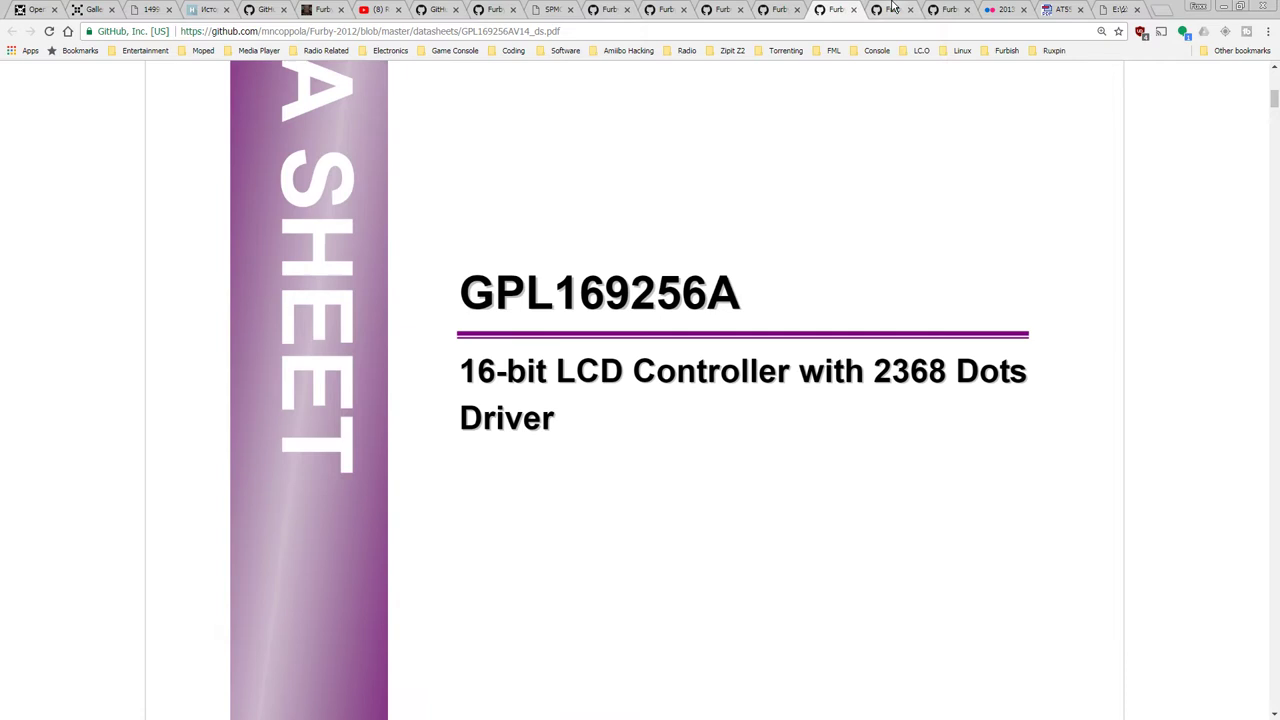
# - View the SPMC70 programming guide and Furby-2012 datasheets folder, ending on the Flickr board photo
pyautogui.click(888, 9)
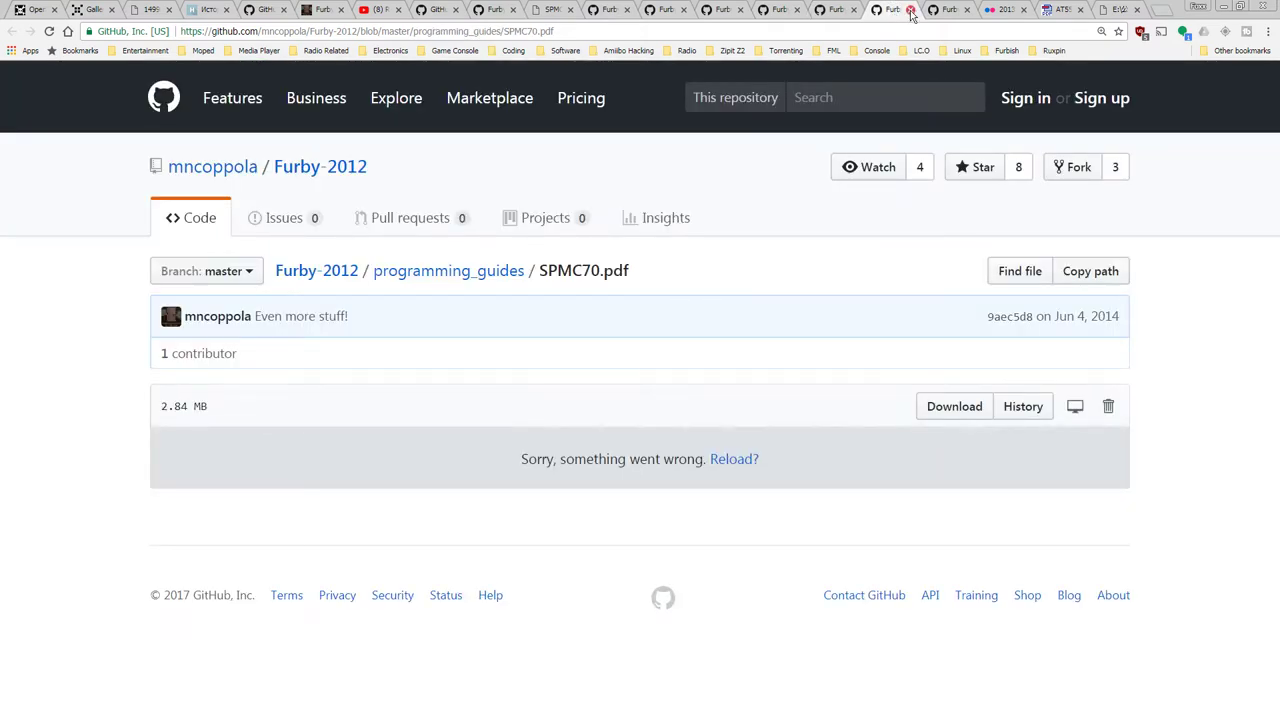
pyautogui.click(1000, 9)
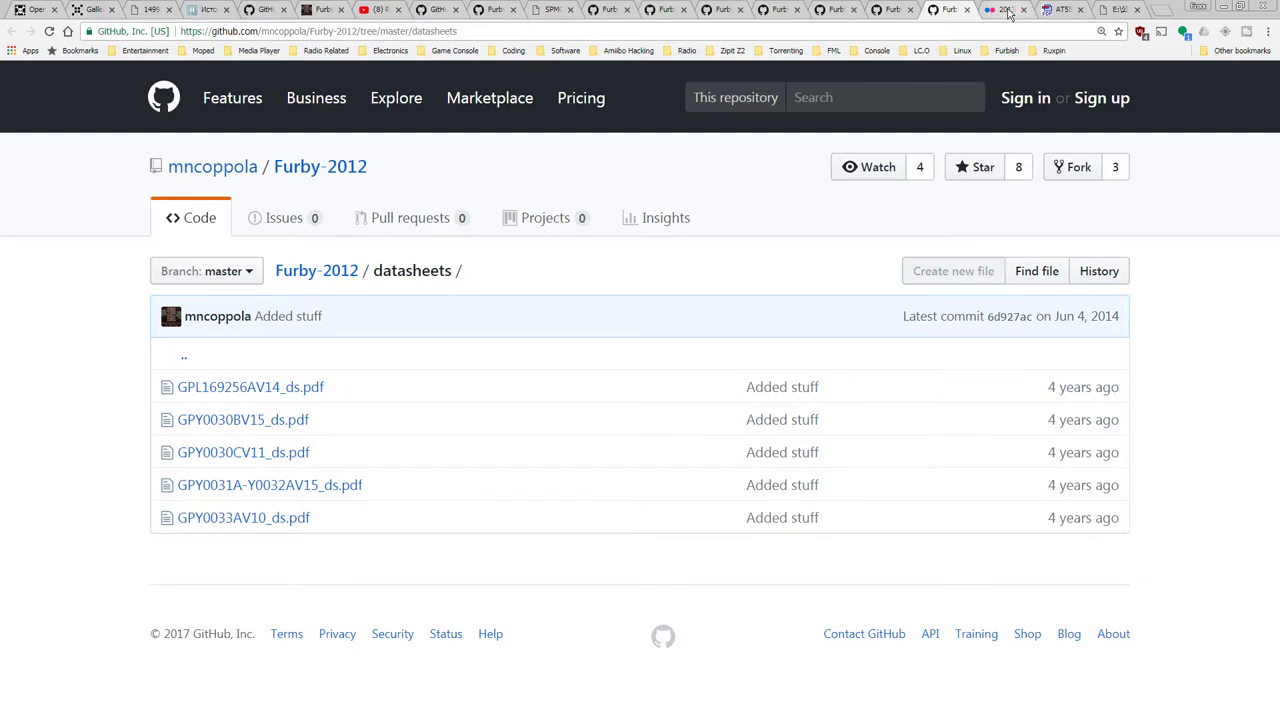
pyautogui.click(1007, 9)
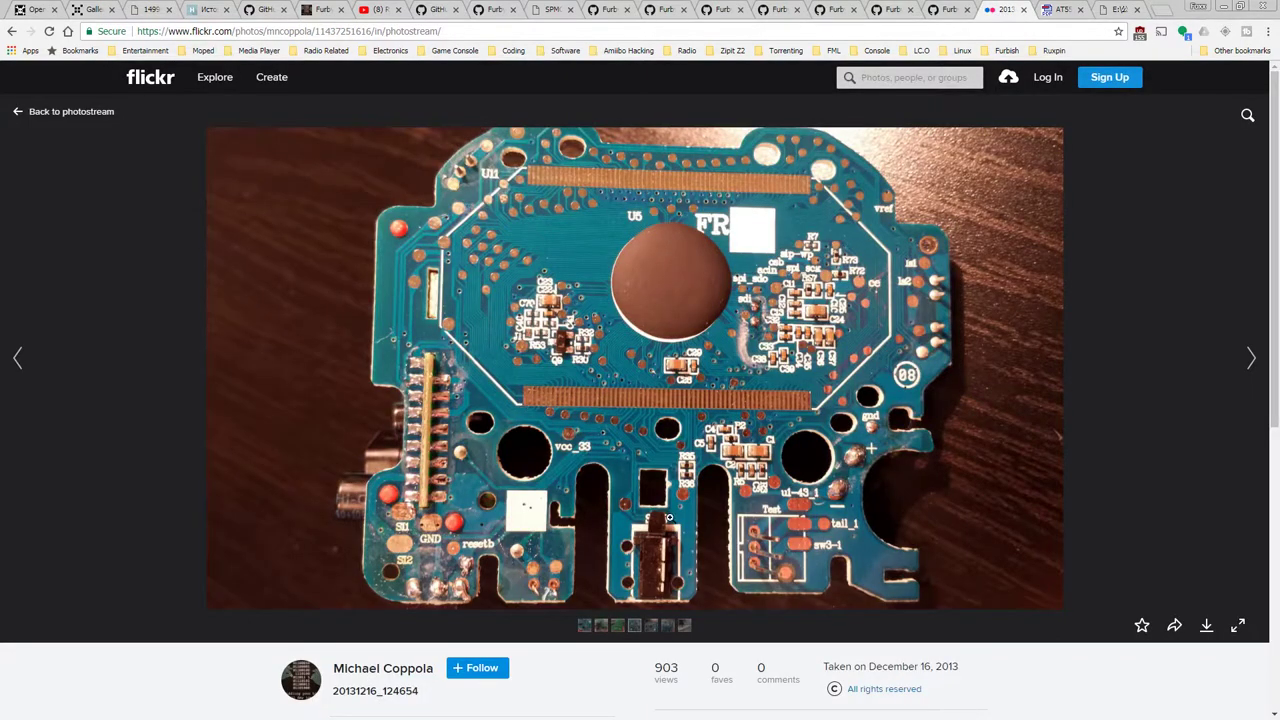
pyautogui.moveTo(735, 490)
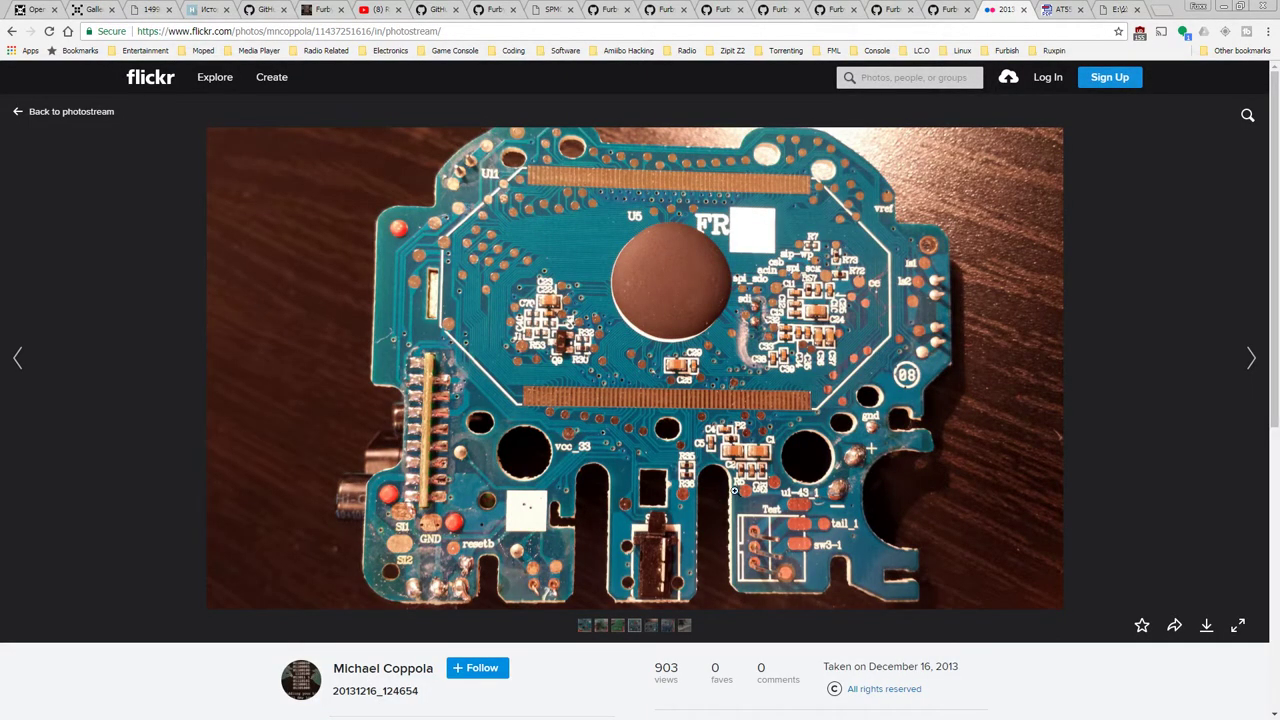
pyautogui.moveTo(990, 433)
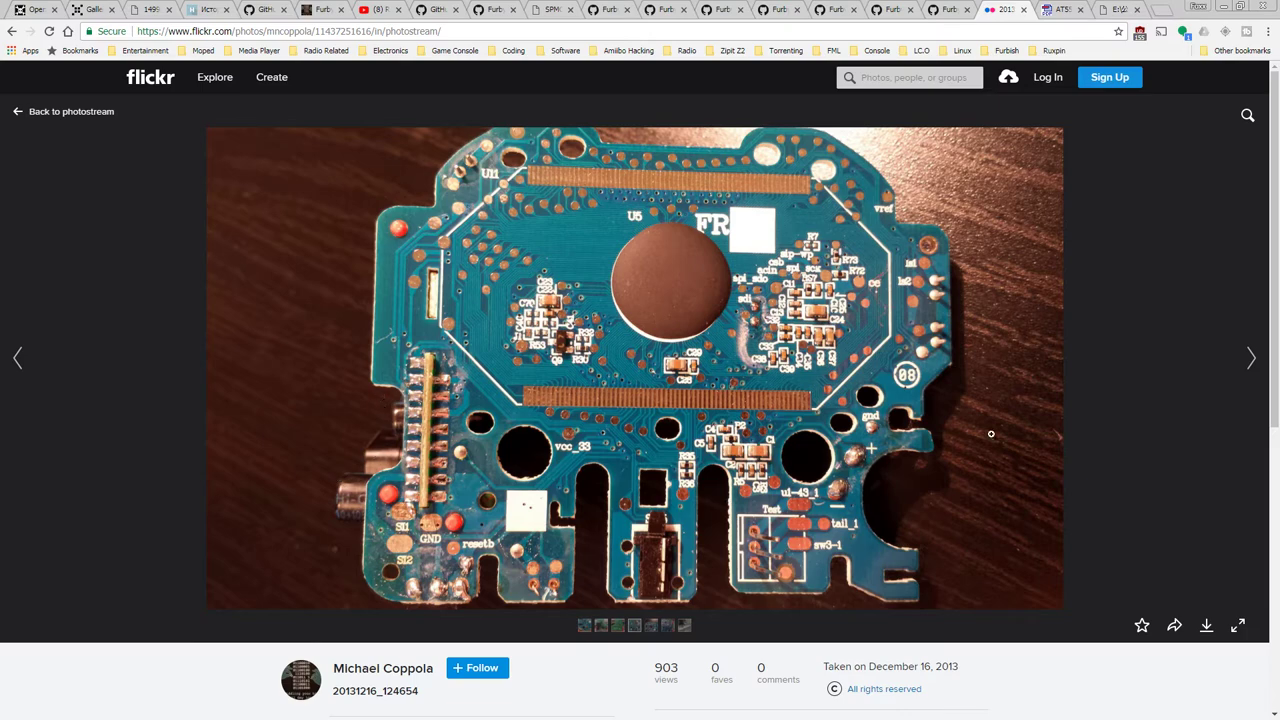
# - Step through the Flickr photostream past board, sputter coater and microscope photos to Image44
pyautogui.click(1250, 357)
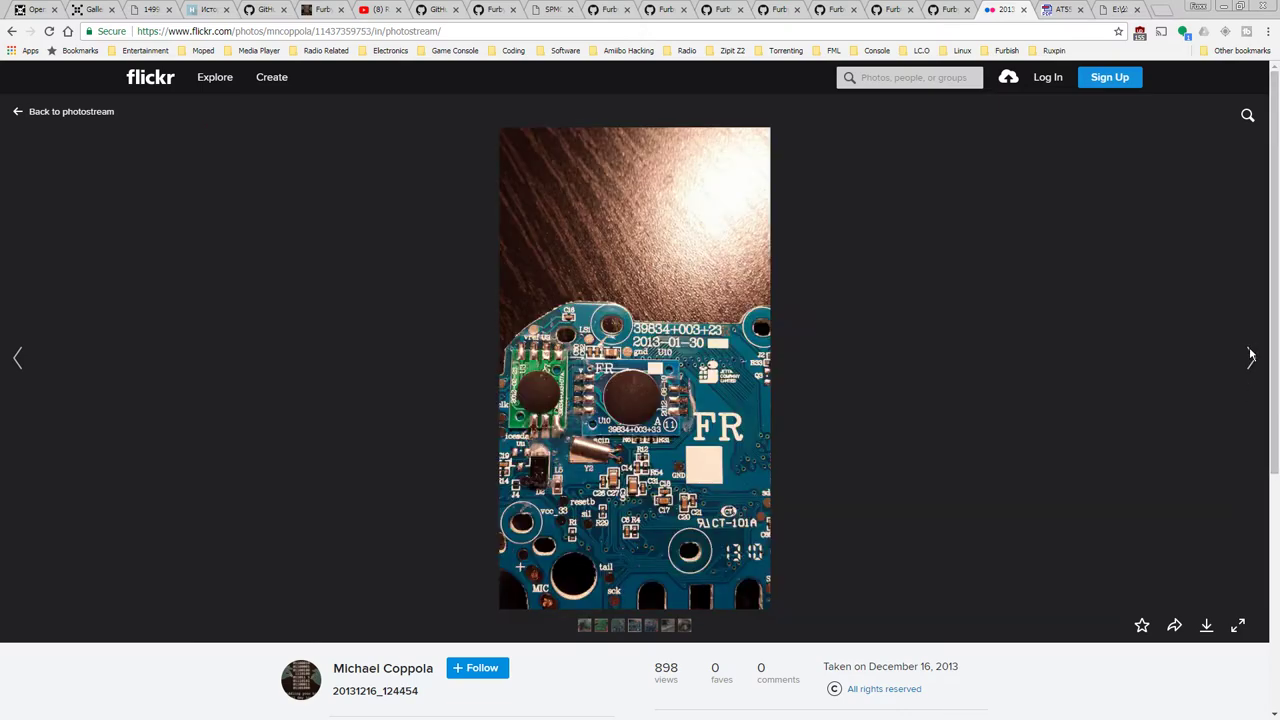
pyautogui.moveTo(537, 401)
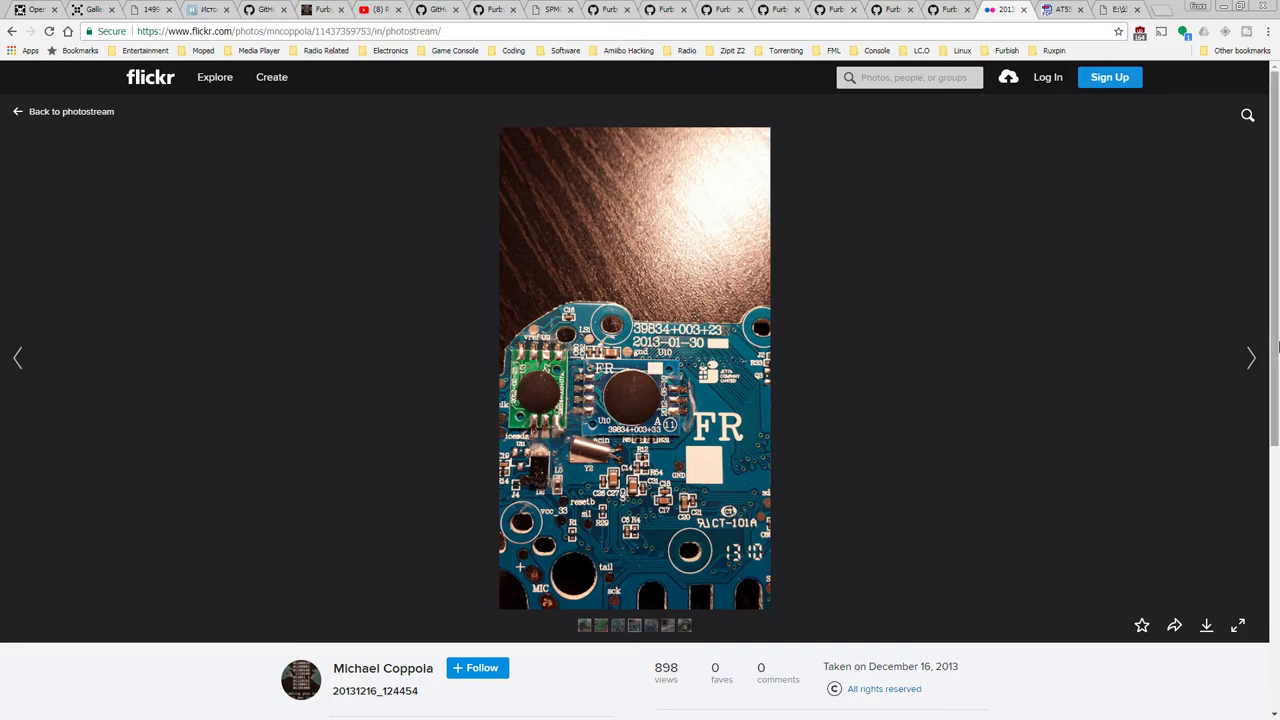
pyautogui.click(1250, 358)
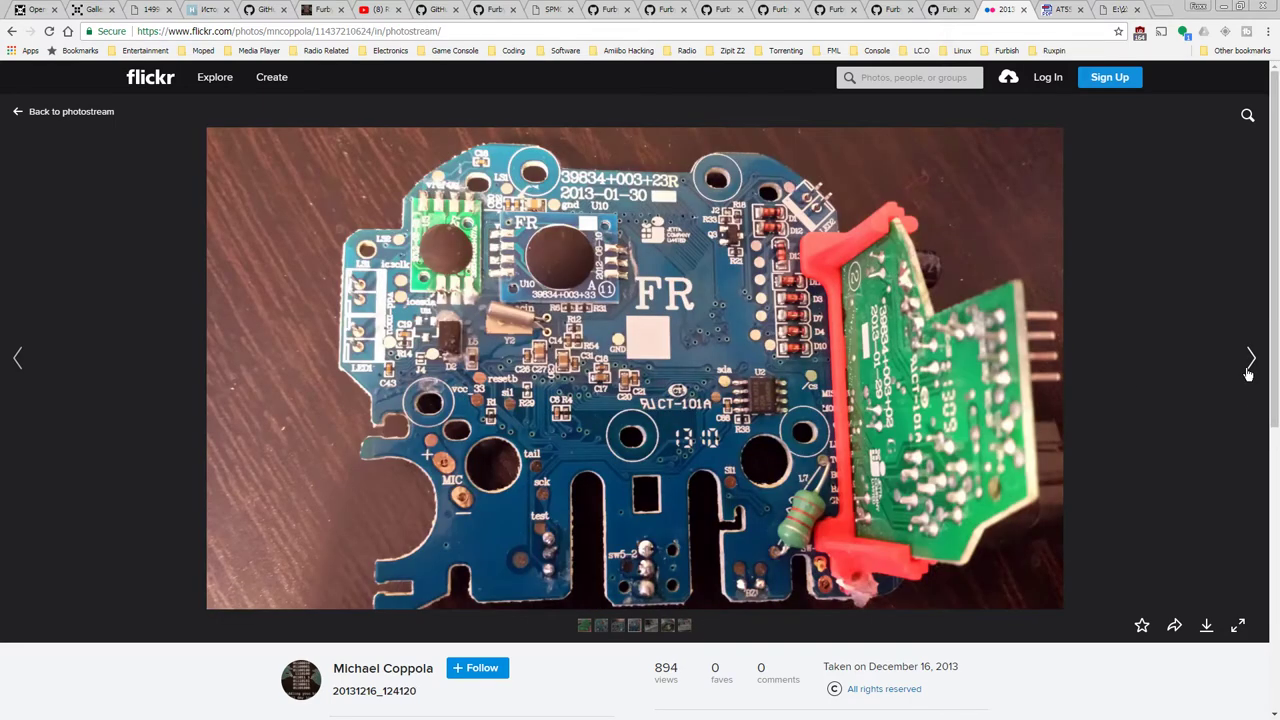
pyautogui.click(1249, 357)
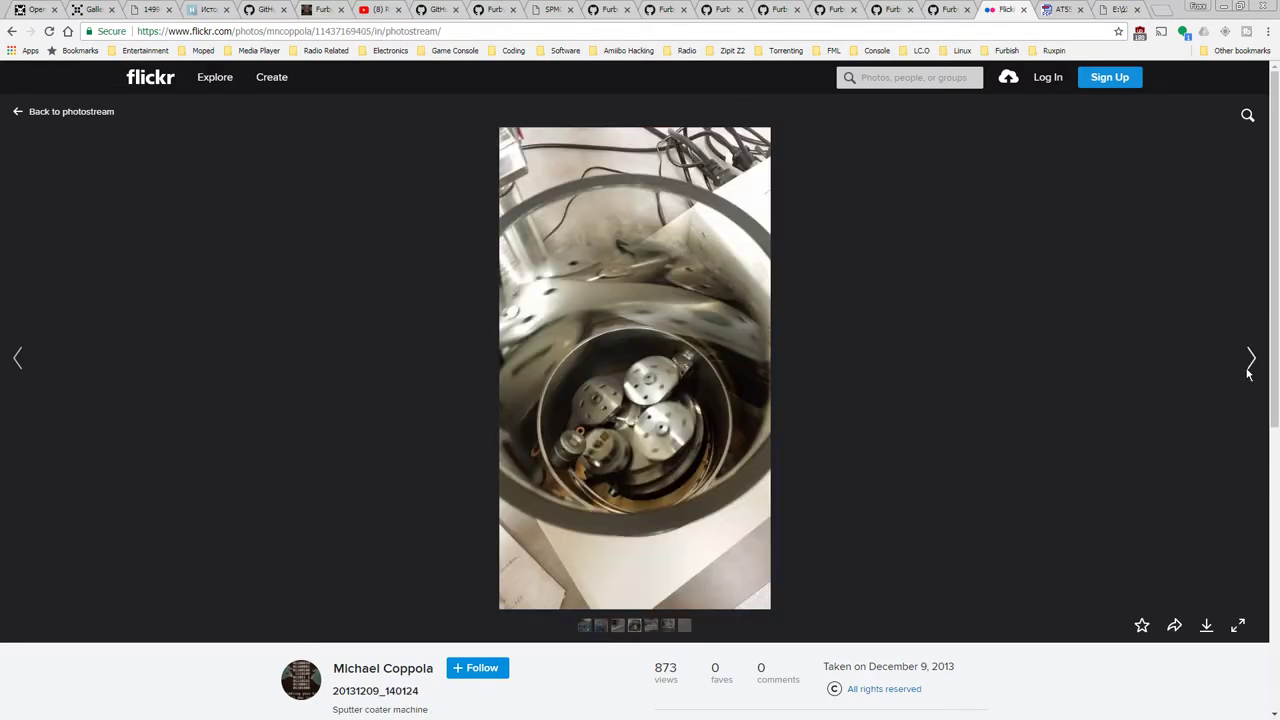
pyautogui.click(1250, 358)
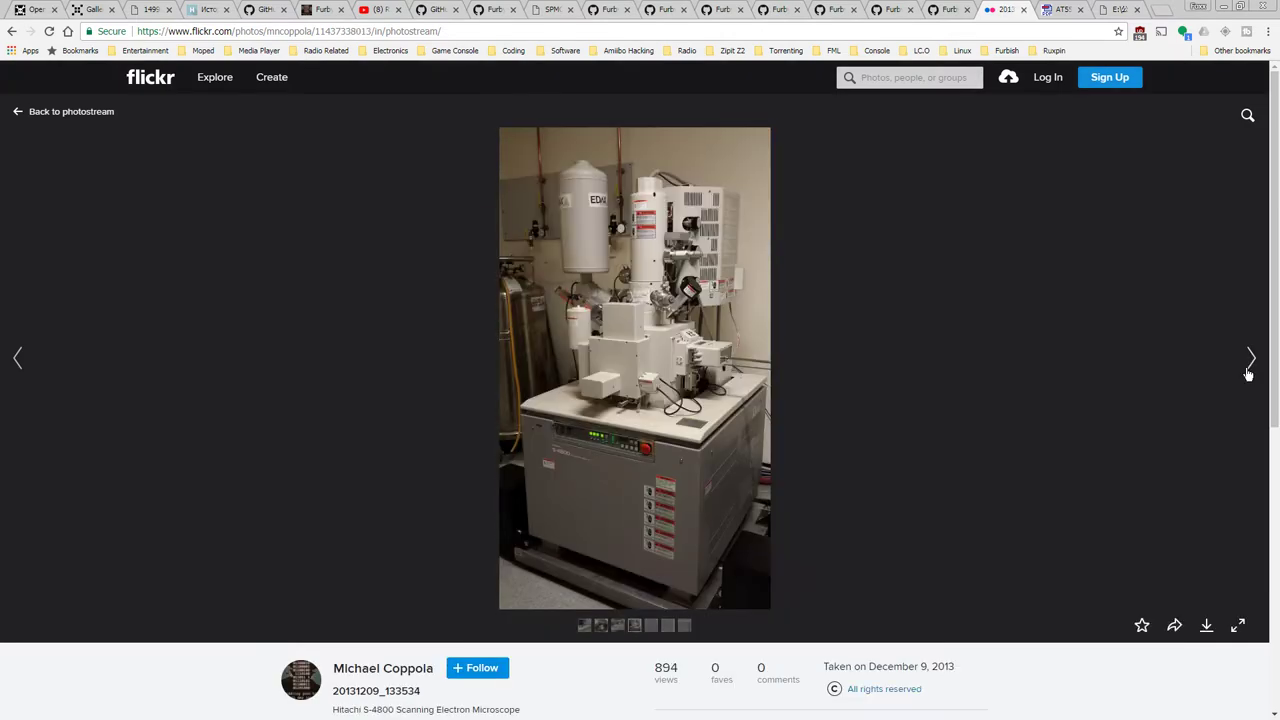
pyautogui.click(1250, 357)
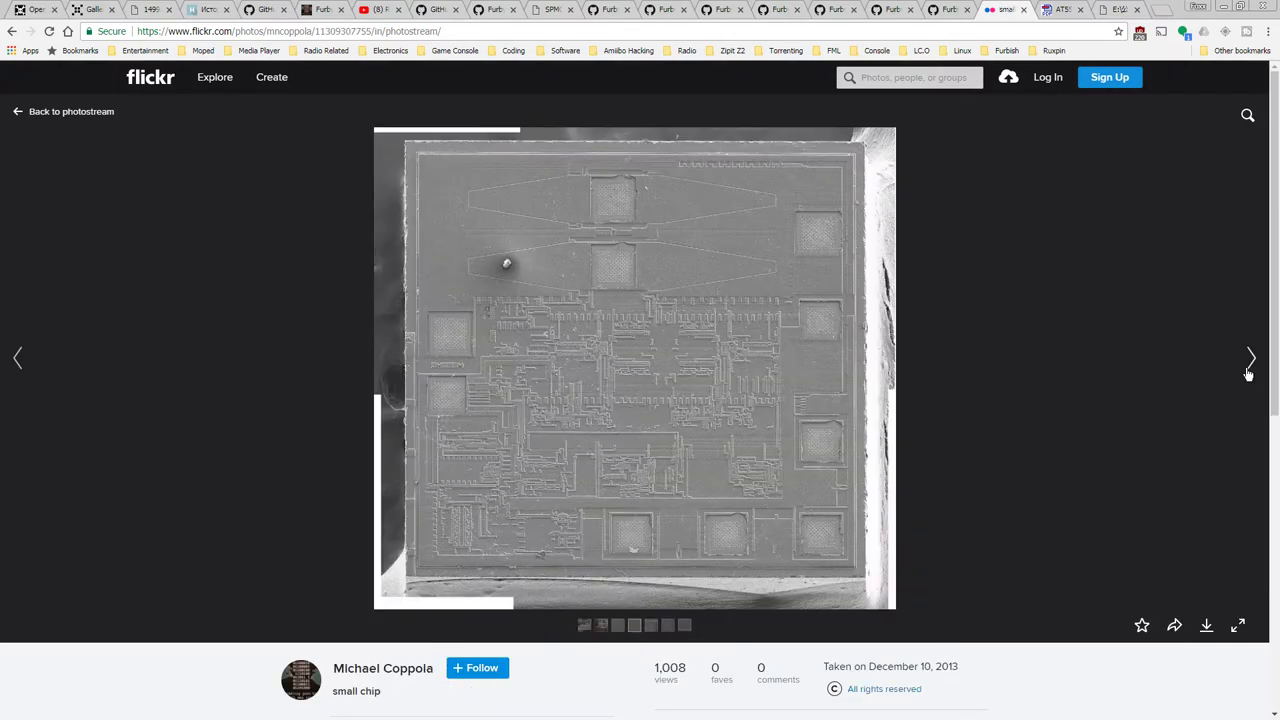
pyautogui.click(1249, 358)
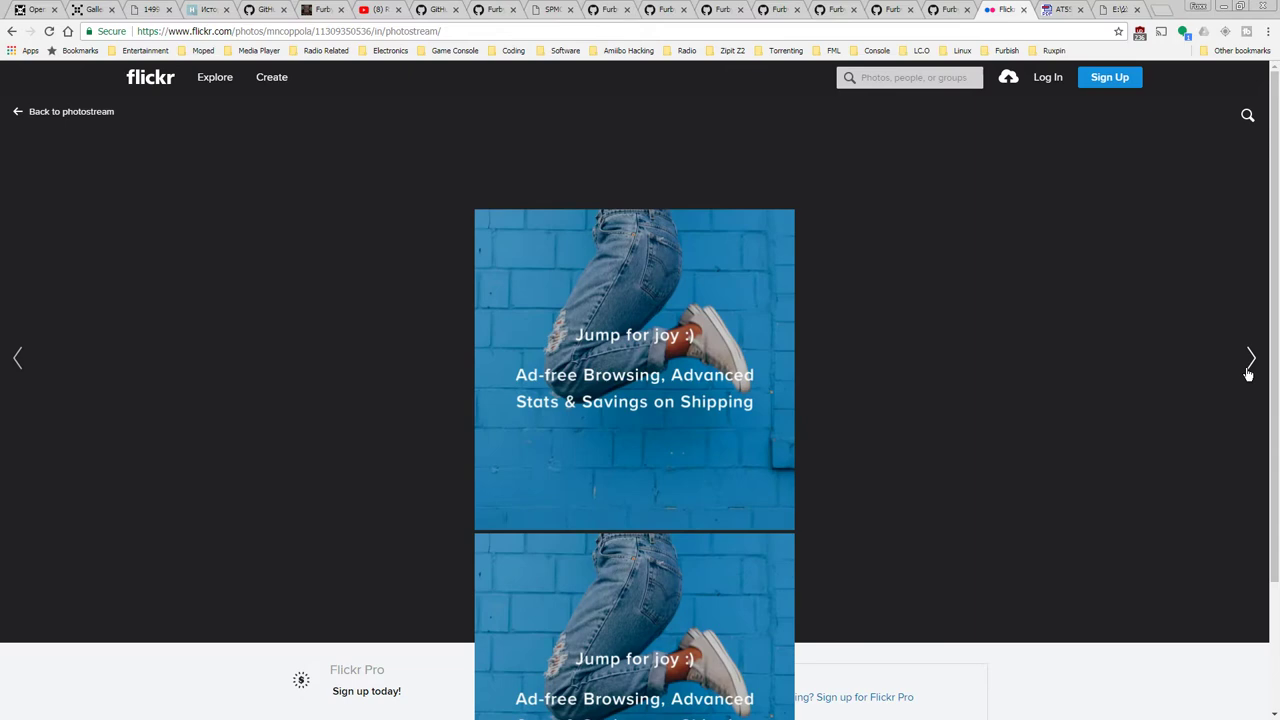
pyautogui.click(1249, 358)
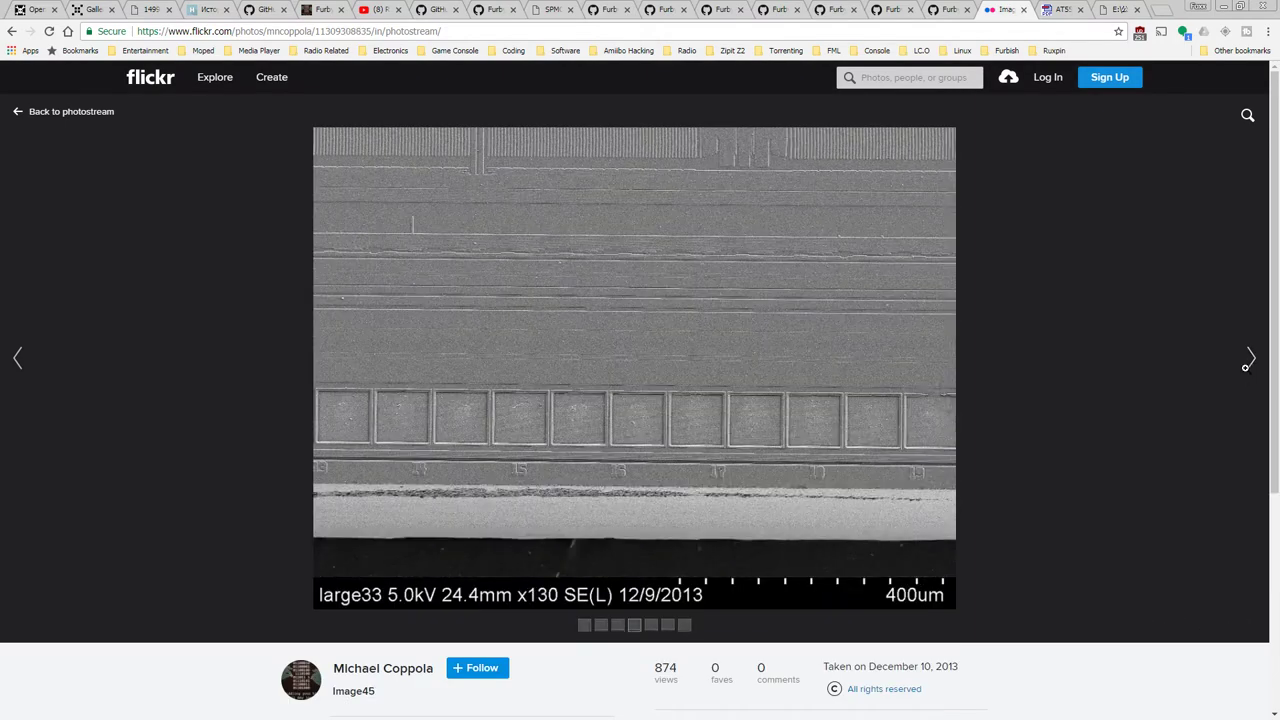
pyautogui.click(17, 358)
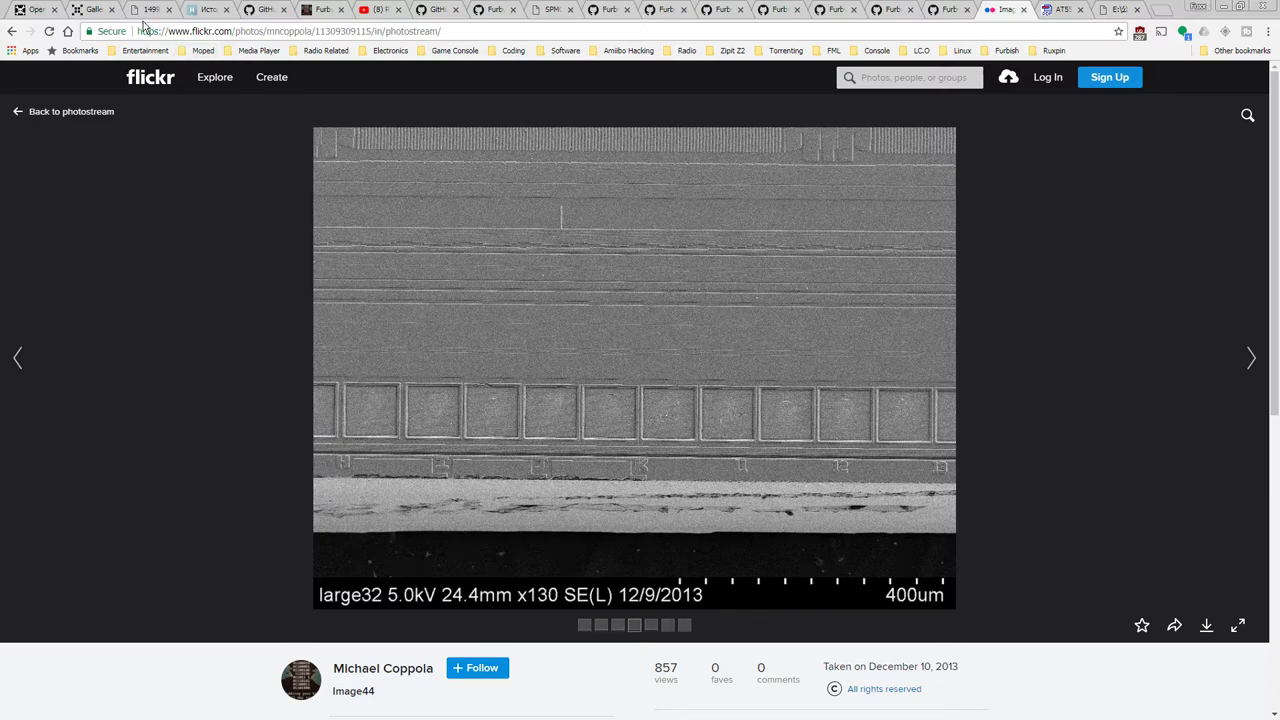
# - Bring up the patent's FIG. 11 block diagram showing the VR microprocessor and EEPROM
pyautogui.click(151, 9)
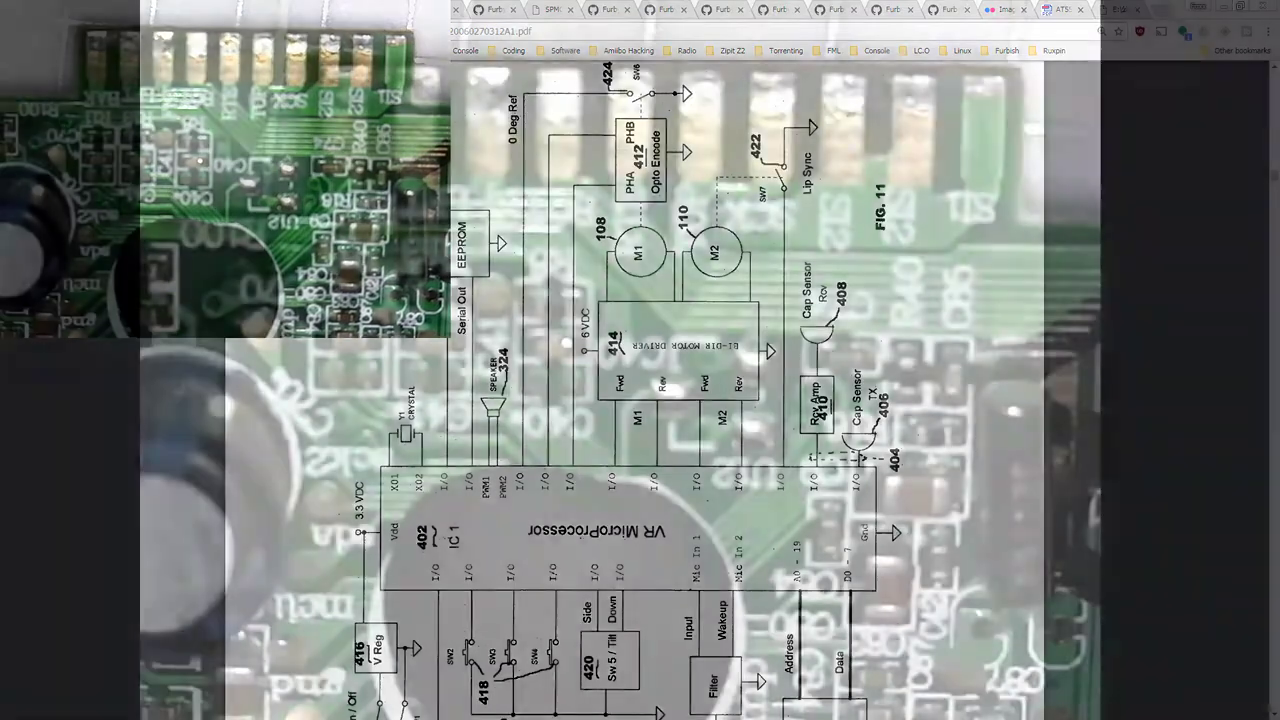
# - Bring up the AT5510 10-bit I²C DAC datasheet tab behind the microscope view
pyautogui.click(1063, 9)
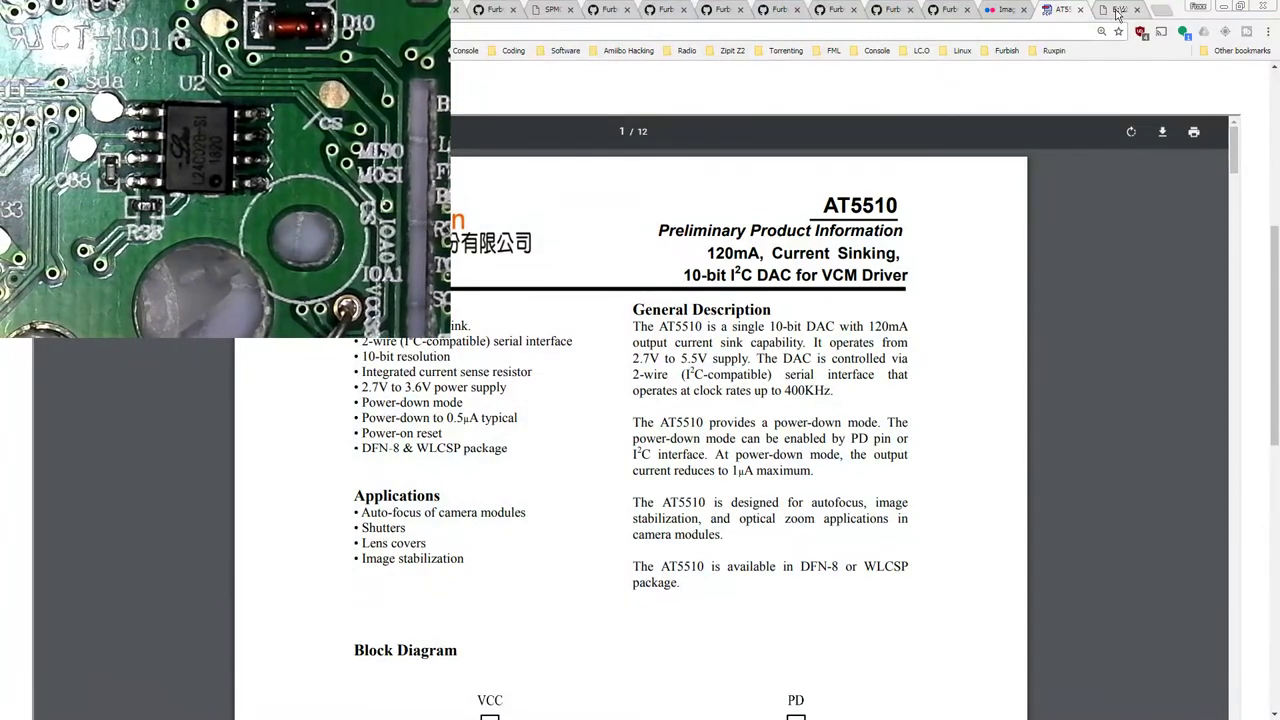
# - Open the L24C02B EEPROM datasheet and scroll past Features and Pin Descriptions to Memory Organization
pyautogui.click(1118, 9)
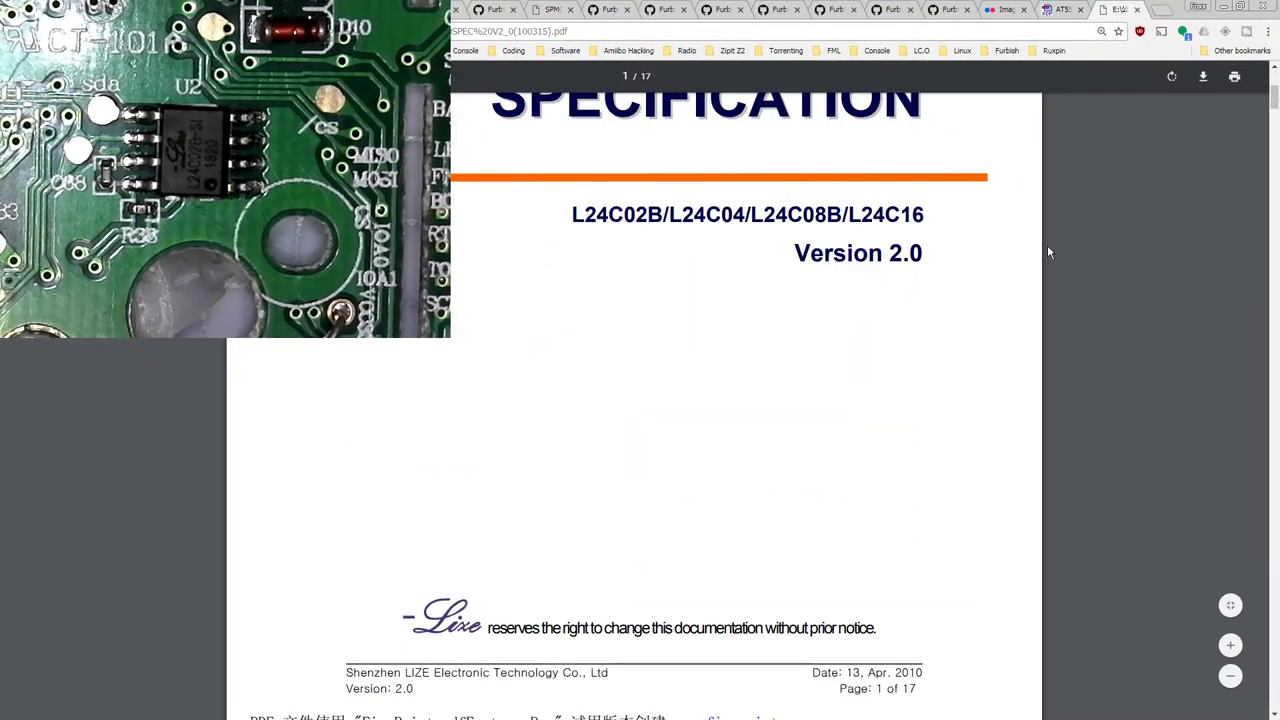
pyautogui.scroll(-3)
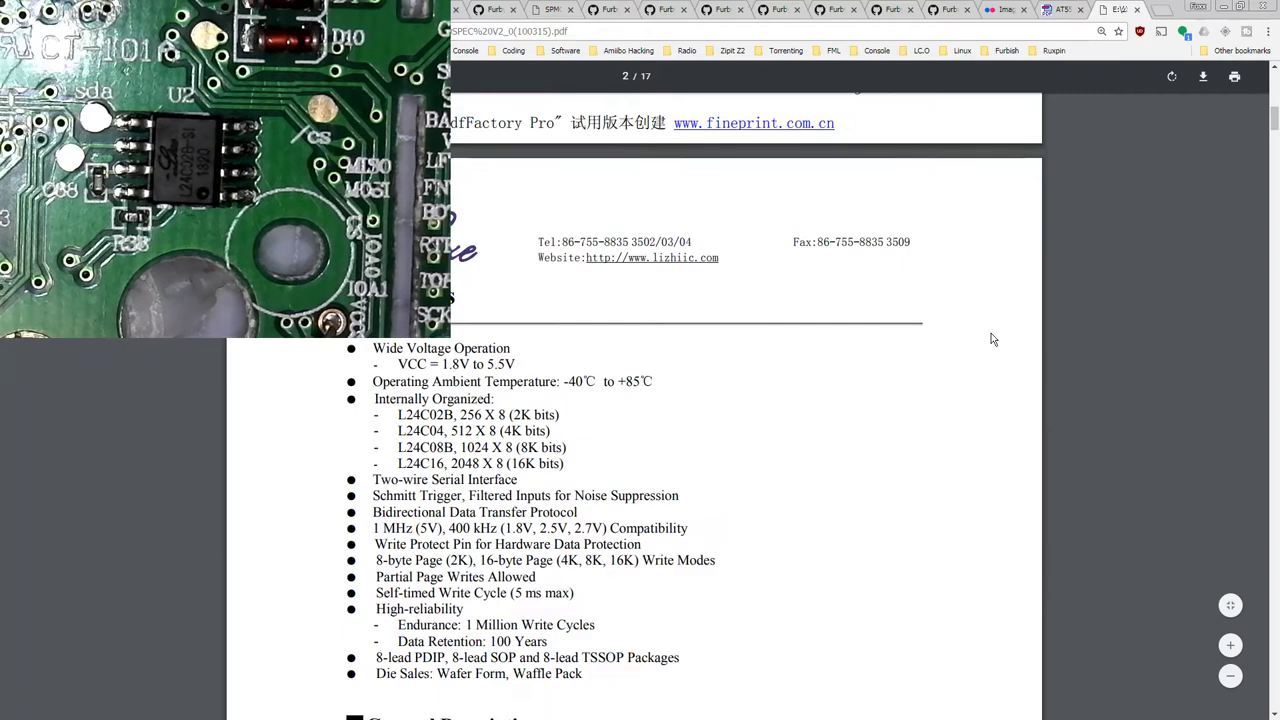
pyautogui.scroll(-3)
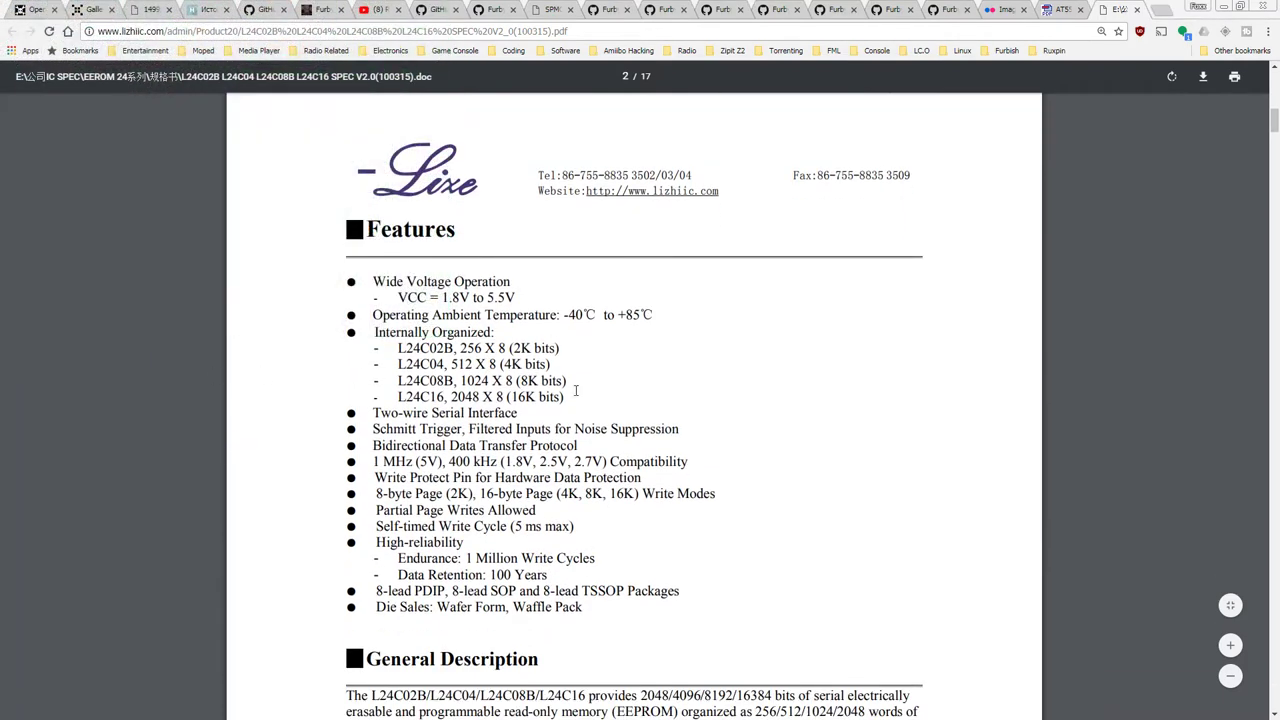
pyautogui.scroll(-3)
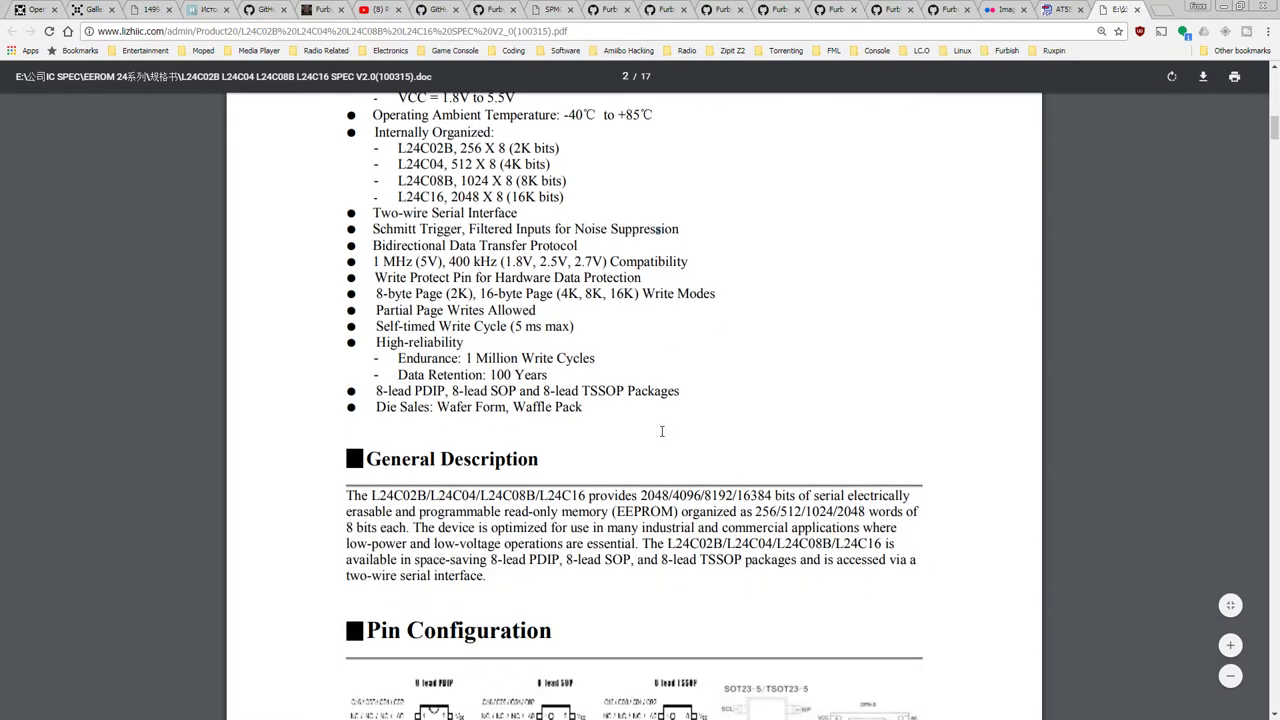
pyautogui.scroll(-3)
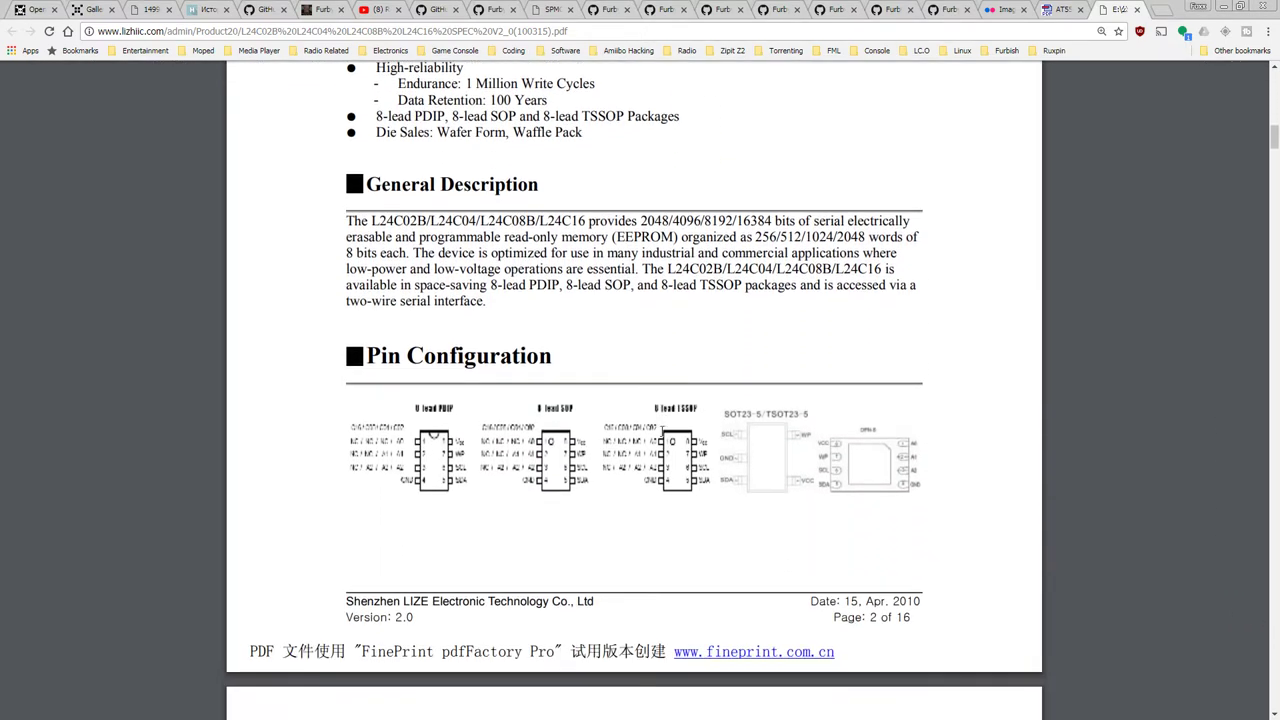
pyautogui.scroll(-3)
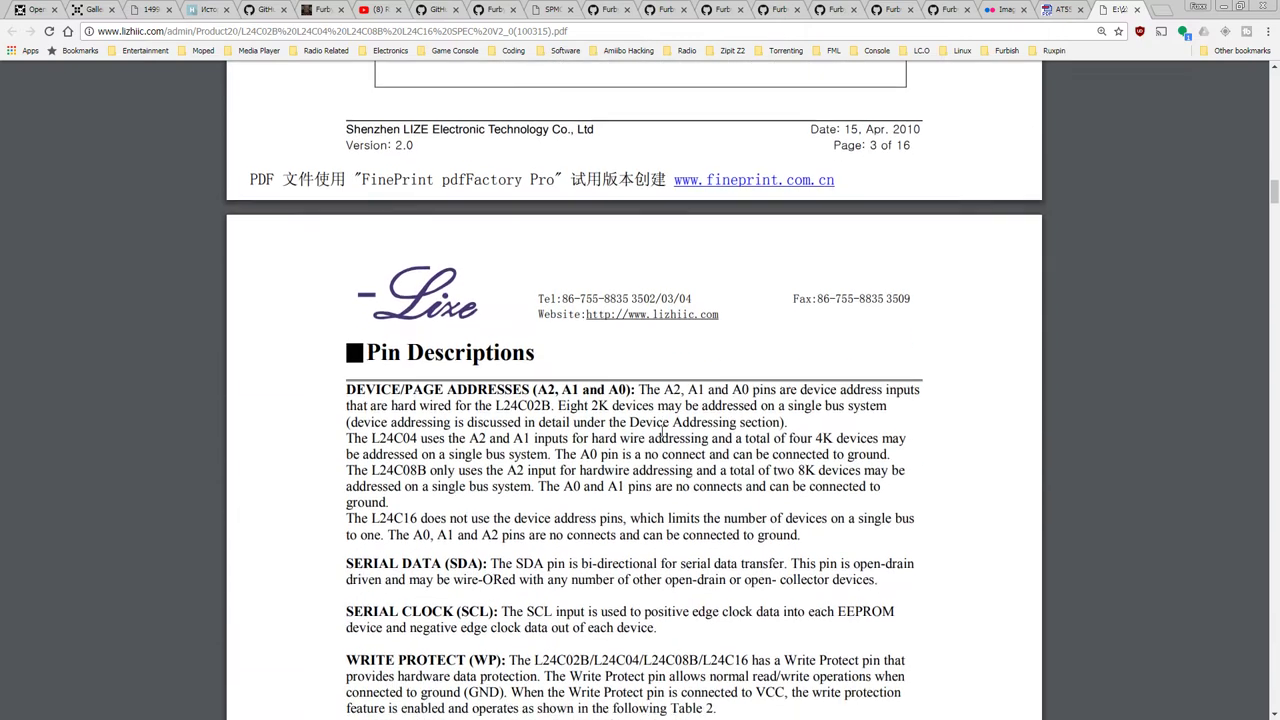
pyautogui.scroll(-3)
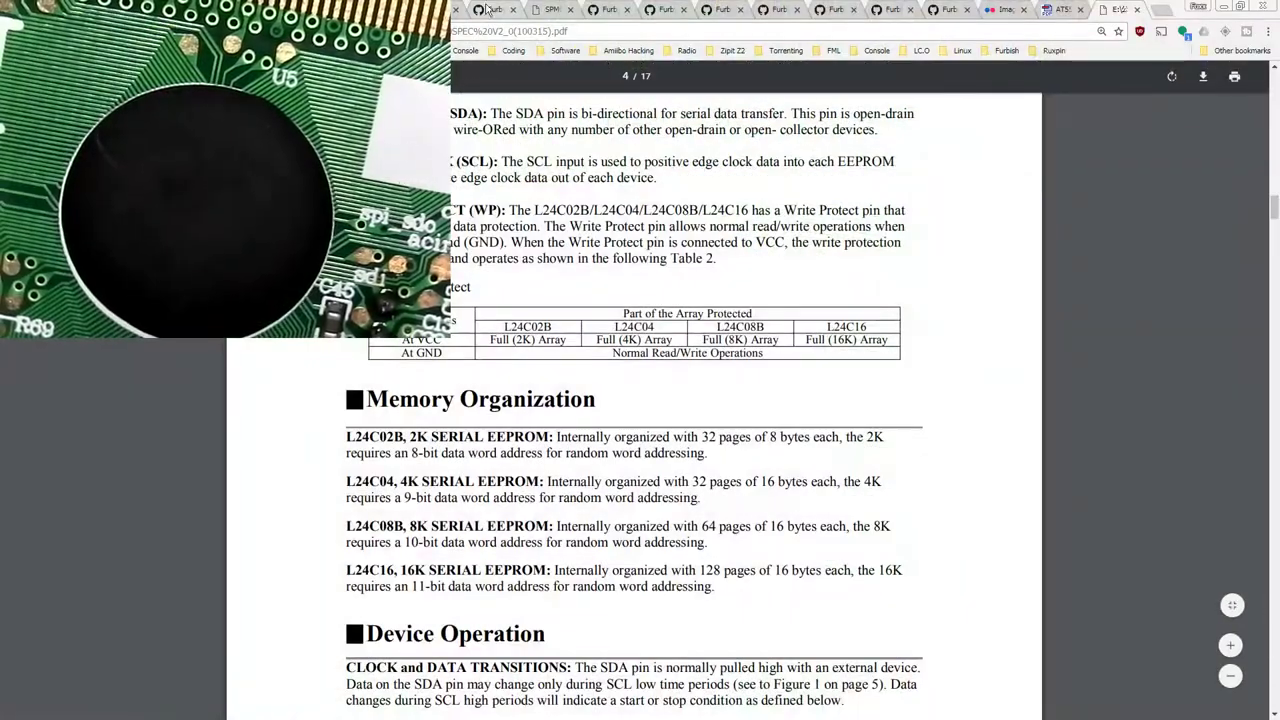
# - Move from the GPY0030C tab to GPL169256AV14_ds.pdf and reach its General Description page
pyautogui.click(610, 9)
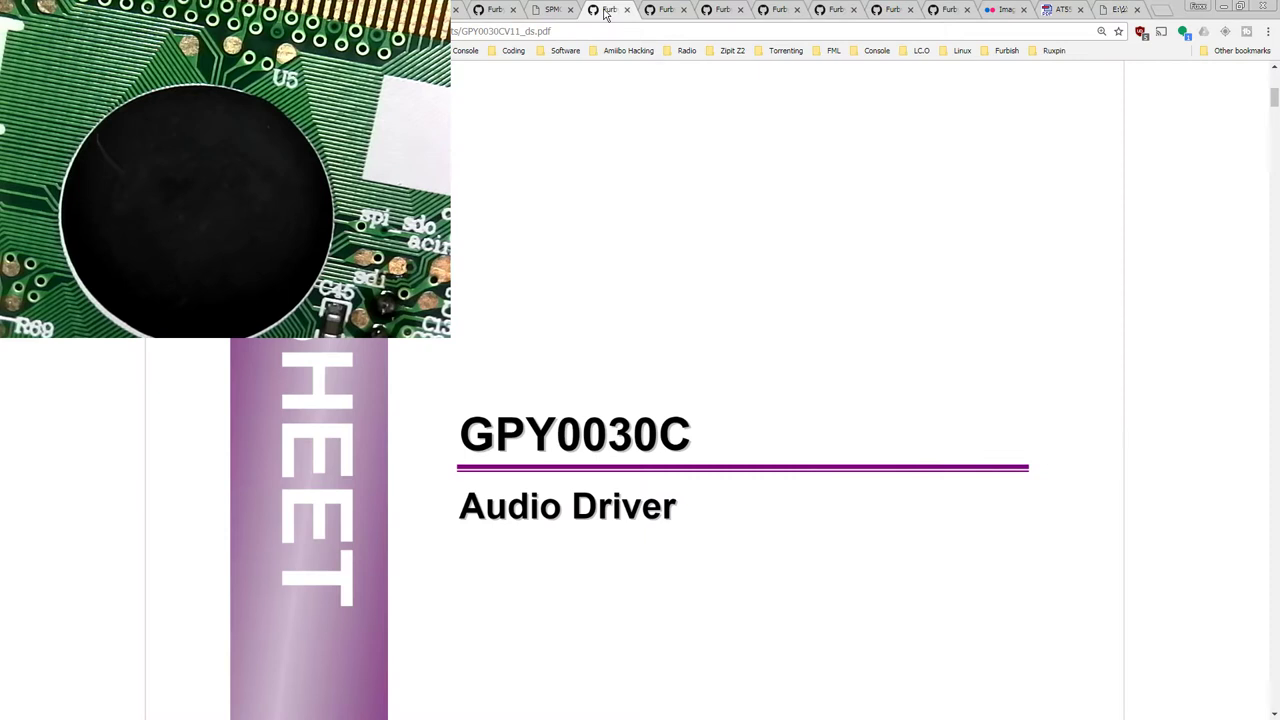
pyautogui.click(722, 9)
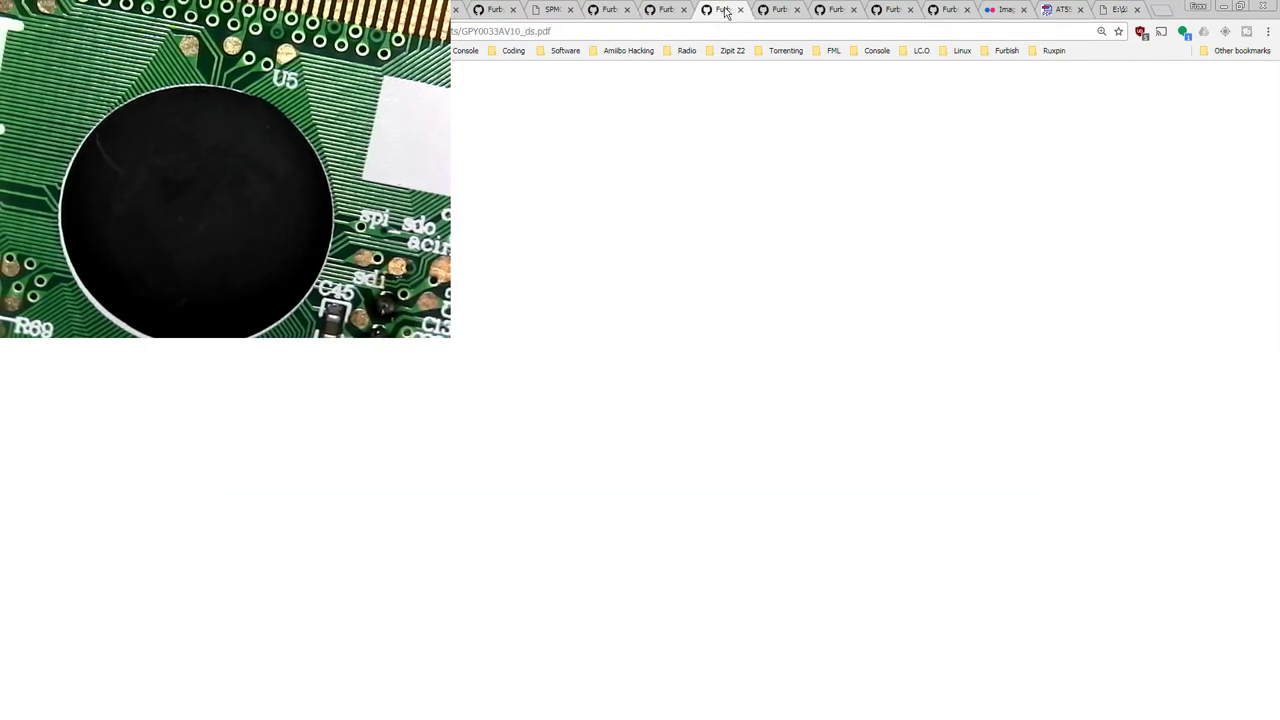
pyautogui.click(780, 9)
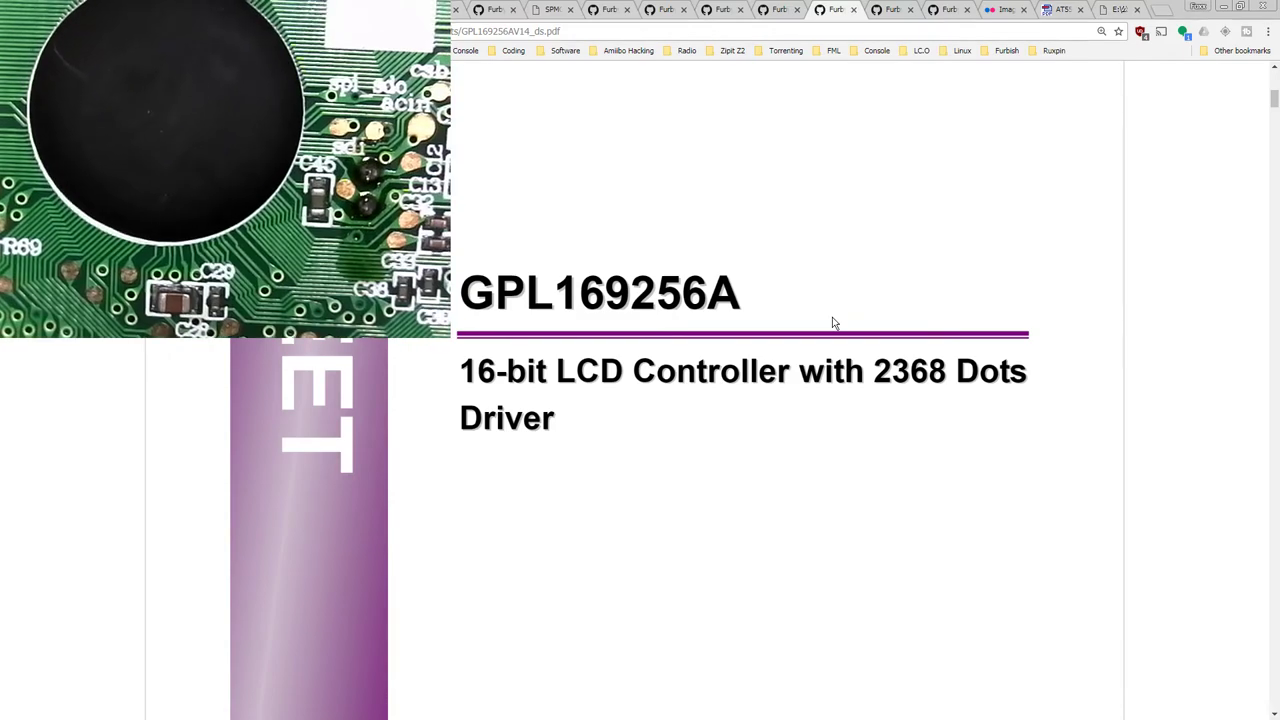
pyautogui.scroll(-3)
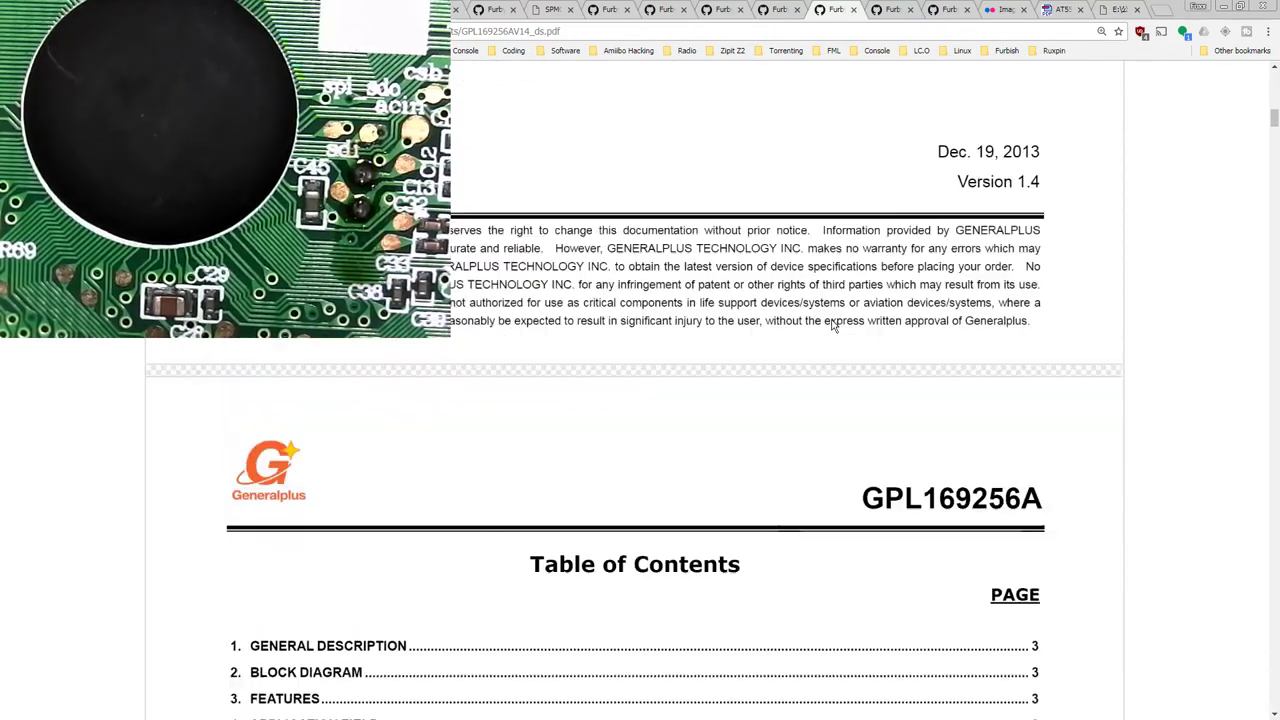
pyautogui.scroll(-3)
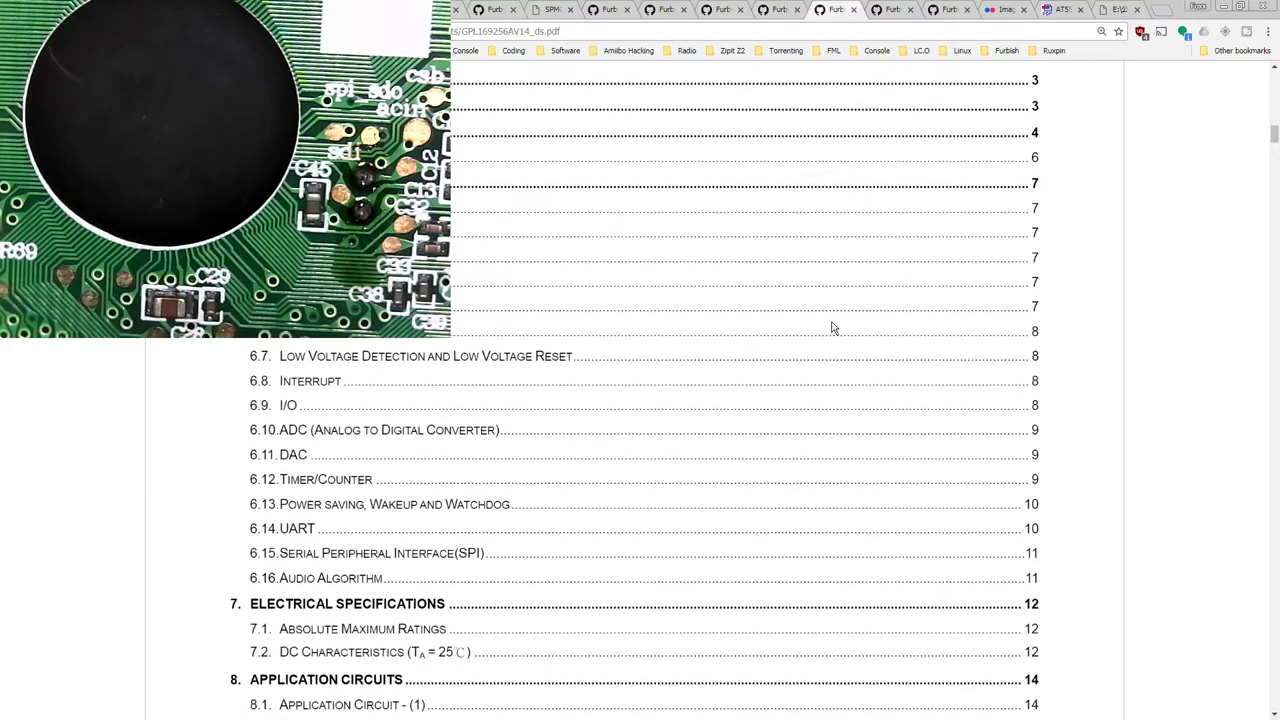
pyautogui.scroll(-3)
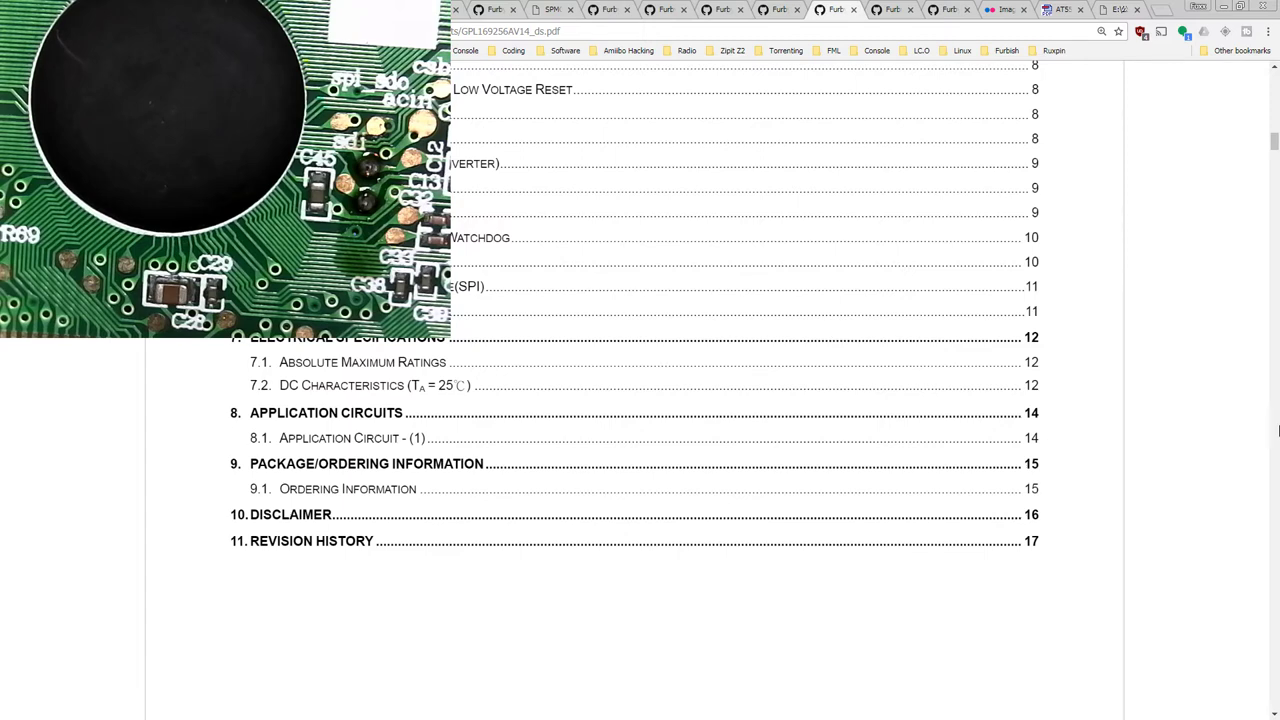
pyautogui.scroll(3)
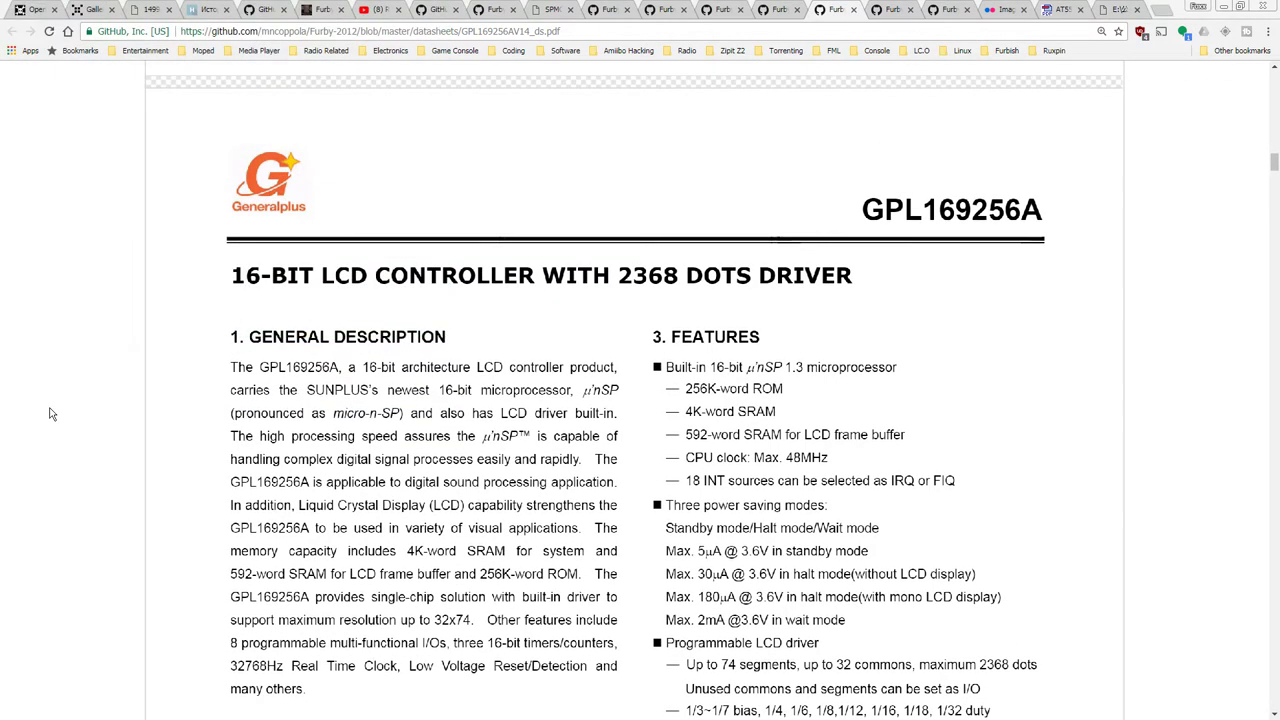
pyautogui.moveTo(181, 424)
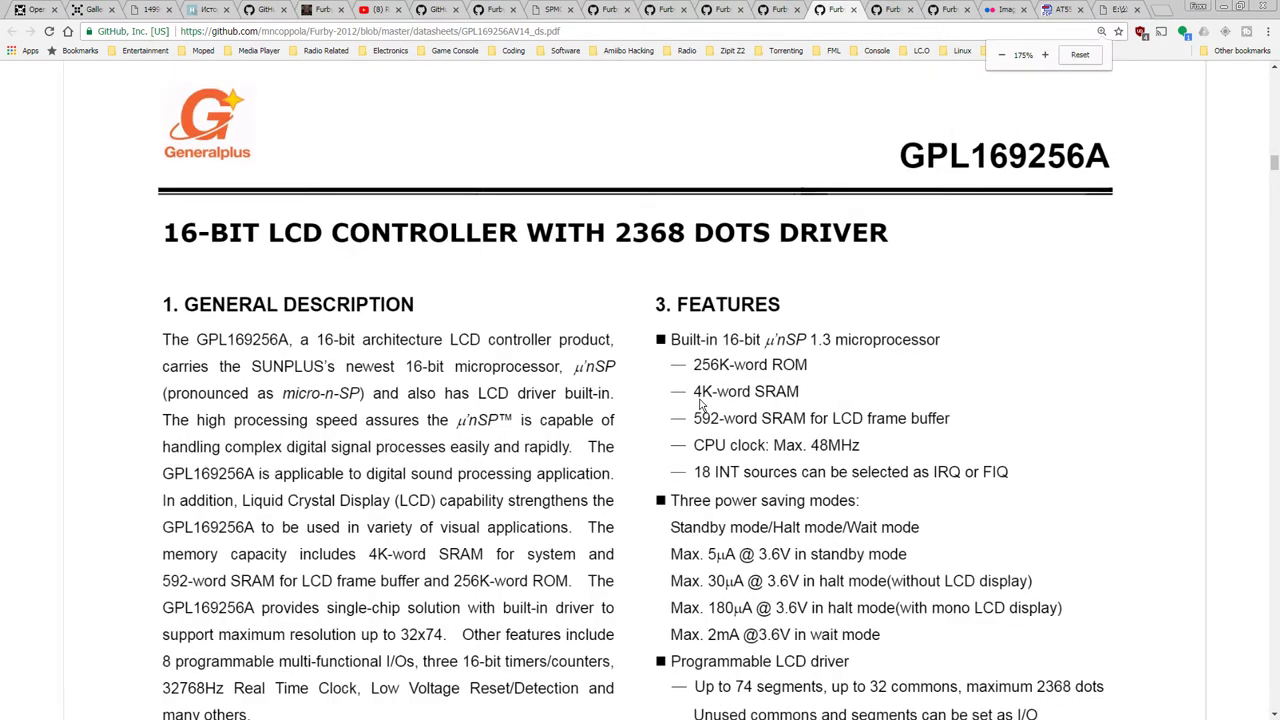
# - Scroll the enlarged GPL169256A datasheet down to section 2, Block Diagram
pyautogui.scroll(-3)
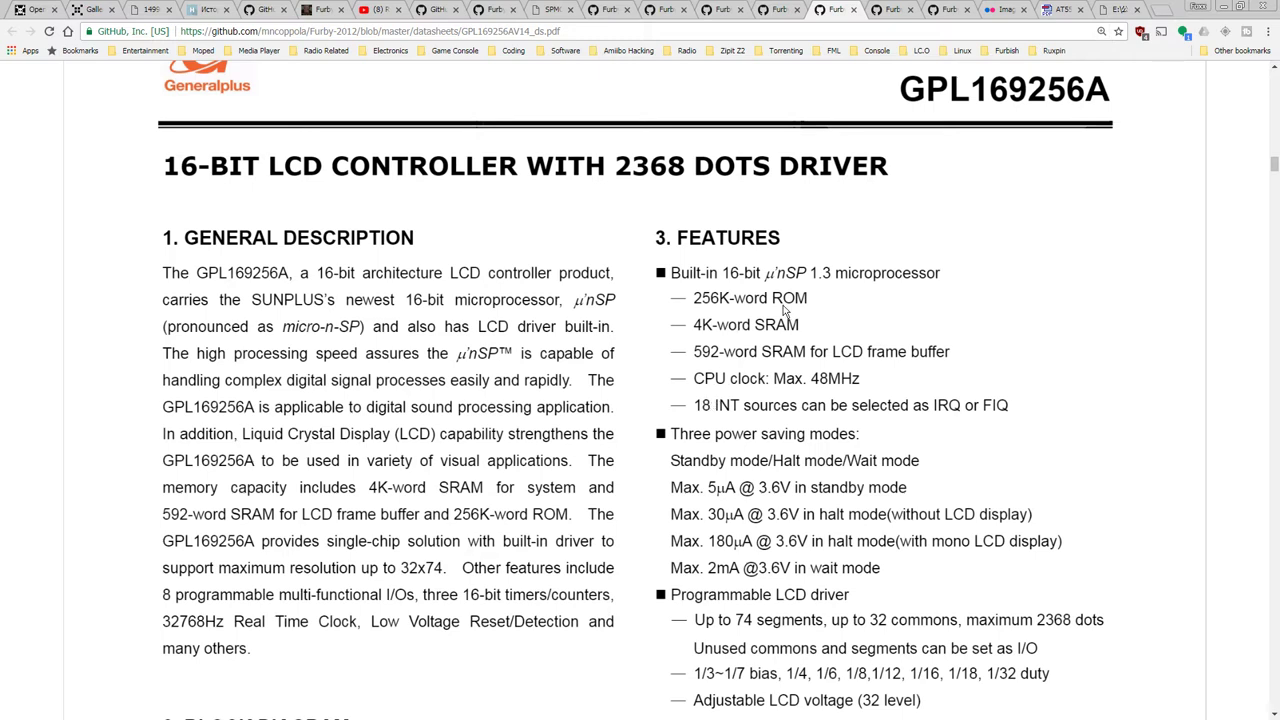
pyautogui.moveTo(723, 378)
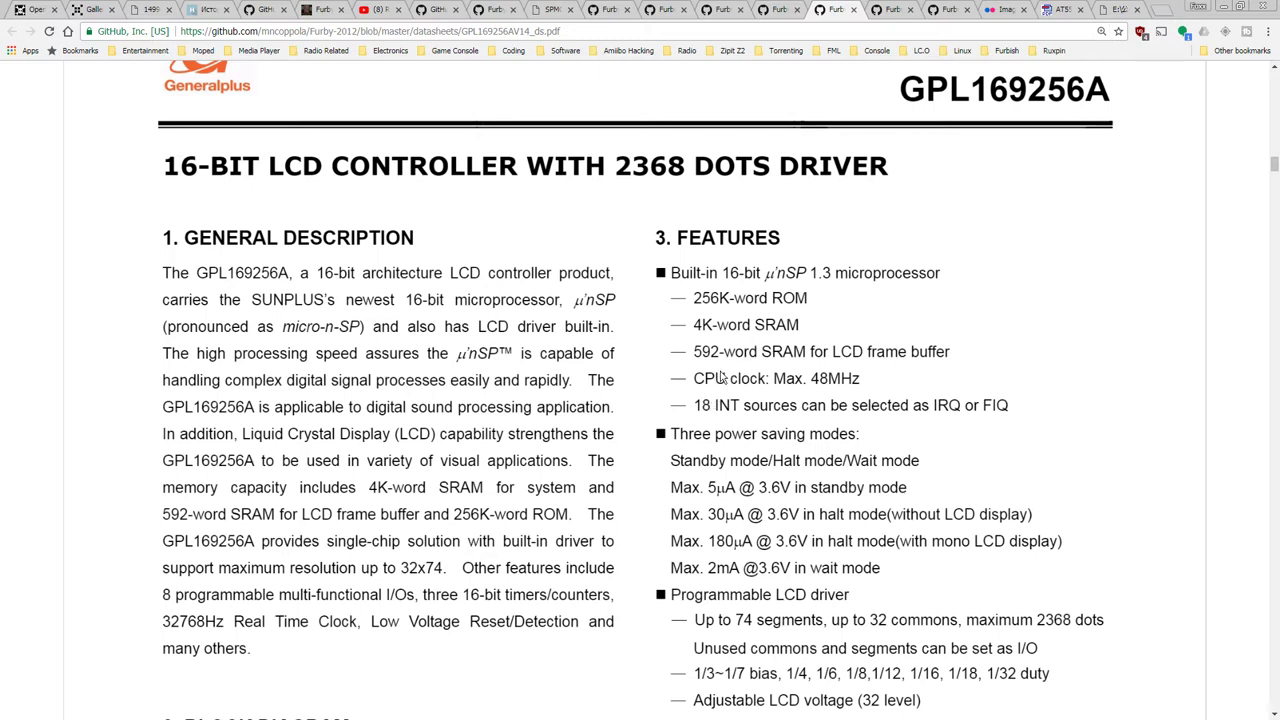
pyautogui.scroll(-3)
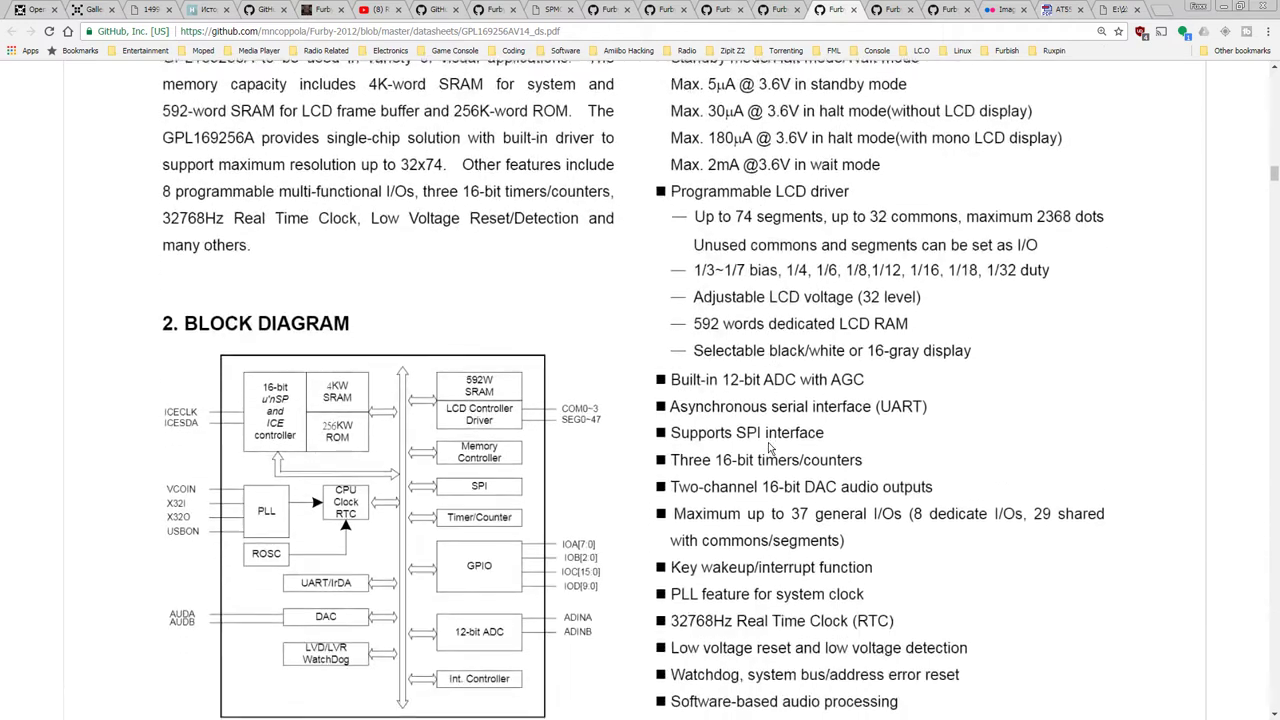
pyautogui.scroll(-3)
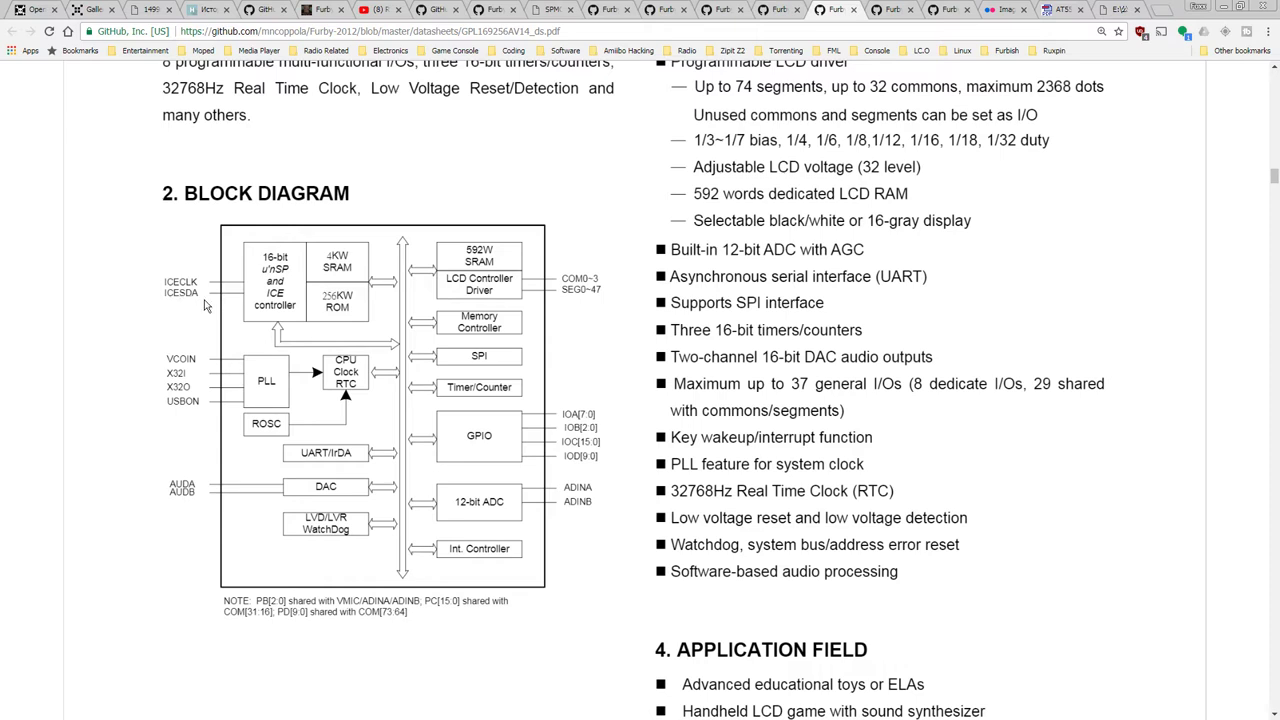
pyautogui.moveTo(209, 327)
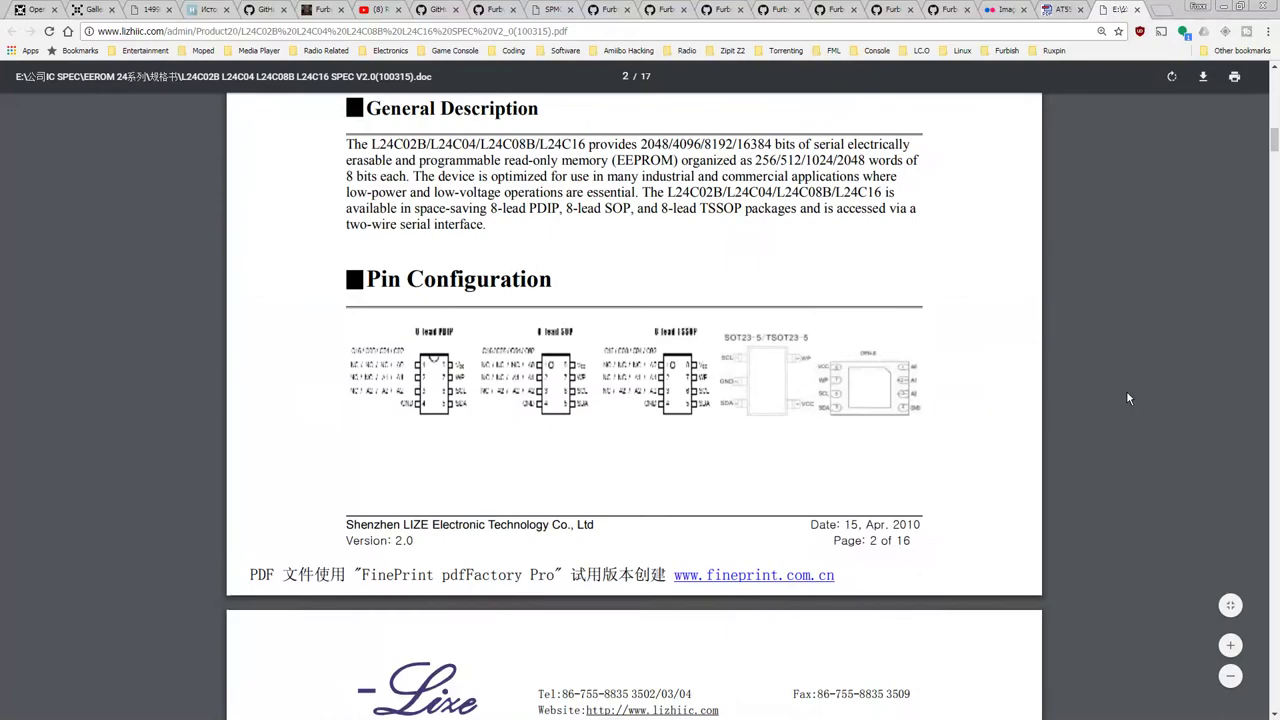
# - Enlarge the L24C02B Features list and highlight 'Two-wire Serial Interface'
pyautogui.scroll(-3)
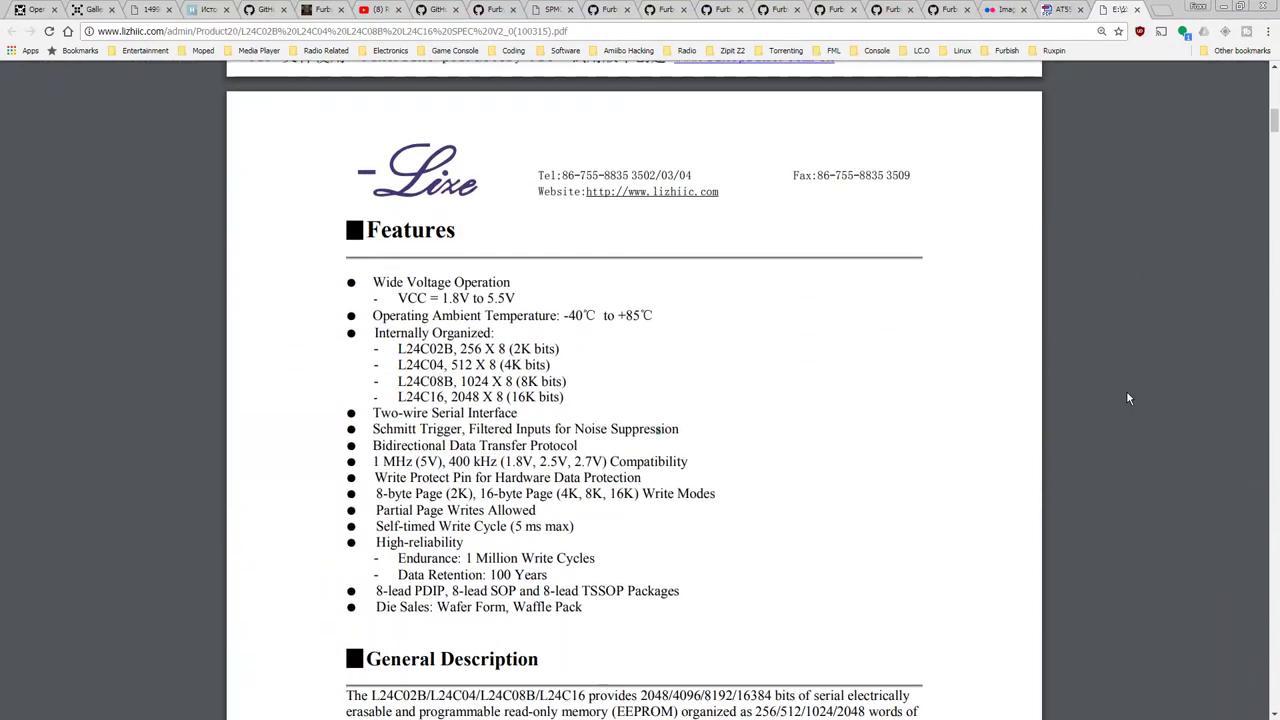
pyautogui.moveTo(496, 395)
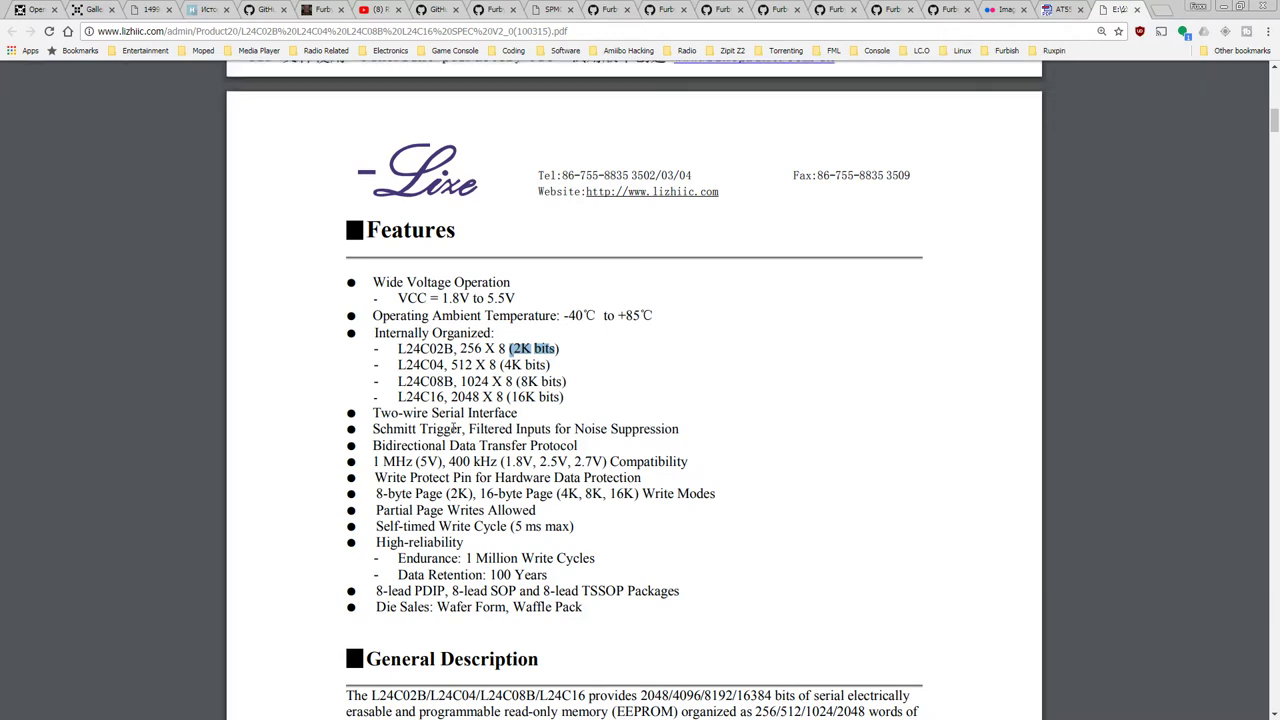
pyautogui.click(1045, 54)
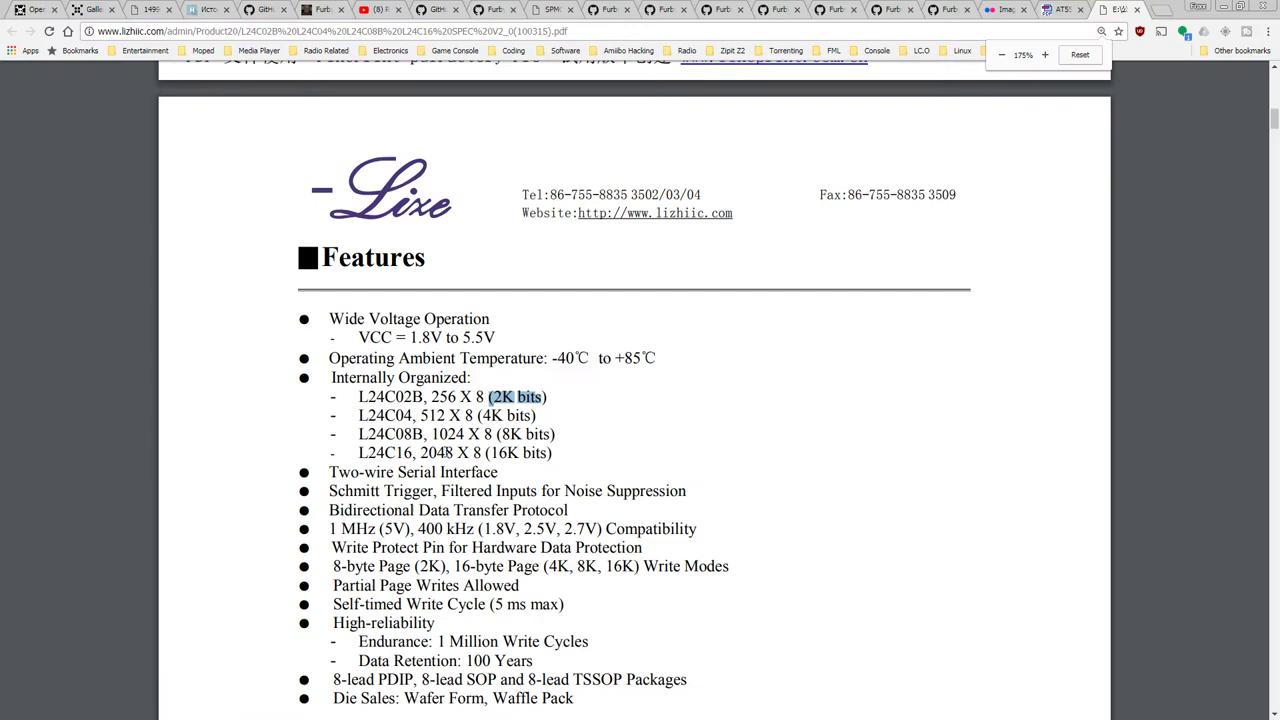
pyautogui.scroll(-3)
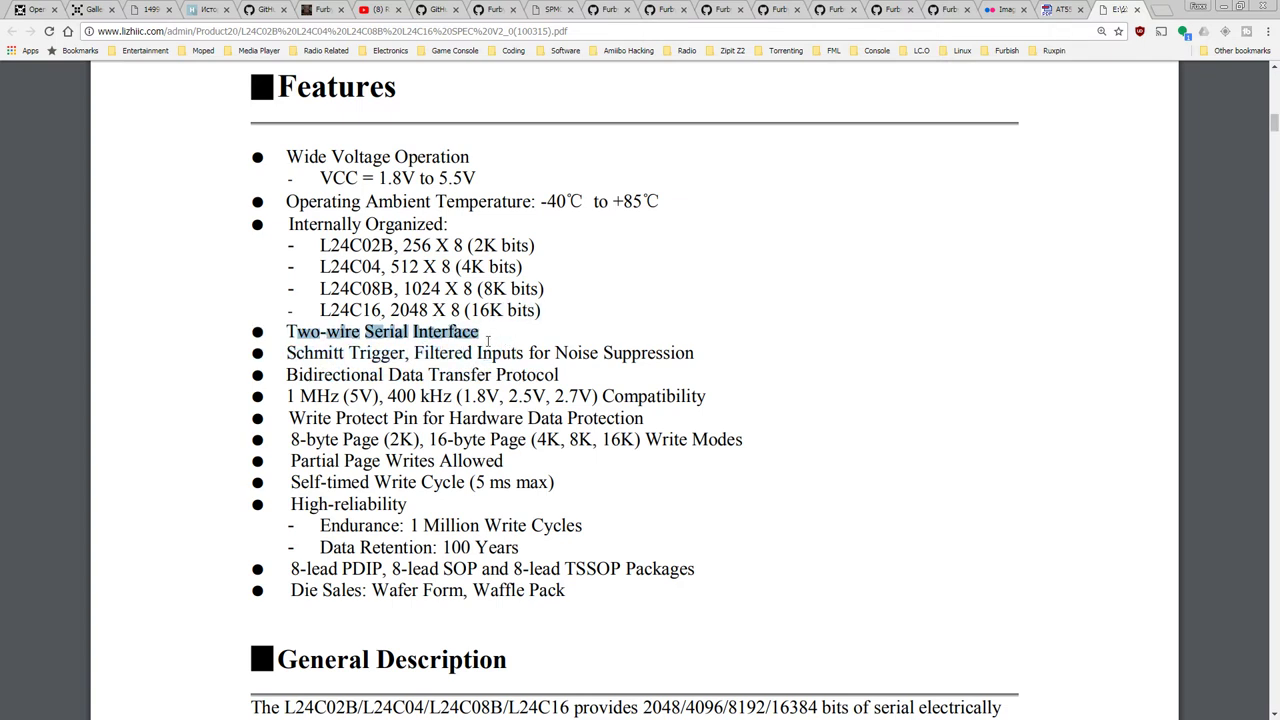
# - Scroll to Memory Organization and highlight the L24C02B 2K 8-bit data word addressing sentence
pyautogui.scroll(-3)
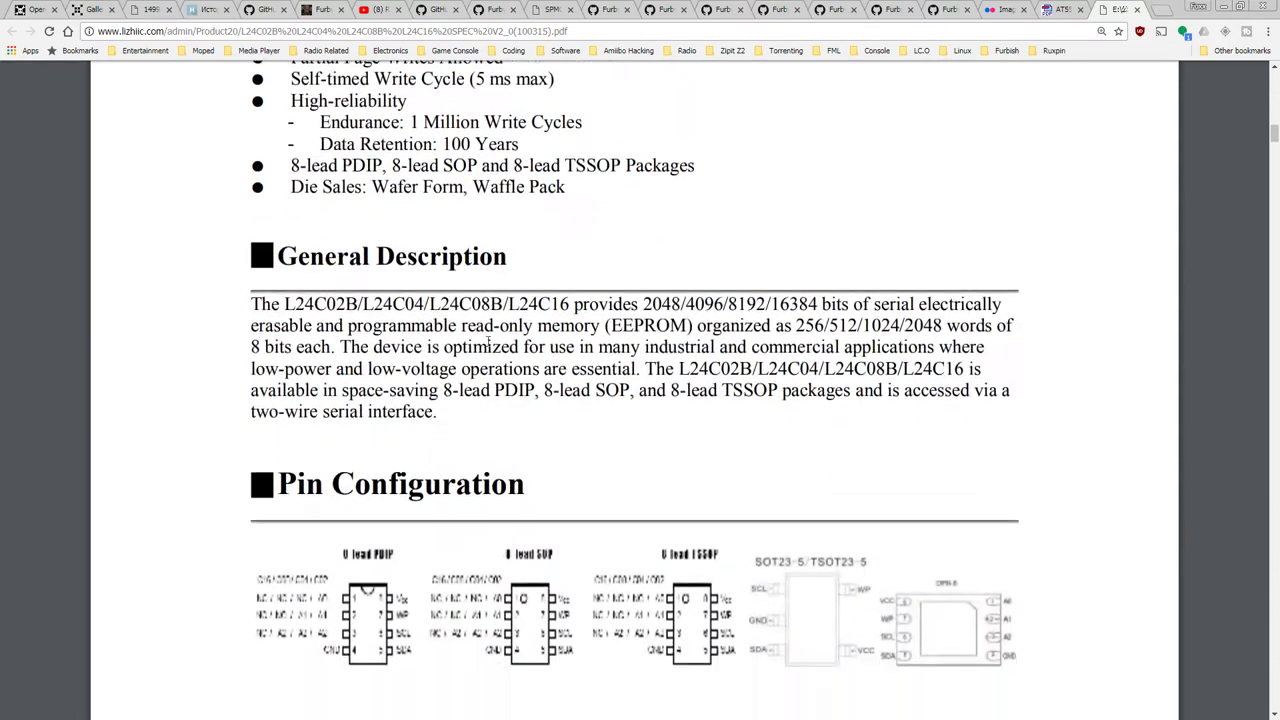
pyautogui.scroll(-3)
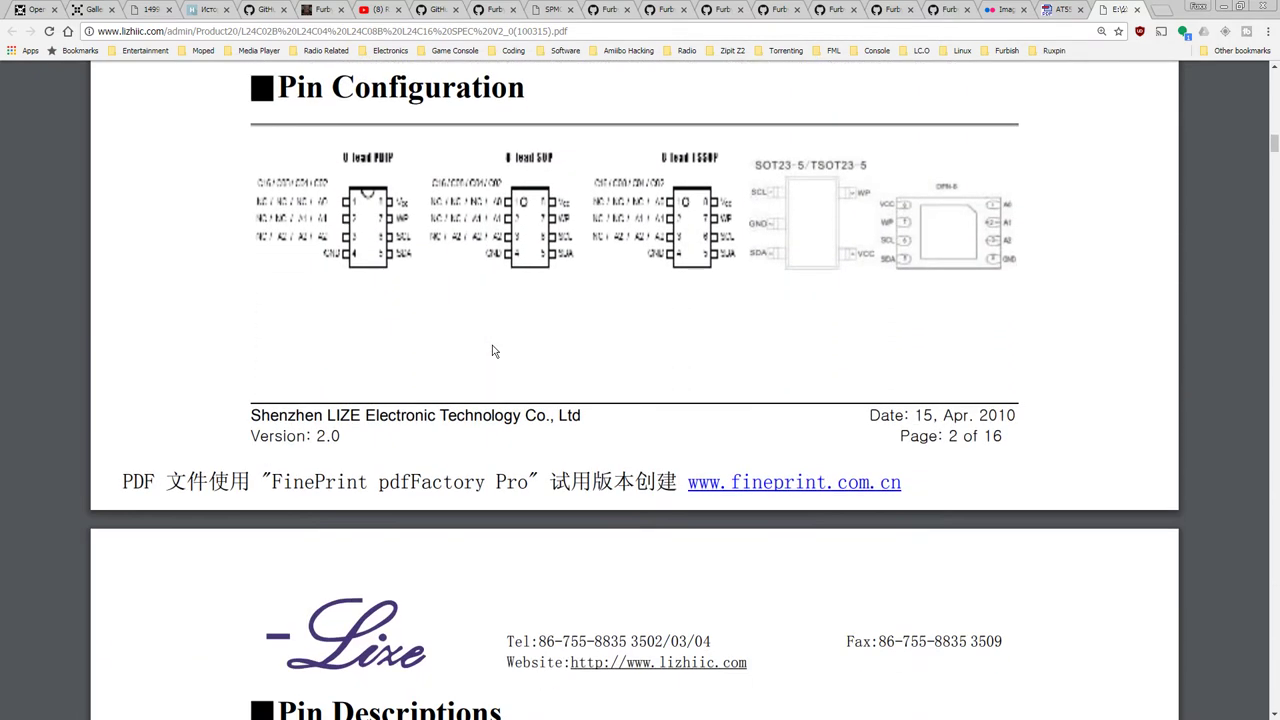
pyautogui.moveTo(491, 244)
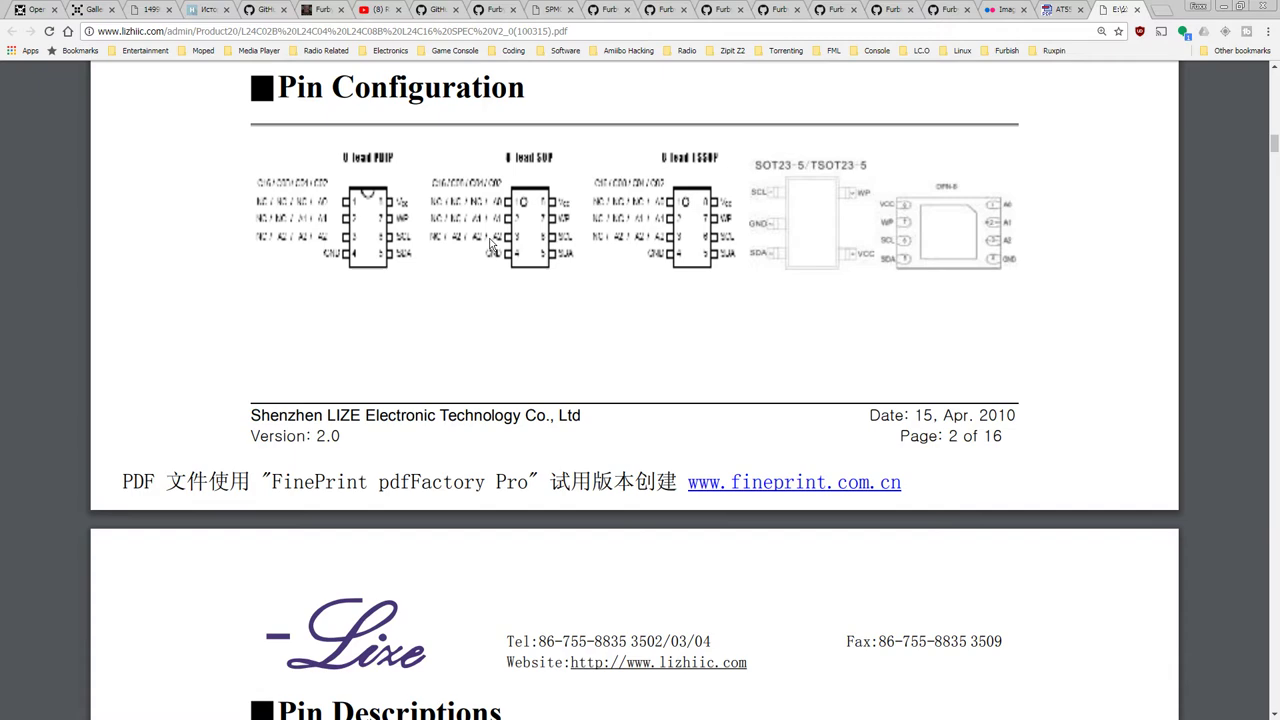
pyautogui.scroll(-3)
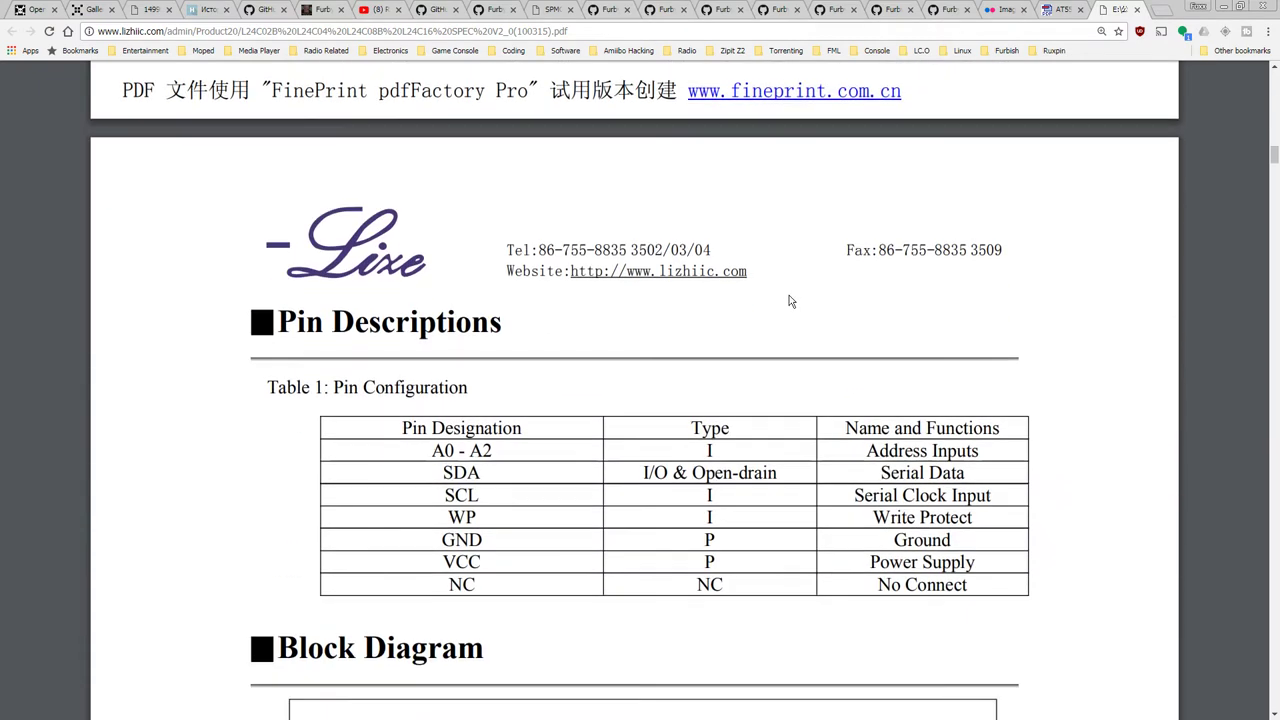
pyautogui.scroll(-3)
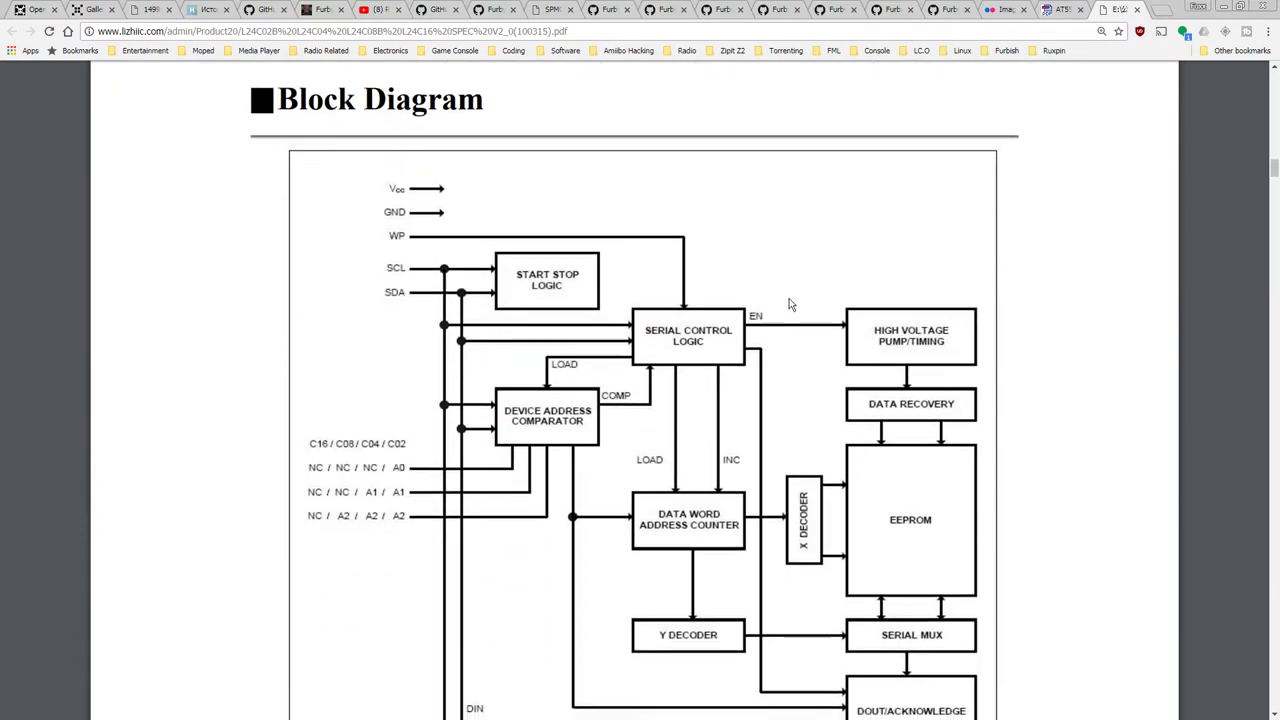
pyautogui.scroll(-3)
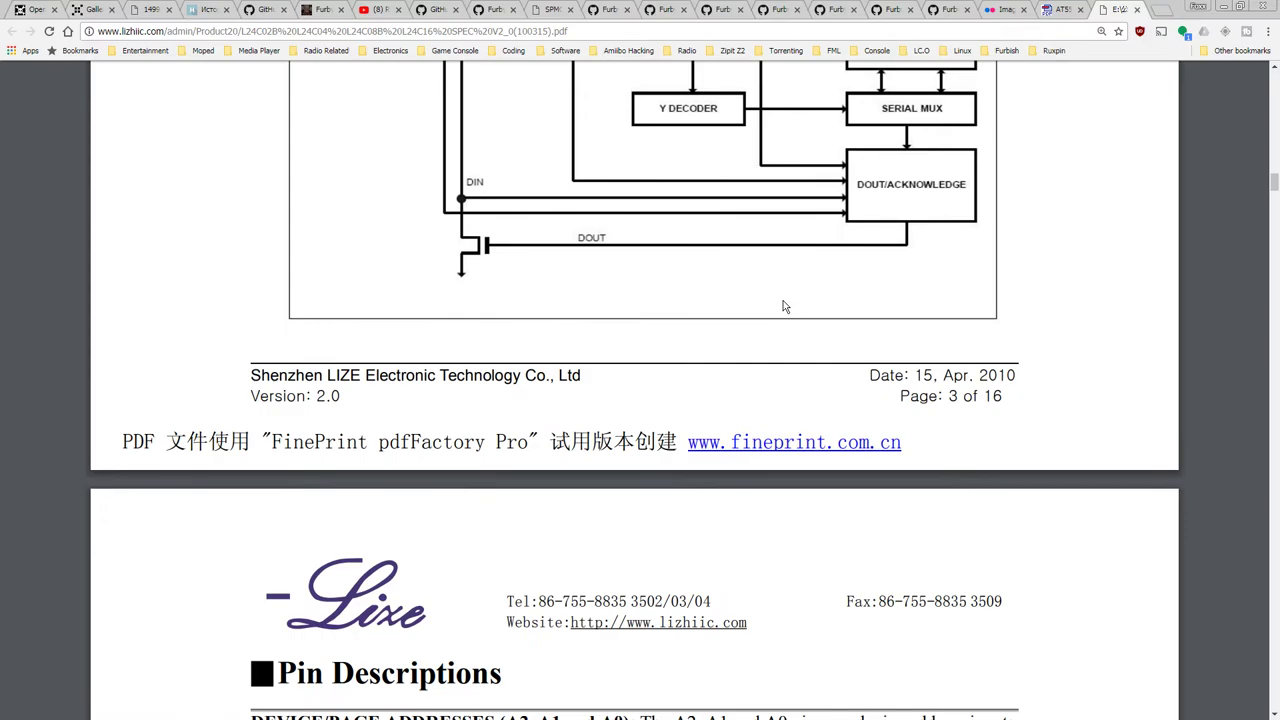
pyautogui.scroll(-3)
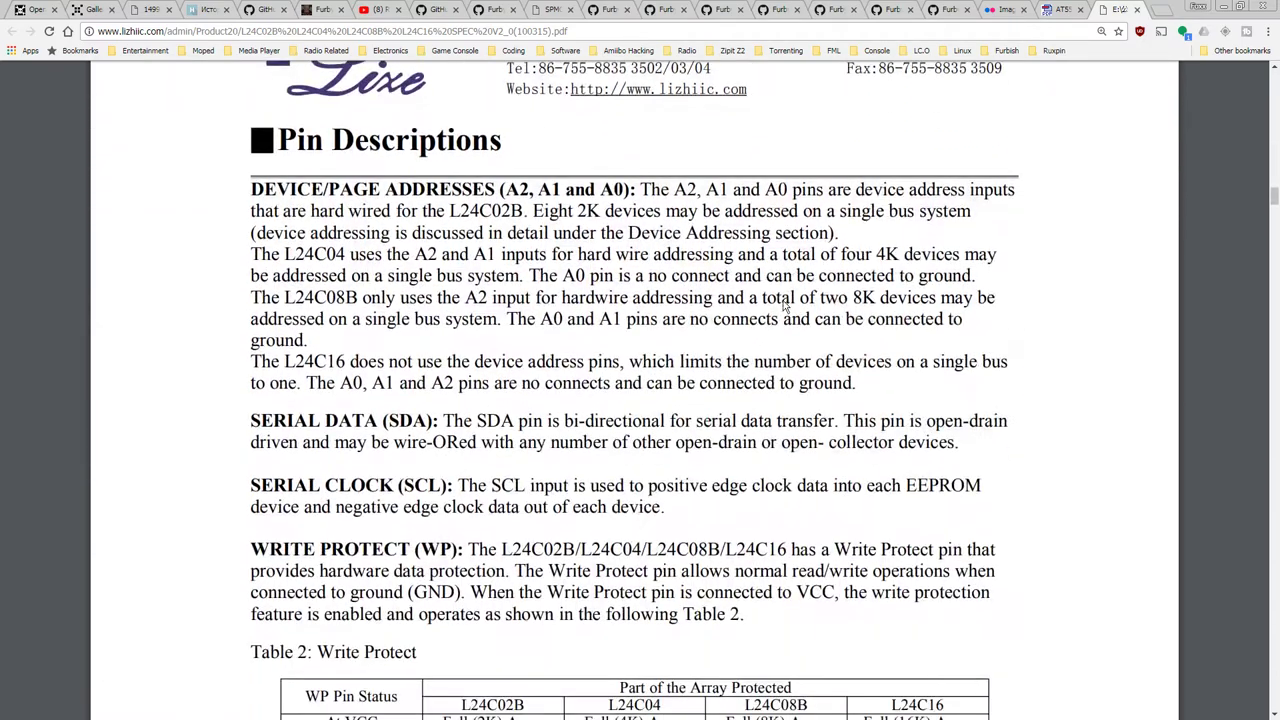
pyautogui.scroll(-3)
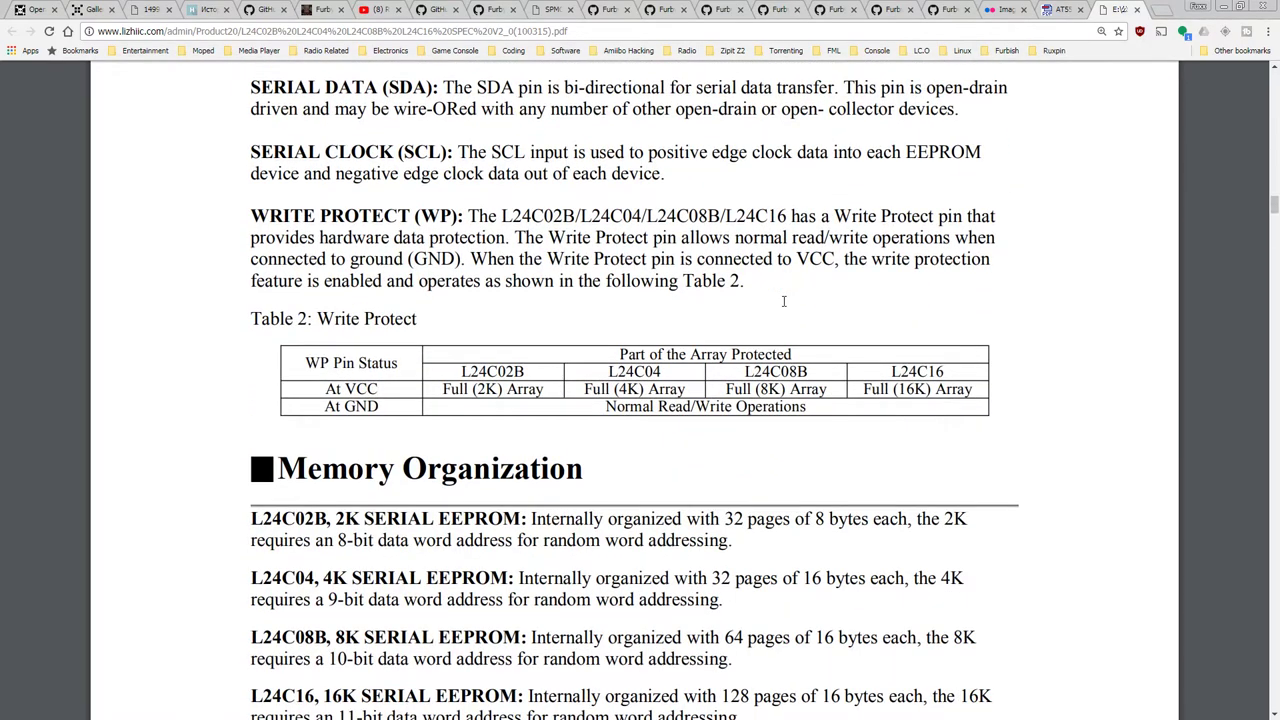
pyautogui.scroll(-3)
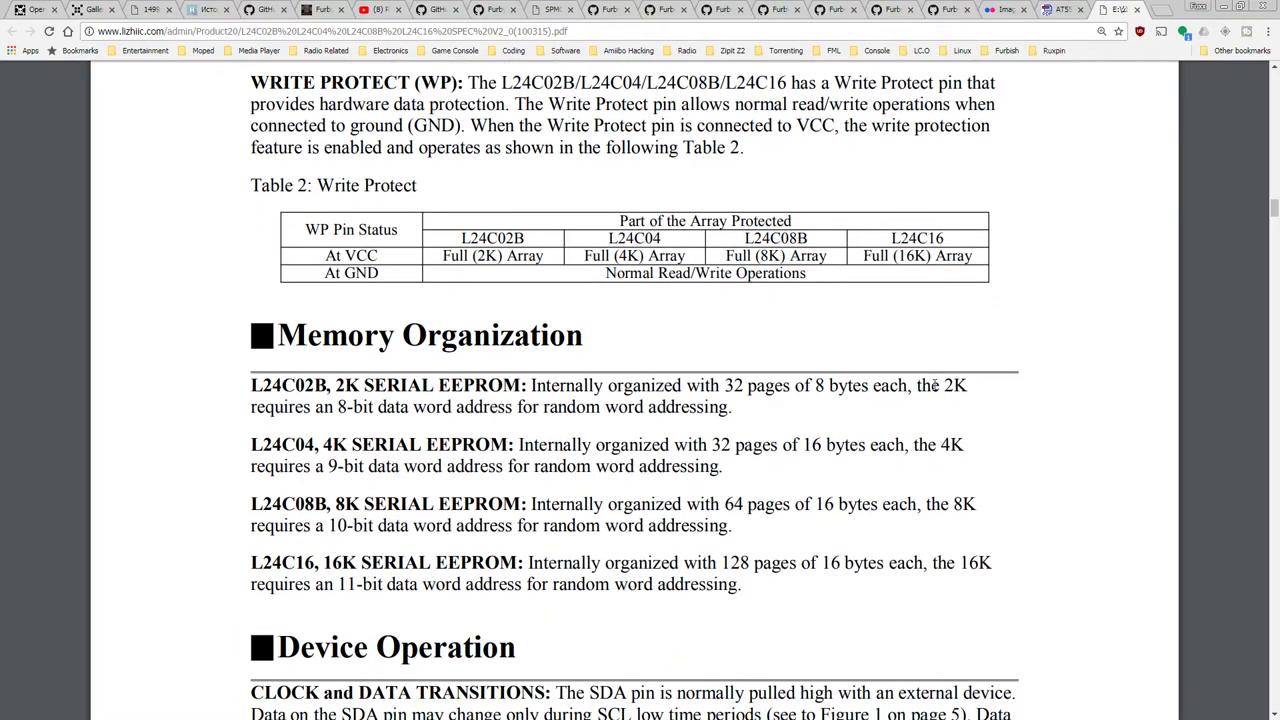
pyautogui.moveTo(919, 385); pyautogui.dragTo(845, 444)
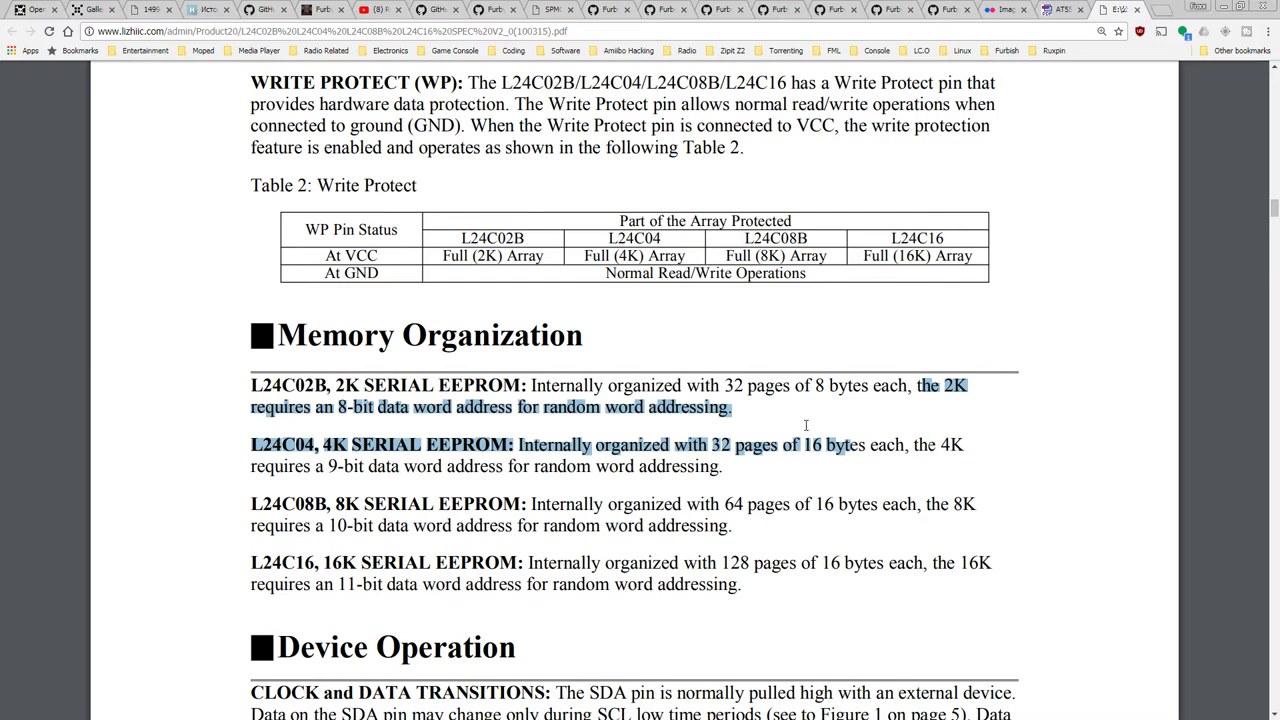
pyautogui.click(749, 420)
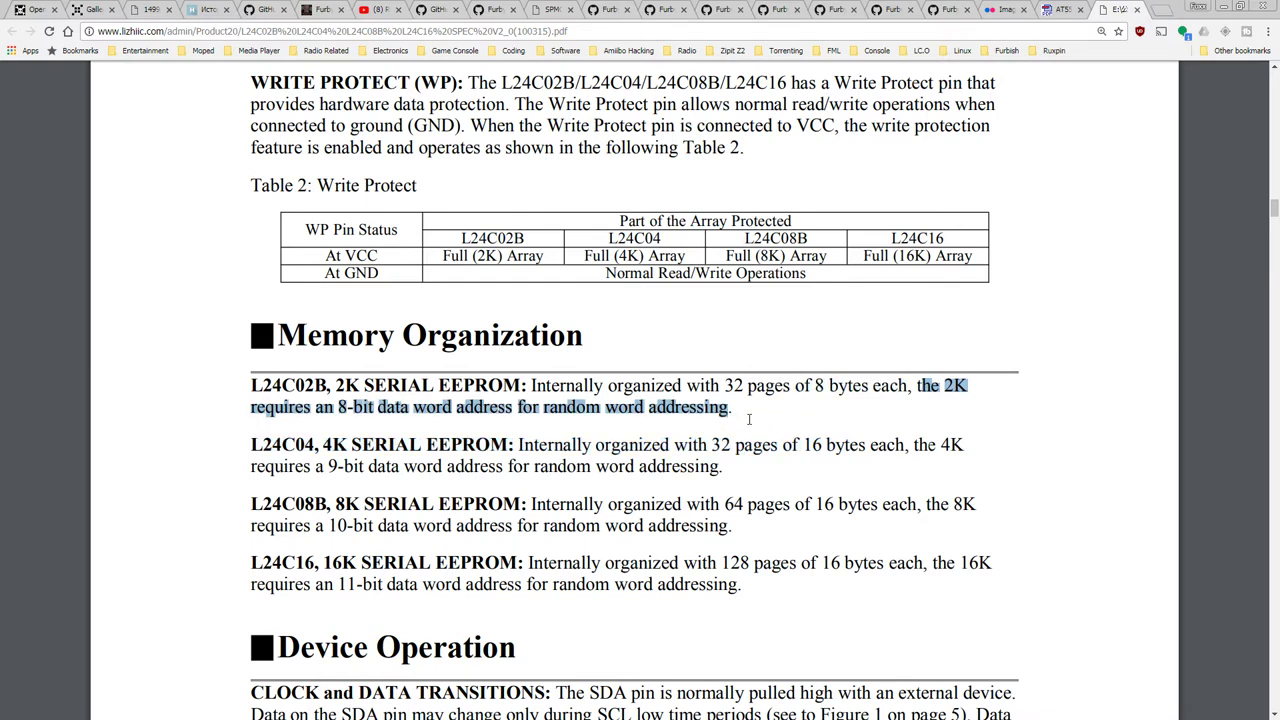